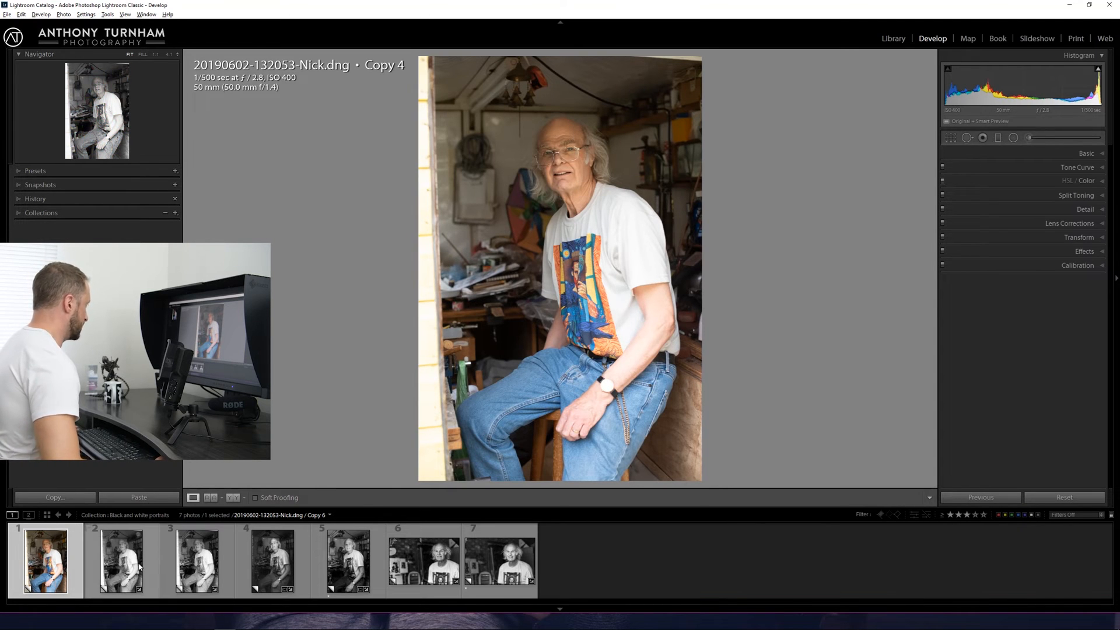
pyautogui.moveTo(137, 568)
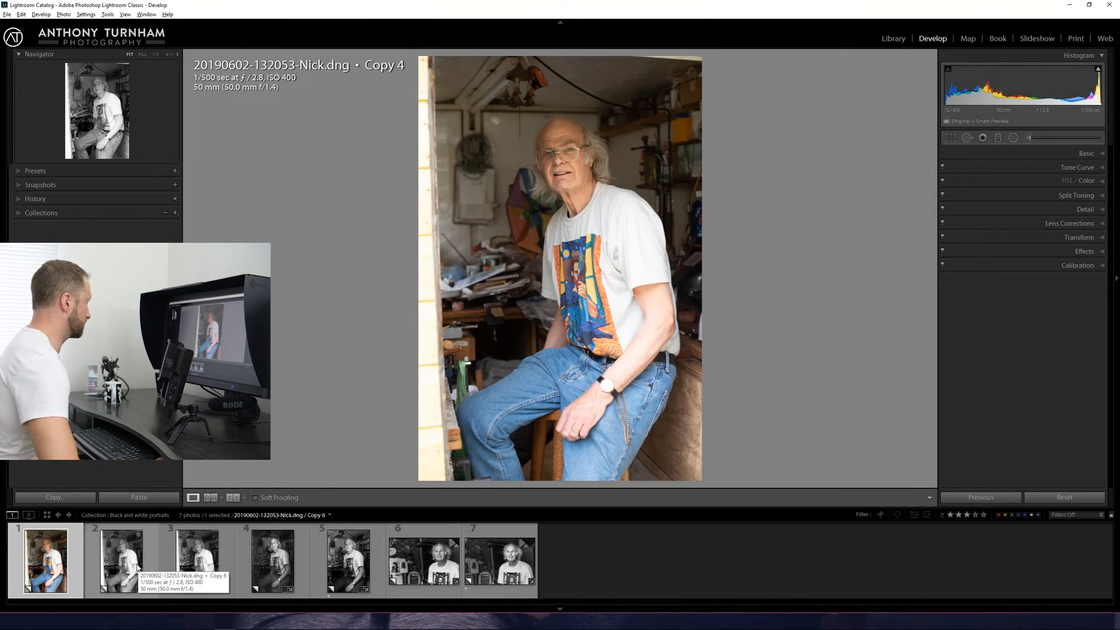
# - Fully desaturate Copy 6 by setting Saturation to -100
pyautogui.click(122, 561)
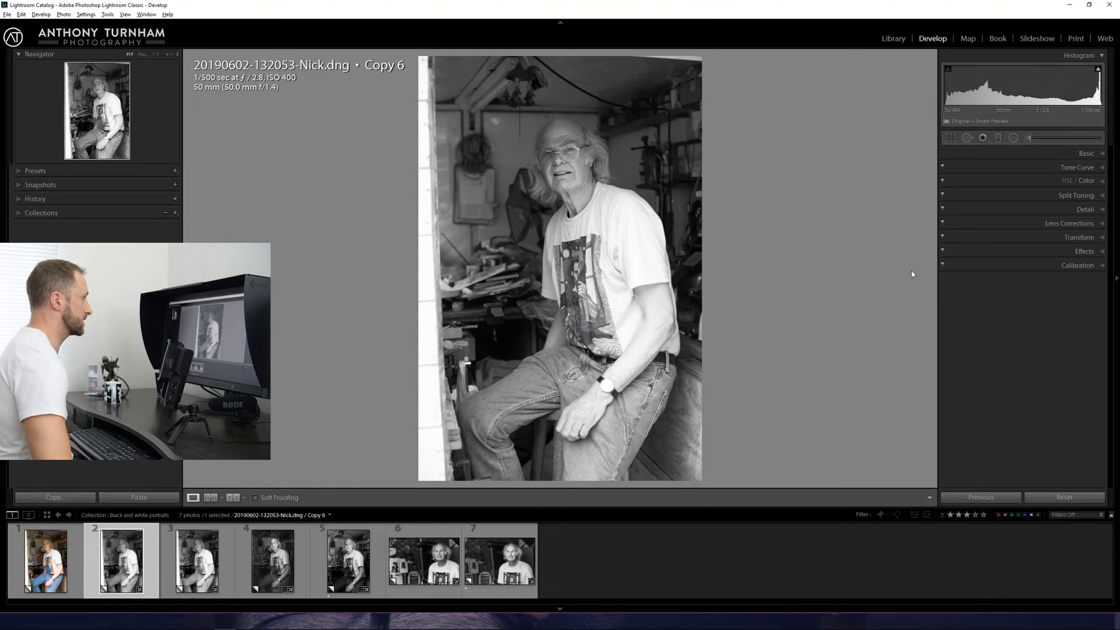
pyautogui.click(1084, 150)
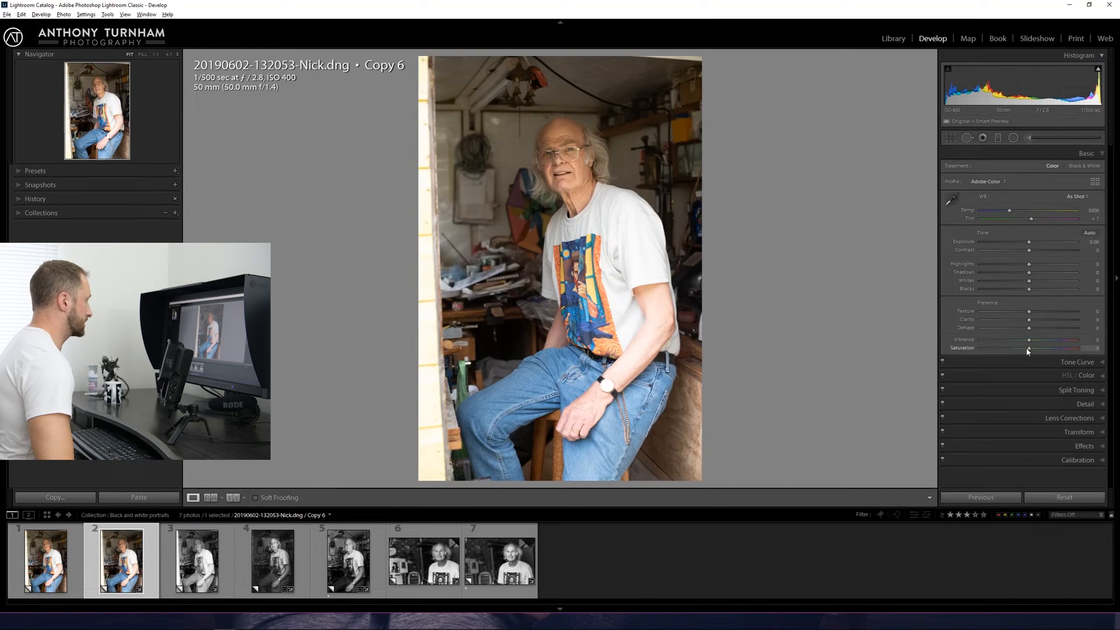
pyautogui.moveTo(1029, 348); pyautogui.dragTo(980, 349)
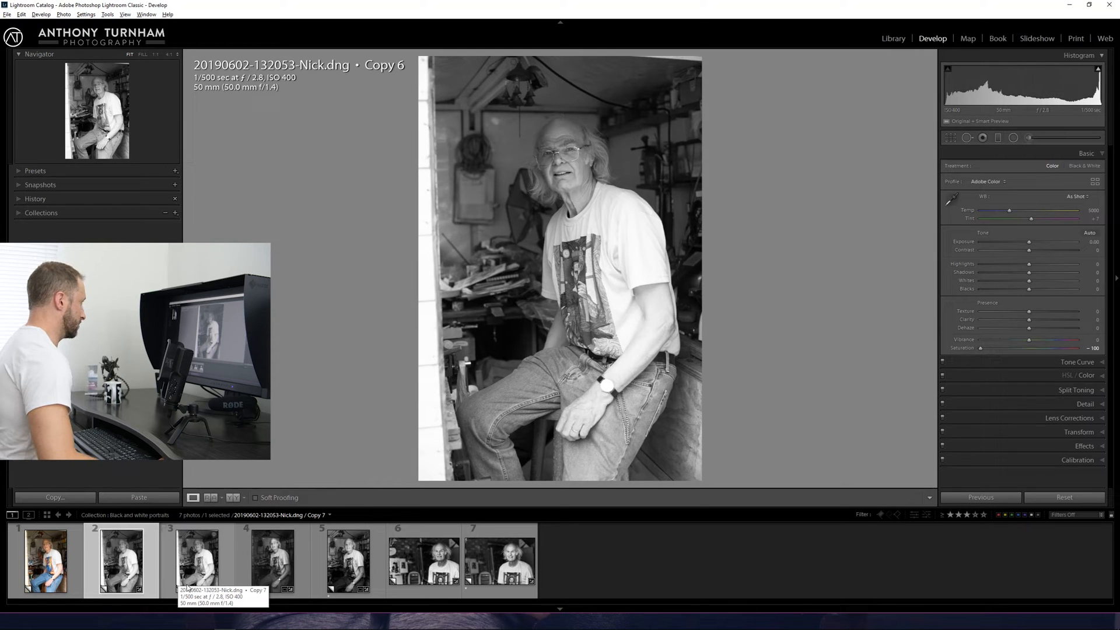
# - Compare monochrome-profile Copy 7 against Copy 6, ending on Copy 7
pyautogui.click(197, 562)
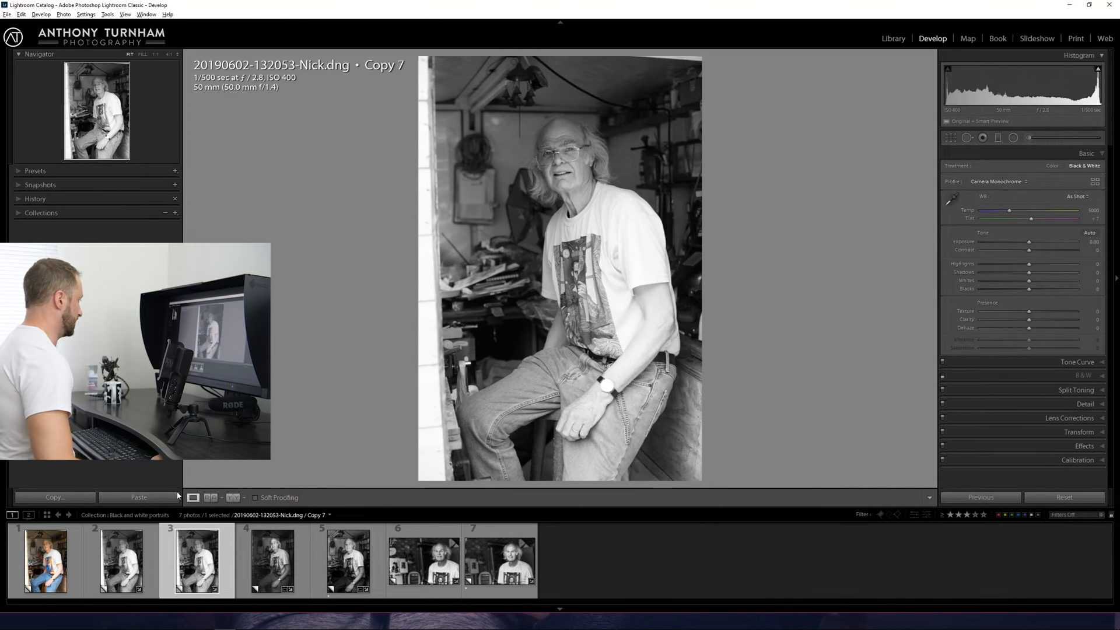
pyautogui.click(122, 563)
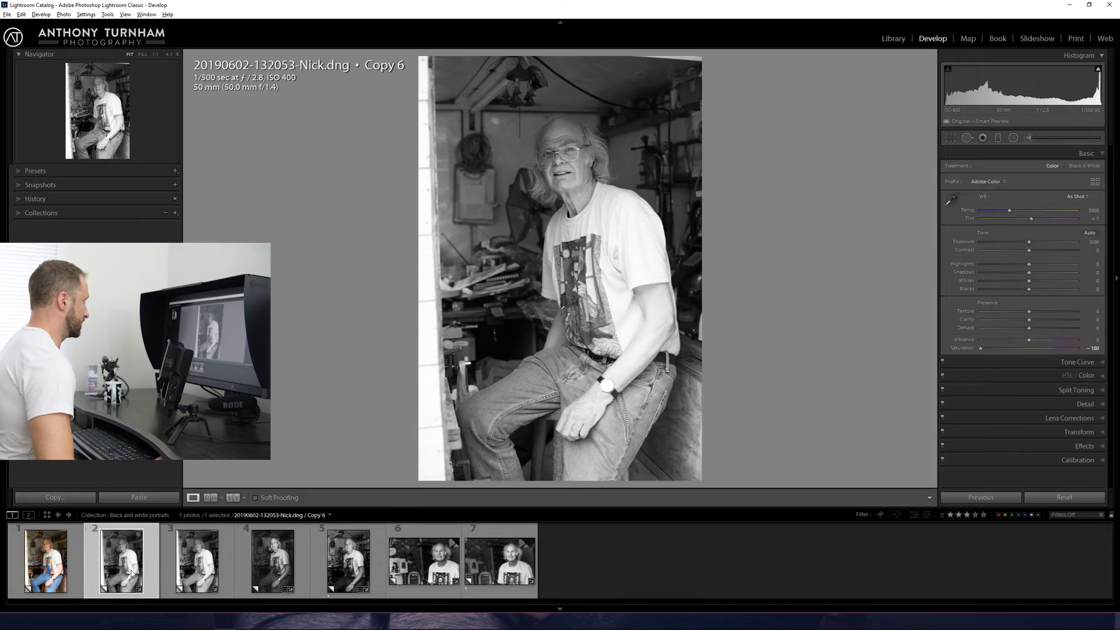
pyautogui.click(196, 562)
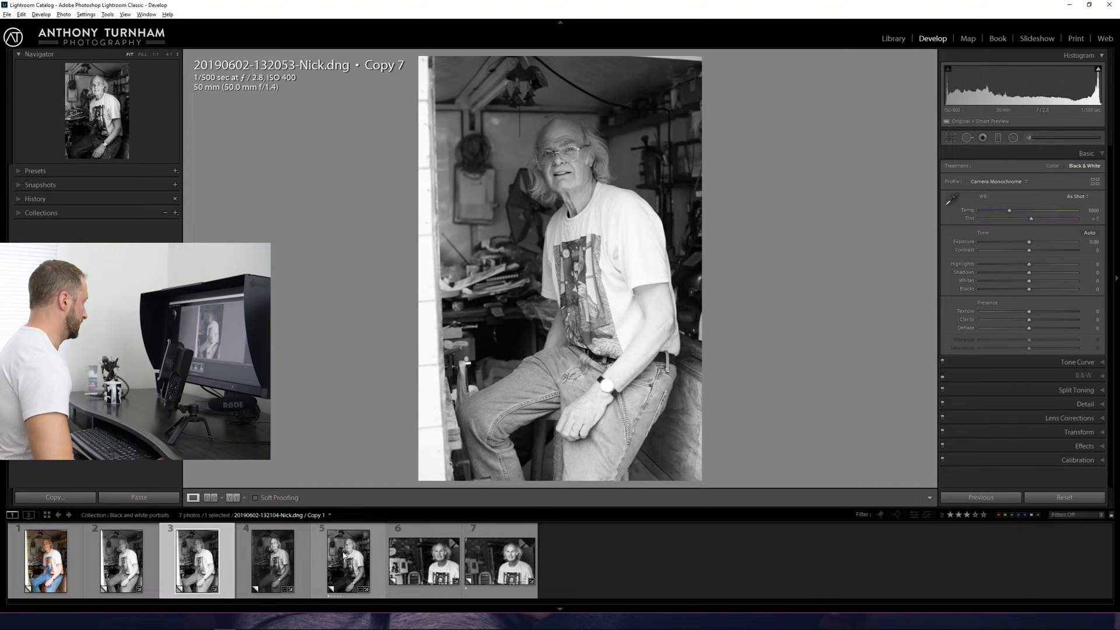
# - View the finished contrasty black-and-white Copy 5 edit
pyautogui.click(272, 562)
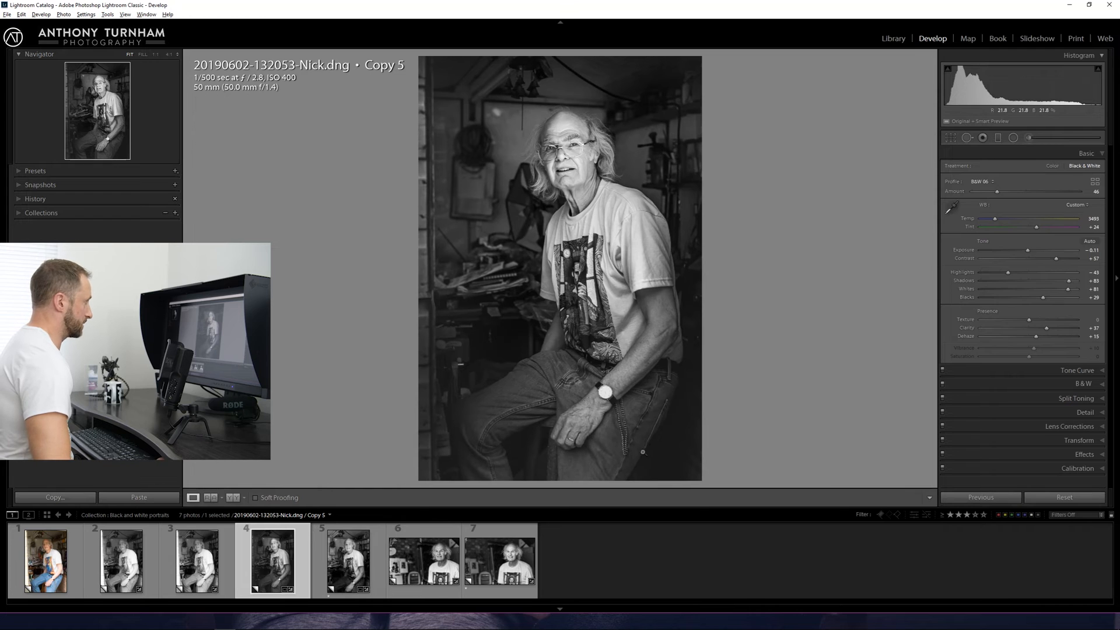
pyautogui.moveTo(633, 229)
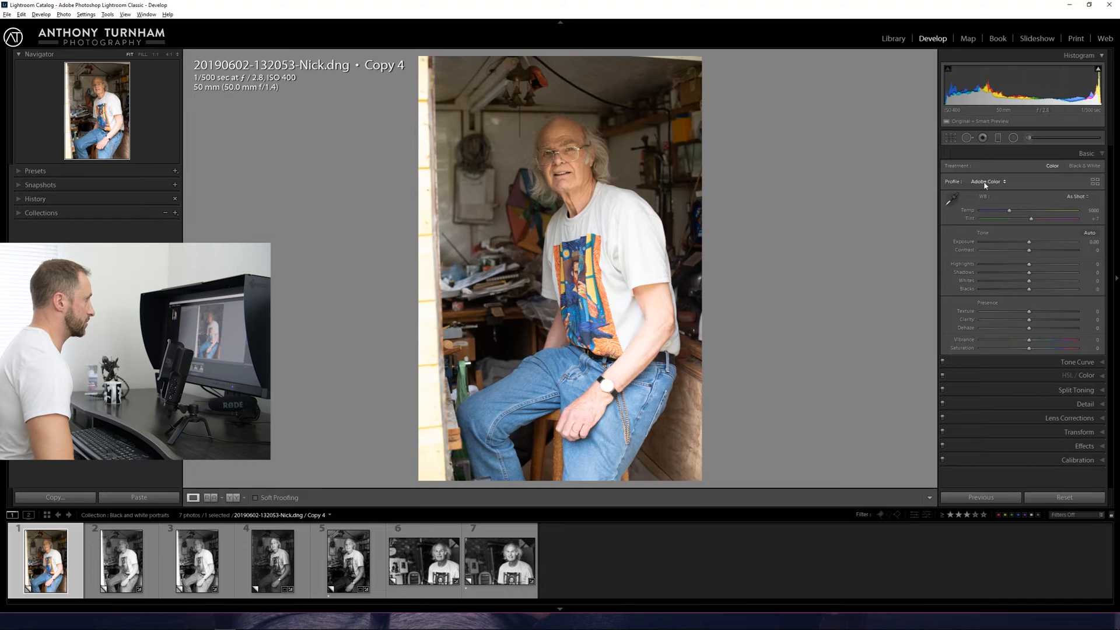
# - Browse profiles and apply a B&W creative profile, trying B&W 12 first
pyautogui.click(989, 181)
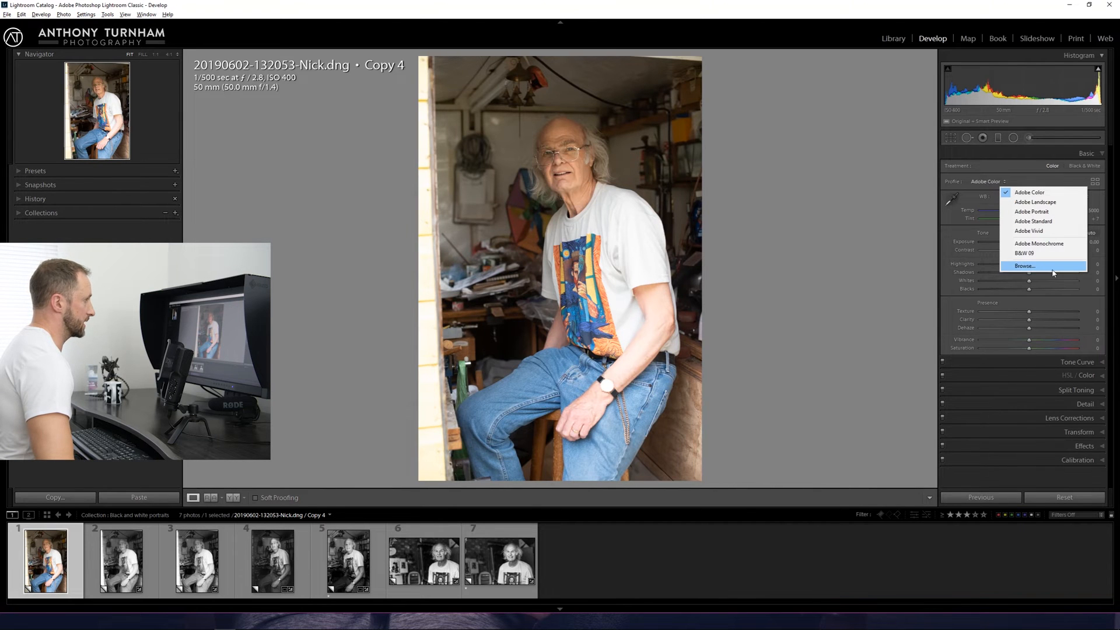
pyautogui.click(1024, 266)
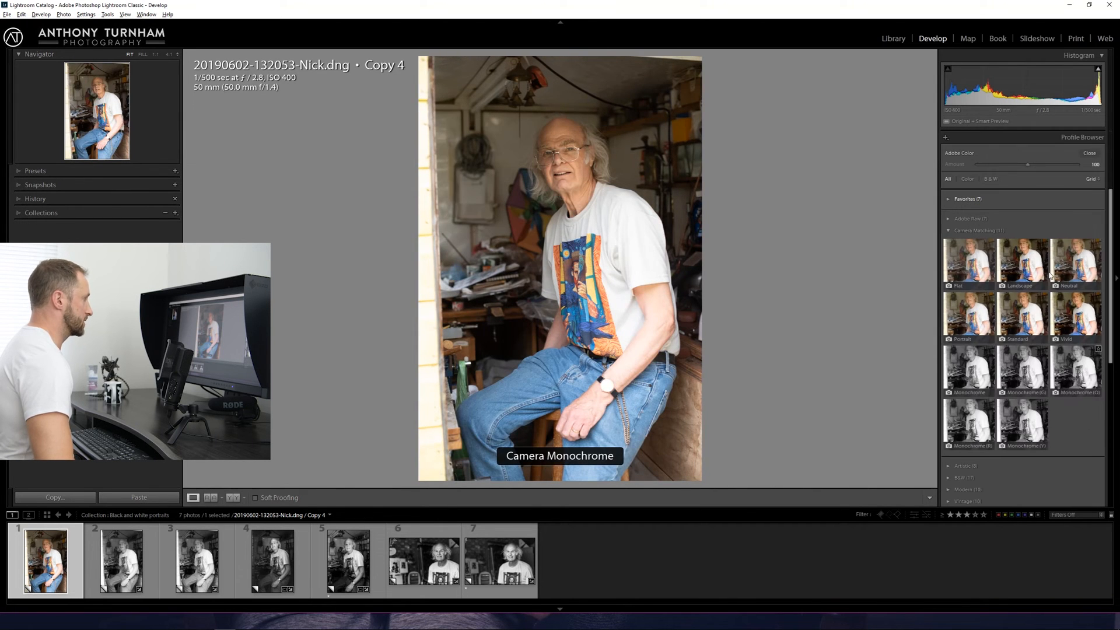
pyautogui.moveTo(1022, 371)
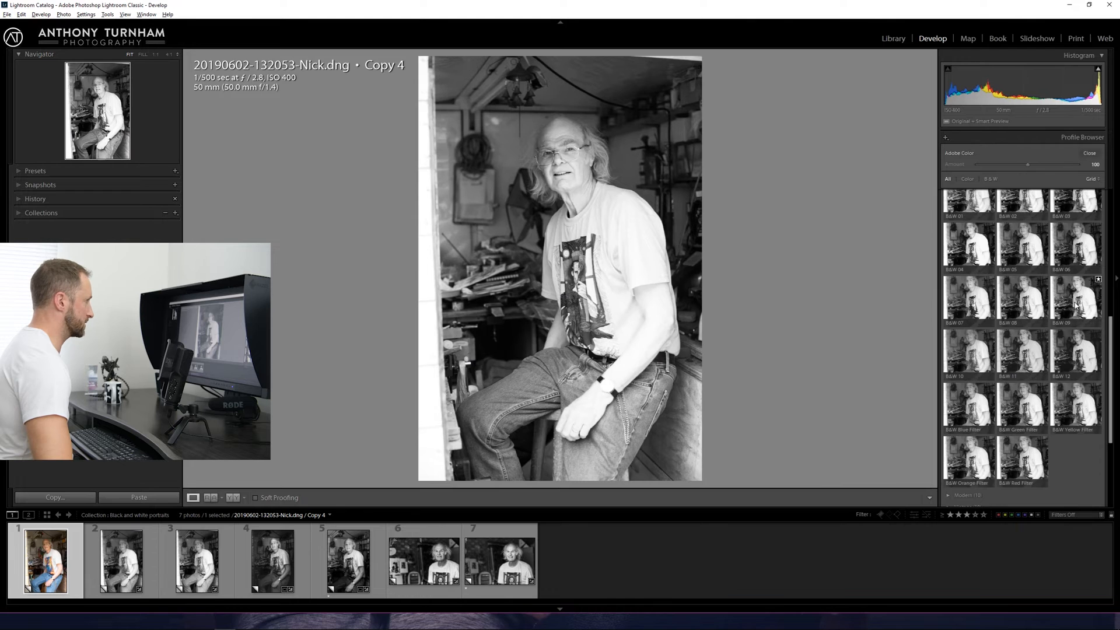
pyautogui.moveTo(1075, 351)
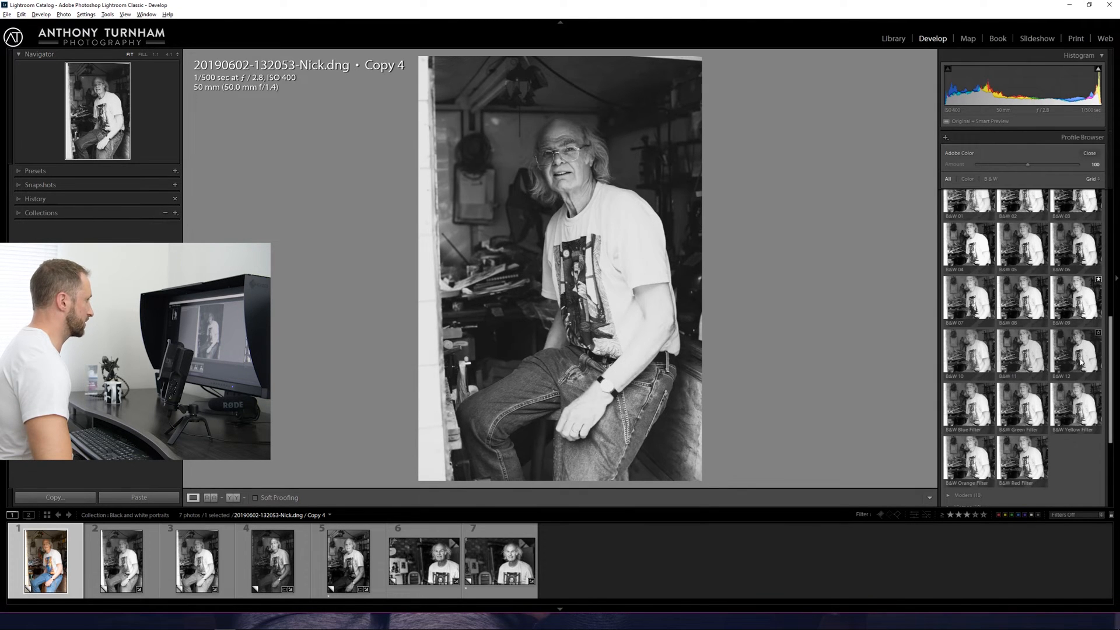
pyautogui.click(1076, 353)
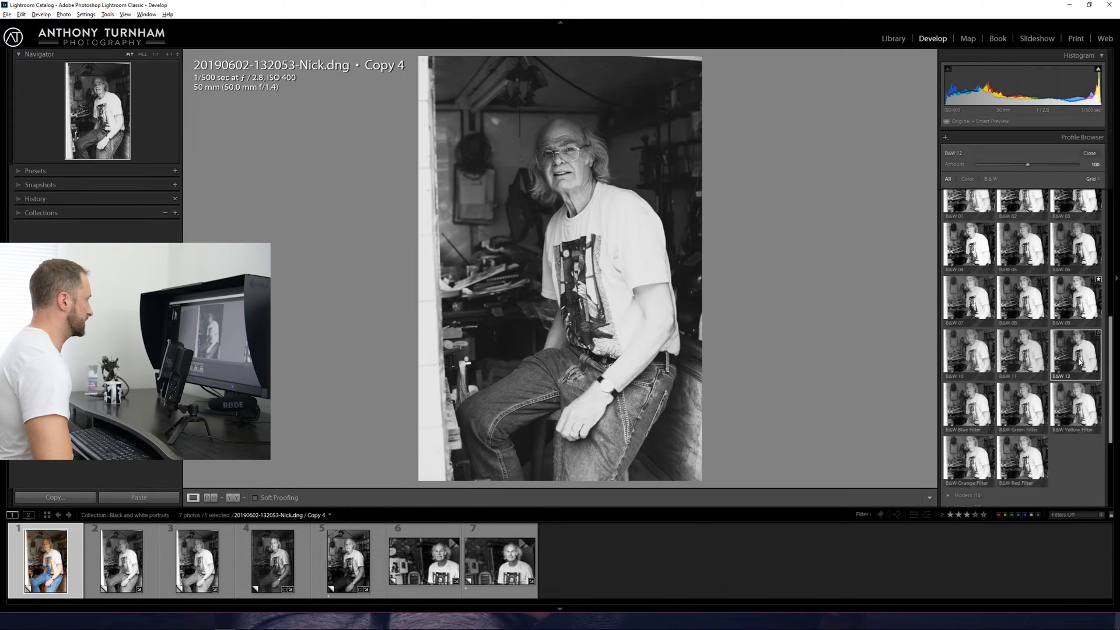
pyautogui.click(578, 259)
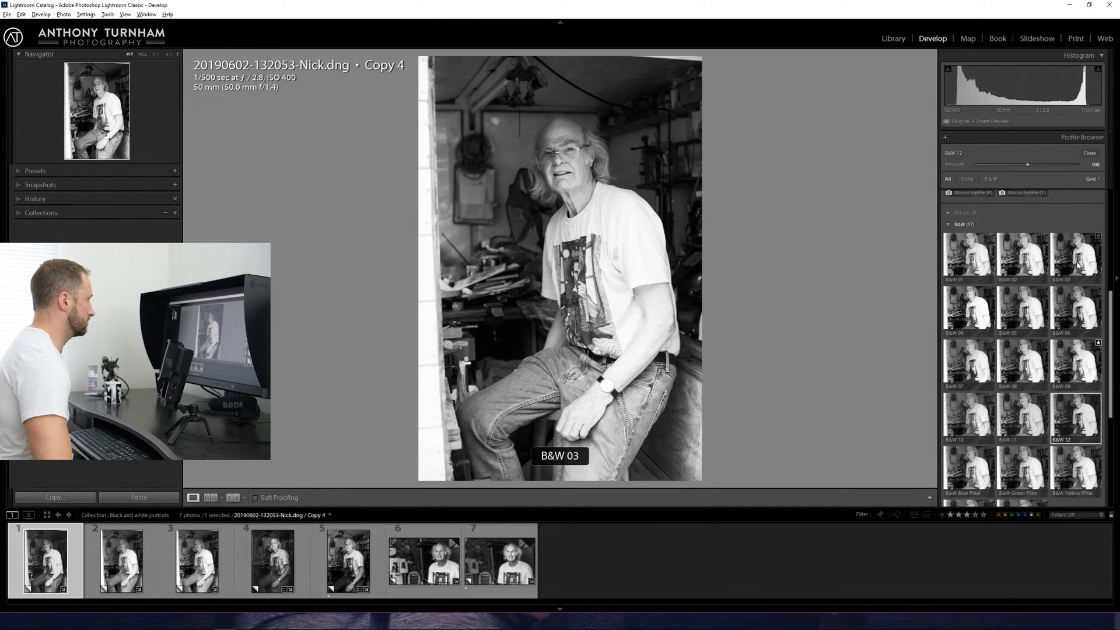
pyautogui.click(1074, 258)
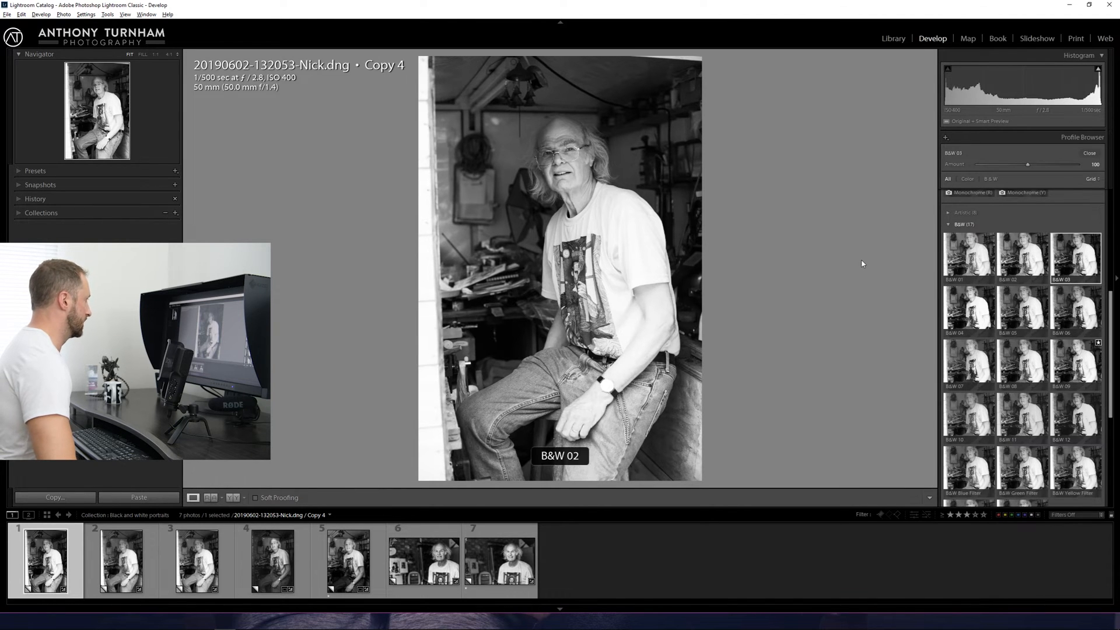
pyautogui.click(1096, 153)
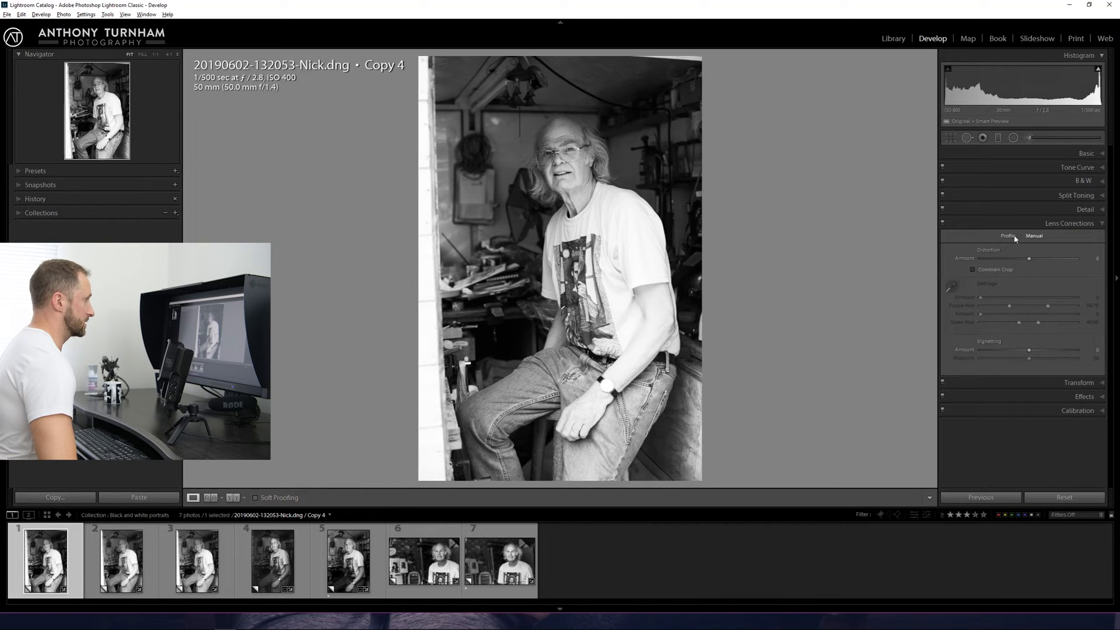
# - Enable lens profile corrections on Copy 4
pyautogui.click(1008, 235)
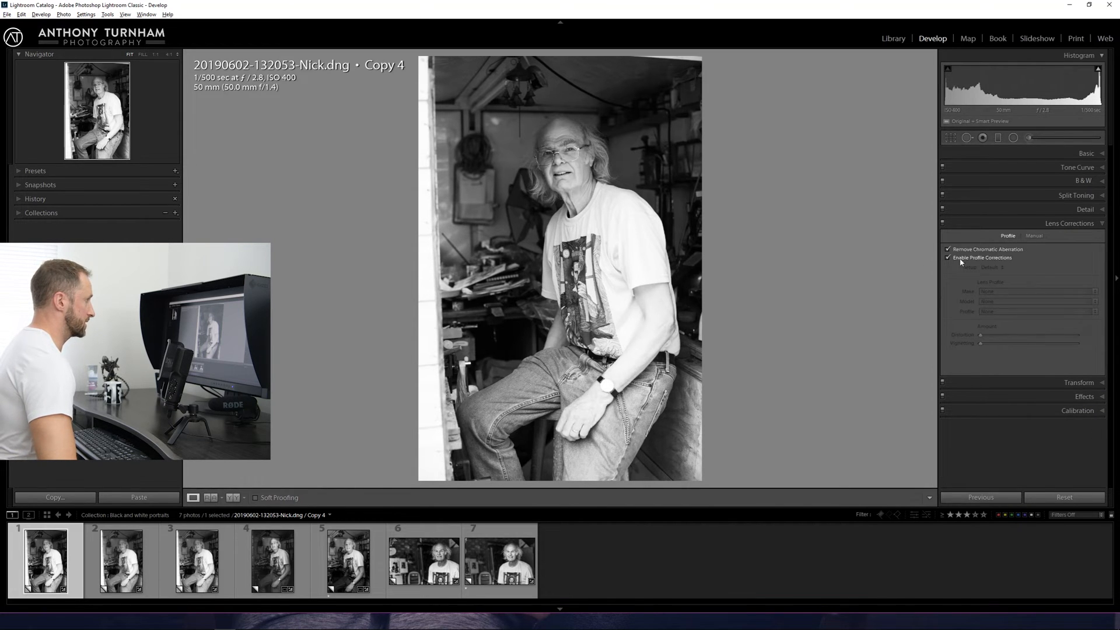
pyautogui.click(949, 258)
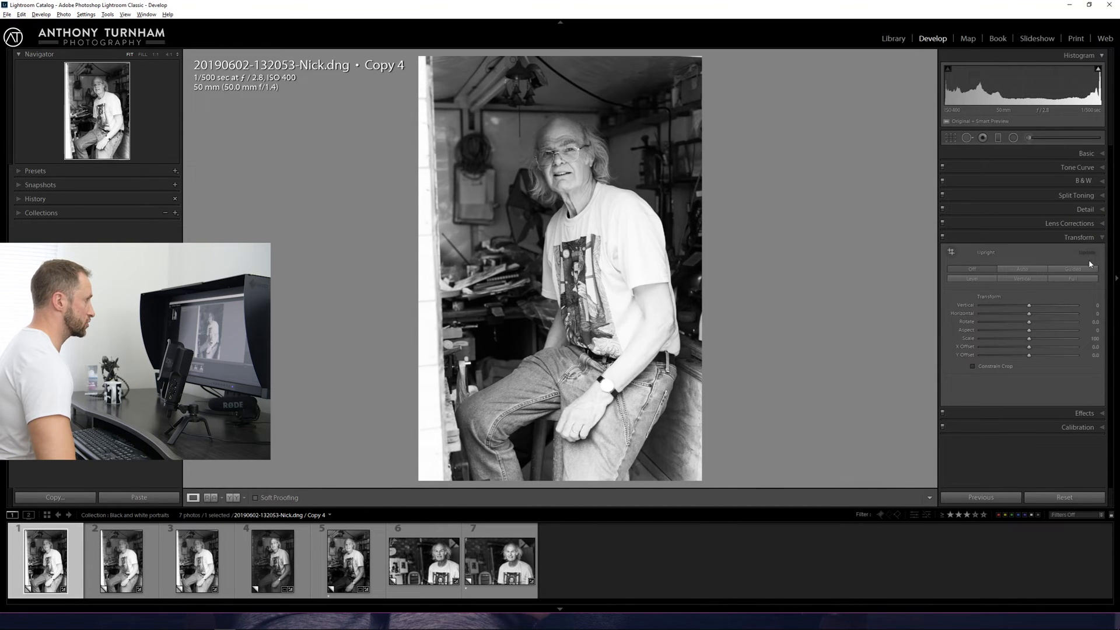
# - Switch Upright to Guided mode for drawing vertical guides
pyautogui.click(1071, 268)
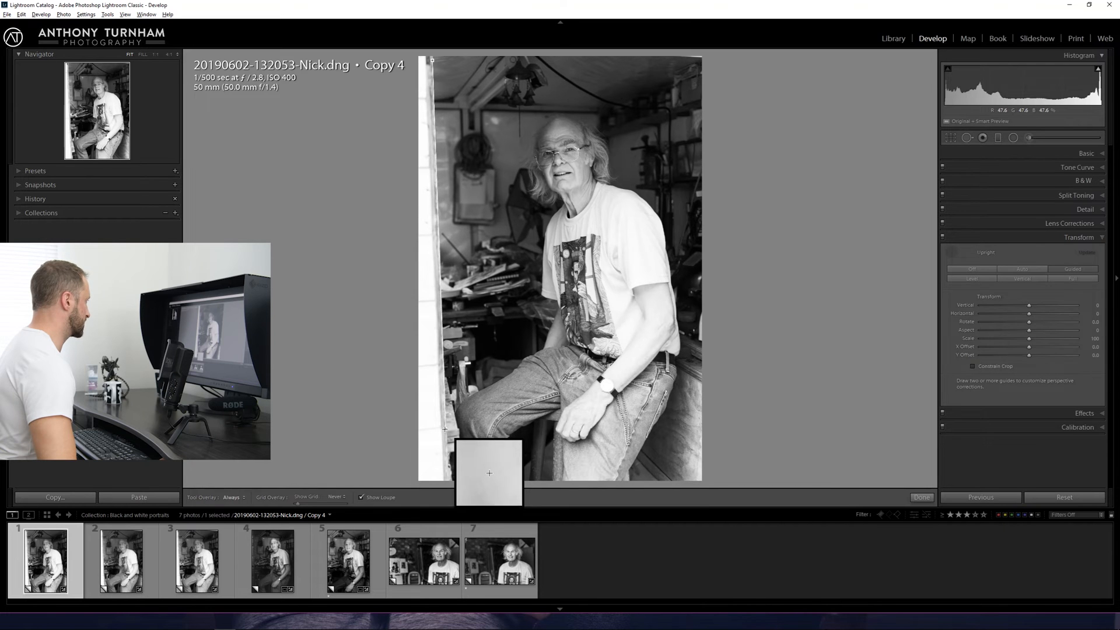
pyautogui.moveTo(723, 342)
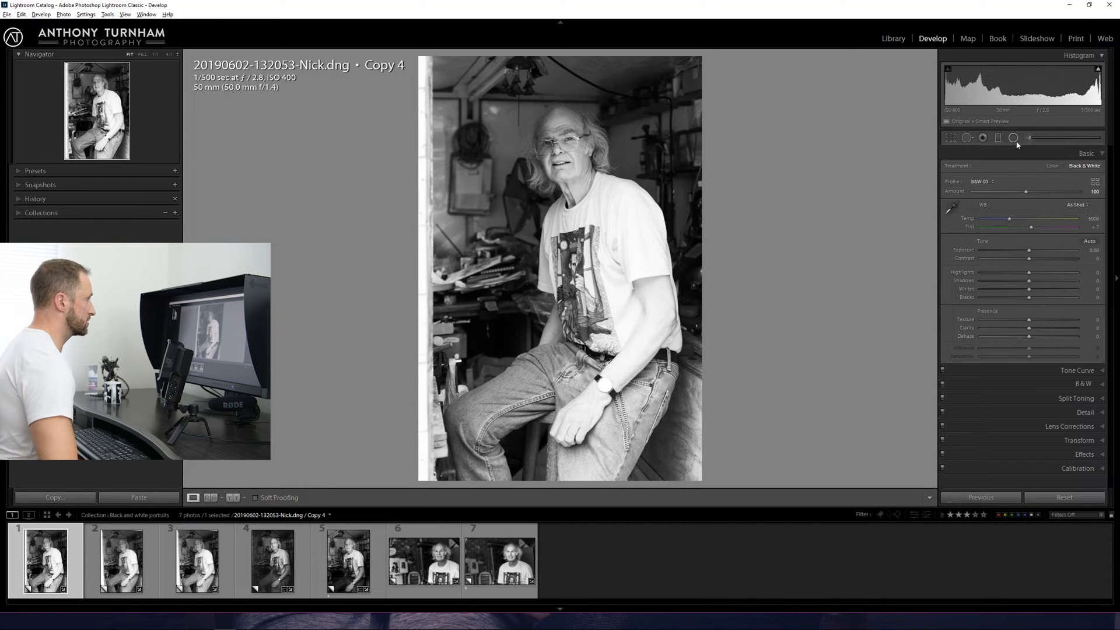
pyautogui.moveTo(1014, 138)
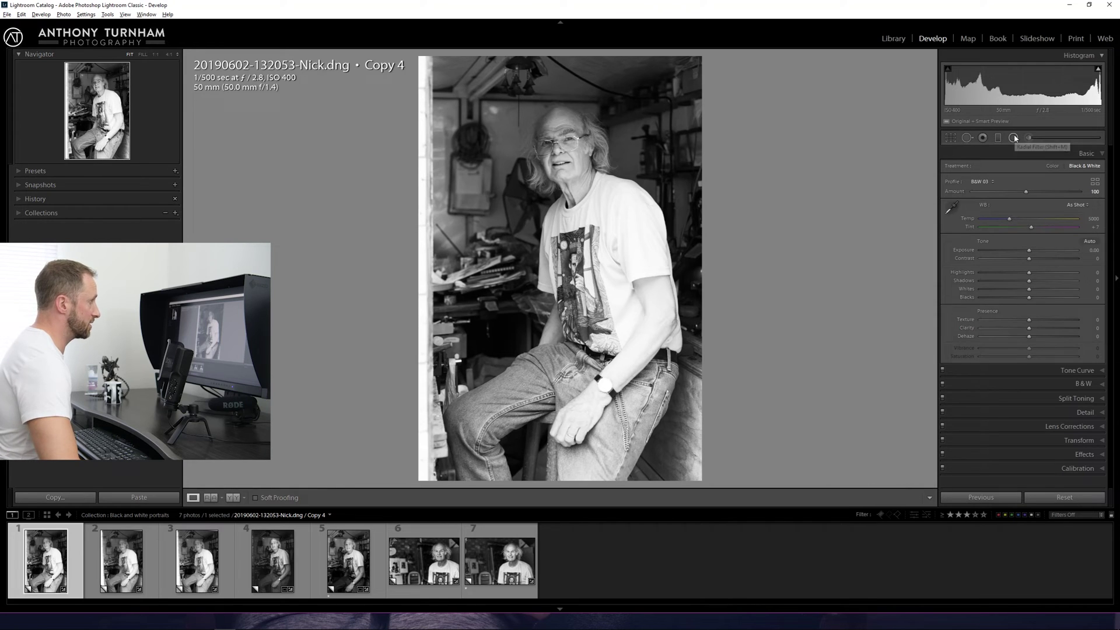
pyautogui.moveTo(1026, 139)
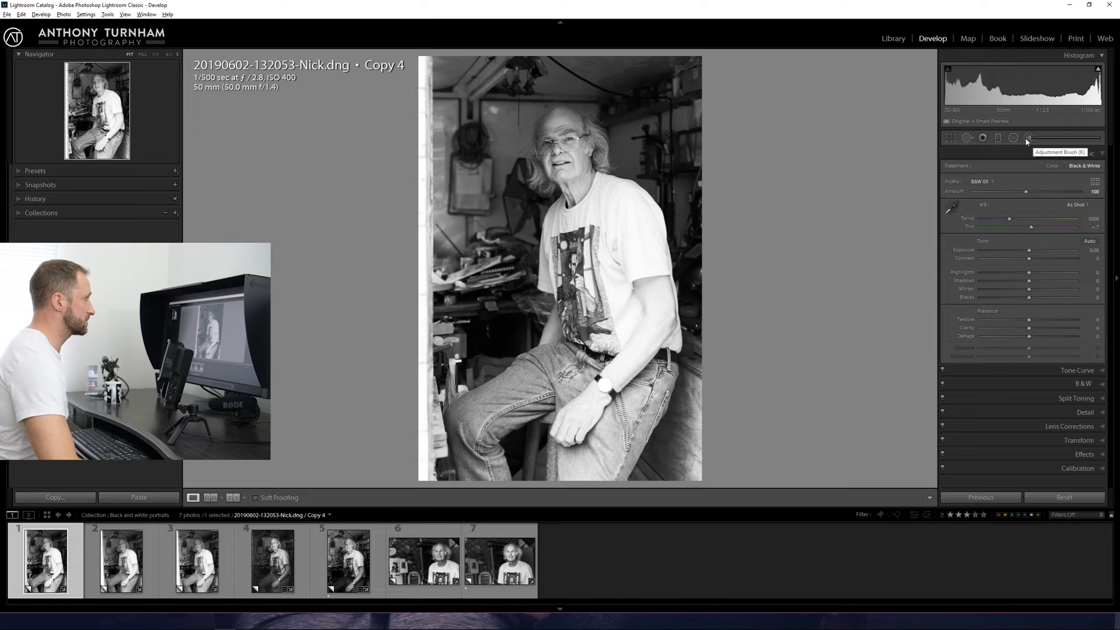
# - Draw a radial filter over Nick's upper body and check its mask overlay
pyautogui.click(1044, 138)
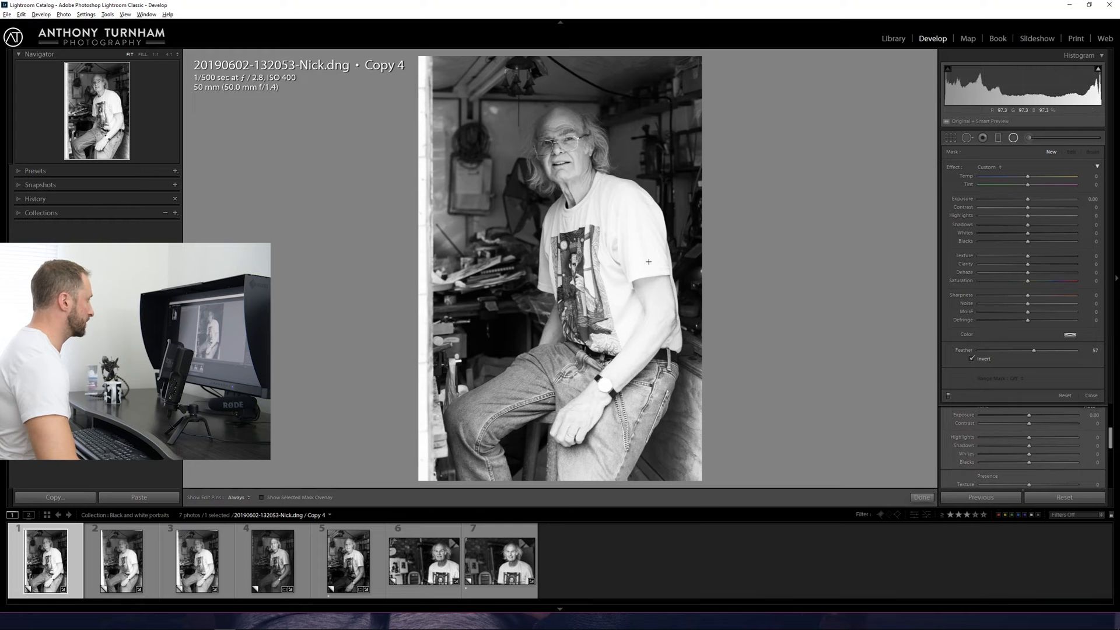
pyautogui.moveTo(648, 261); pyautogui.dragTo(699, 425)
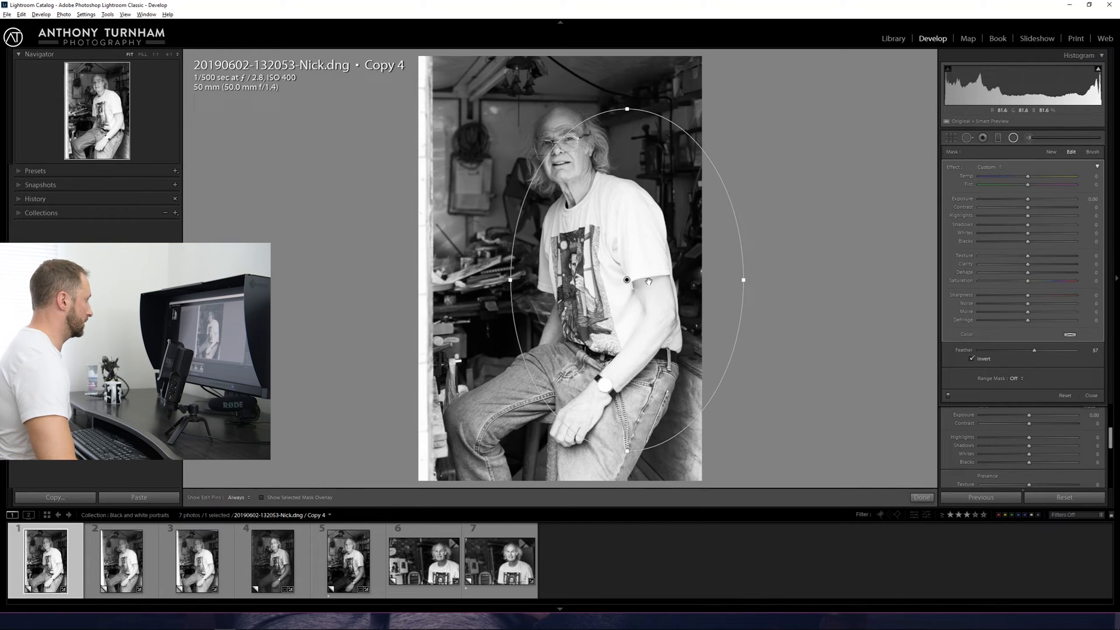
pyautogui.moveTo(627, 280); pyautogui.dragTo(627, 298)
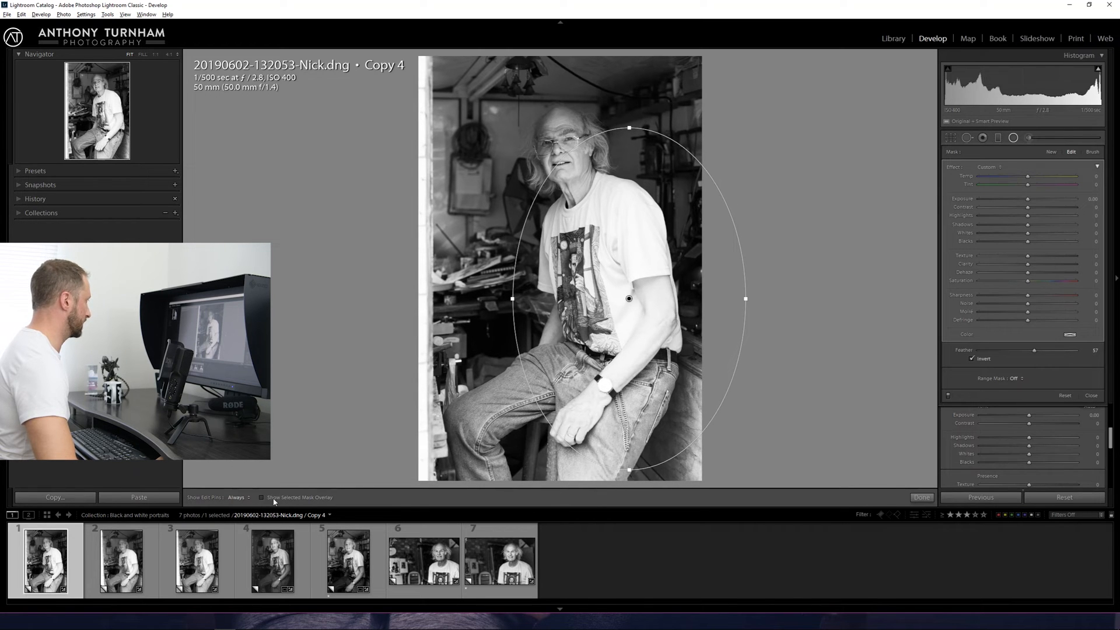
pyautogui.click(262, 496)
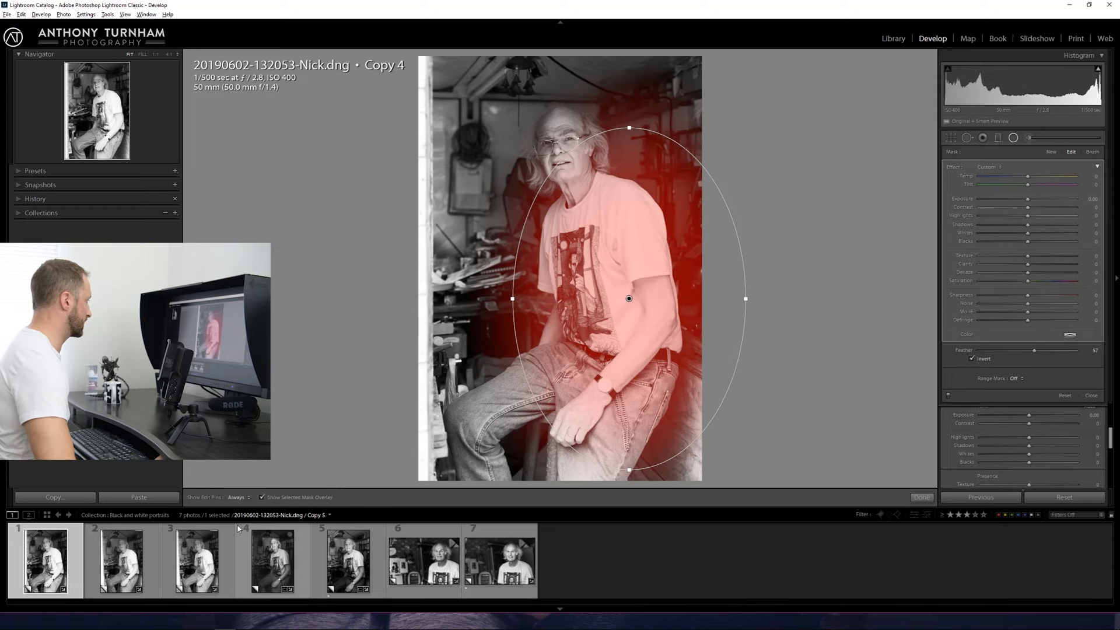
# - Lower the body filter's exposure, settling at about −0.78
pyautogui.moveTo(1029, 198); pyautogui.dragTo(999, 198)
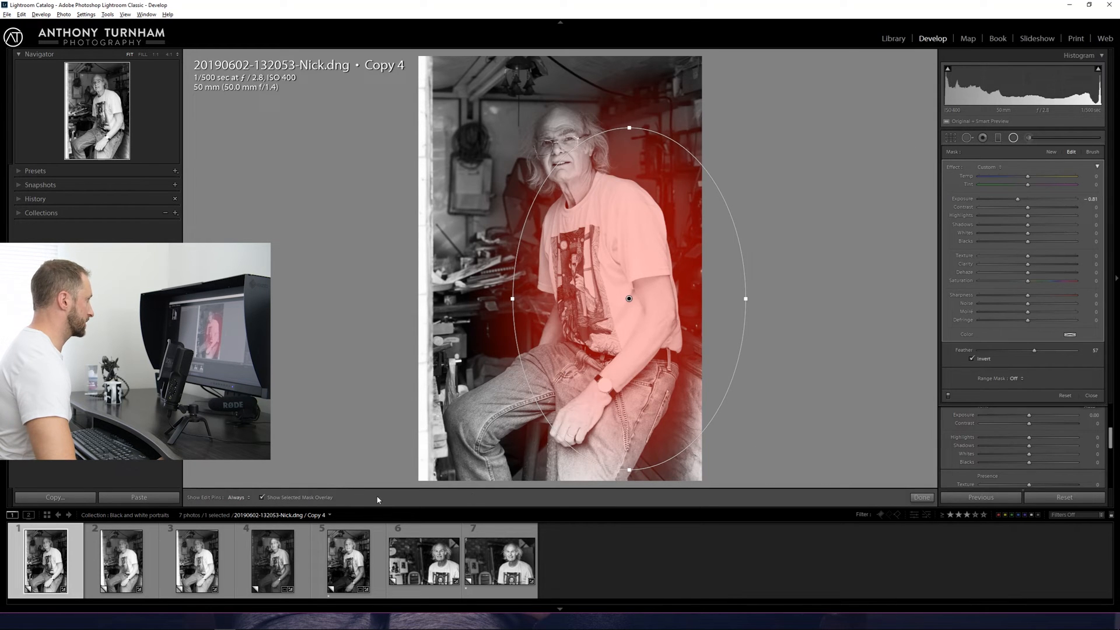
pyautogui.click(262, 497)
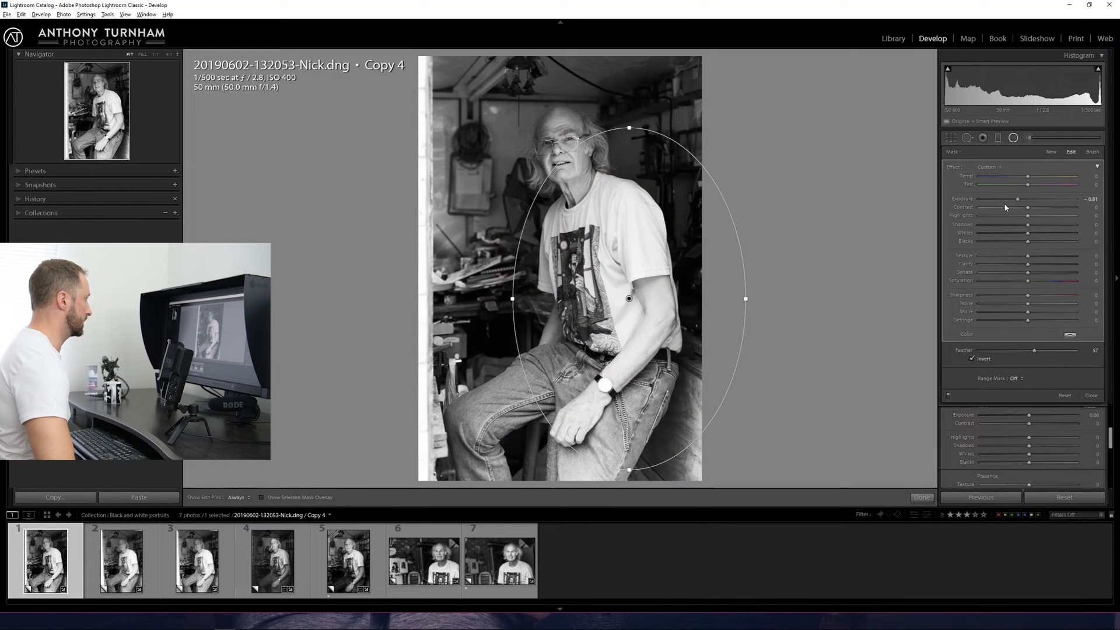
pyautogui.moveTo(1017, 198); pyautogui.dragTo(1023, 199)
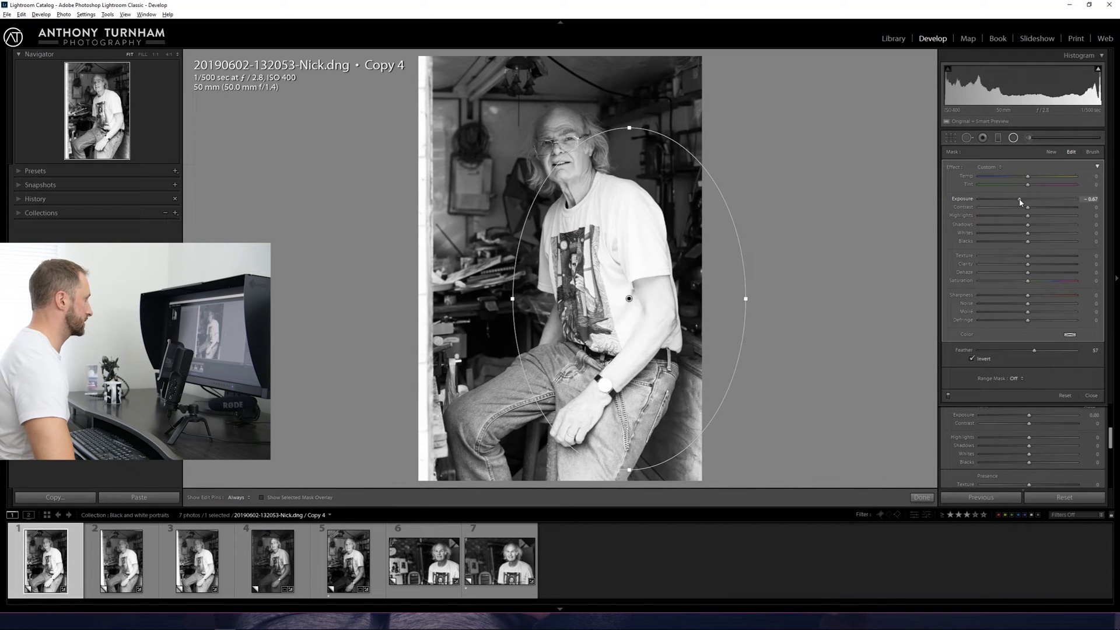
pyautogui.moveTo(1026, 198); pyautogui.dragTo(1015, 198)
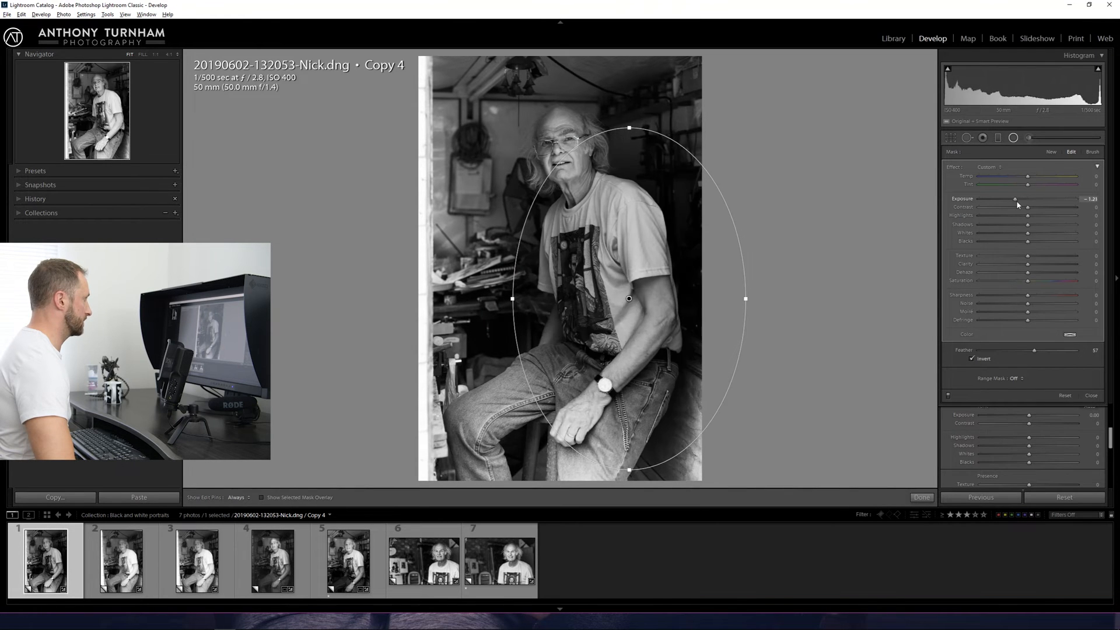
pyautogui.moveTo(1016, 198); pyautogui.dragTo(1008, 198)
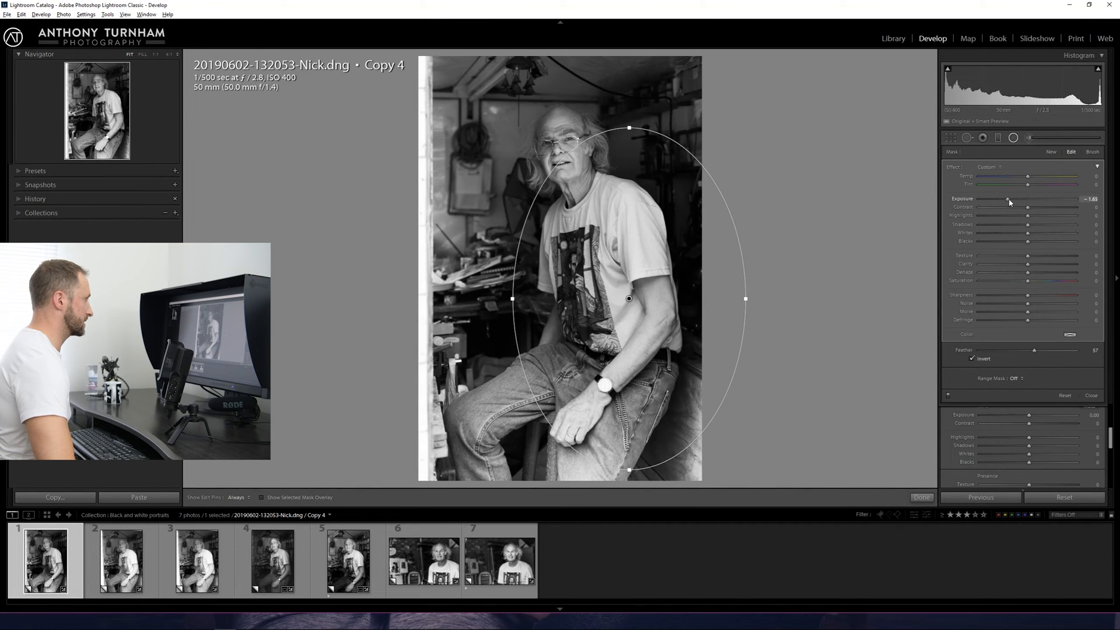
pyautogui.moveTo(1009, 199); pyautogui.dragTo(1014, 198)
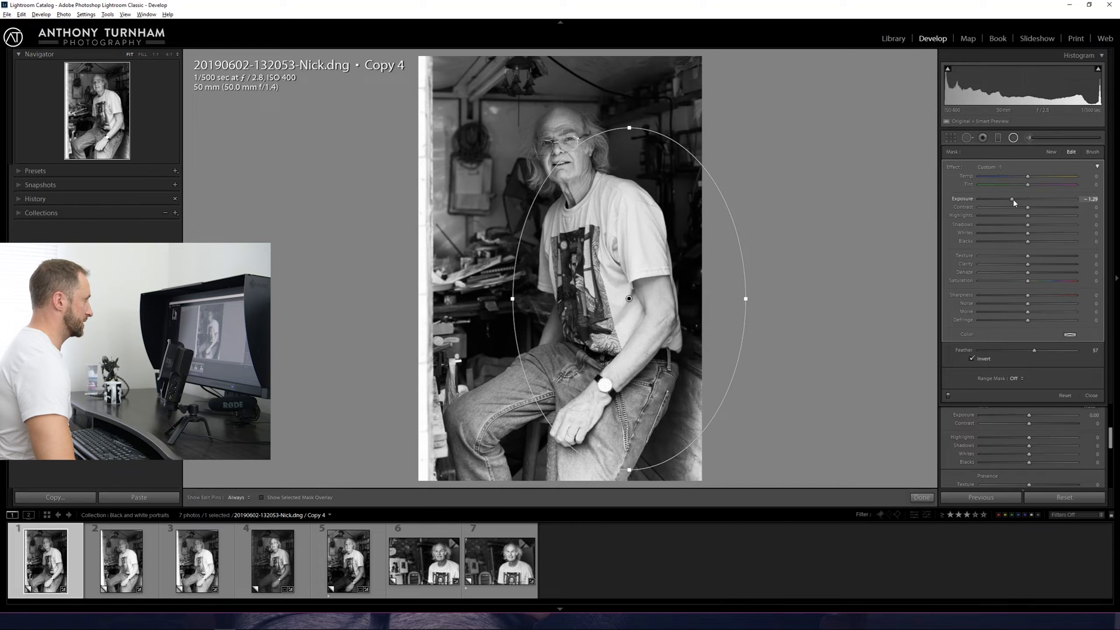
pyautogui.moveTo(1012, 199); pyautogui.dragTo(1019, 198)
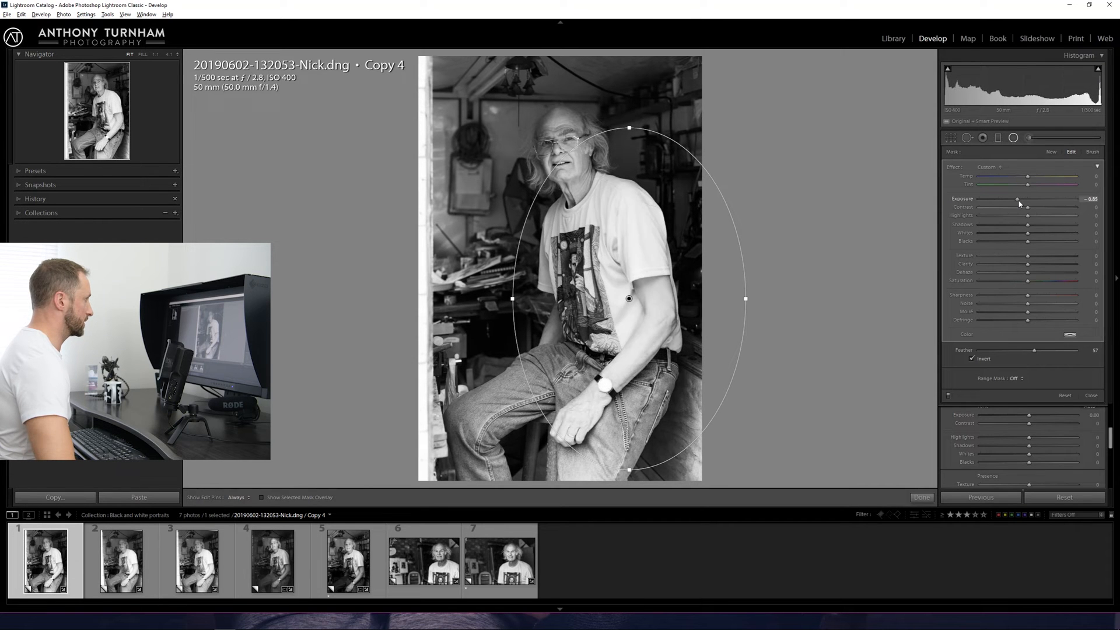
pyautogui.moveTo(1017, 200); pyautogui.dragTo(1022, 200)
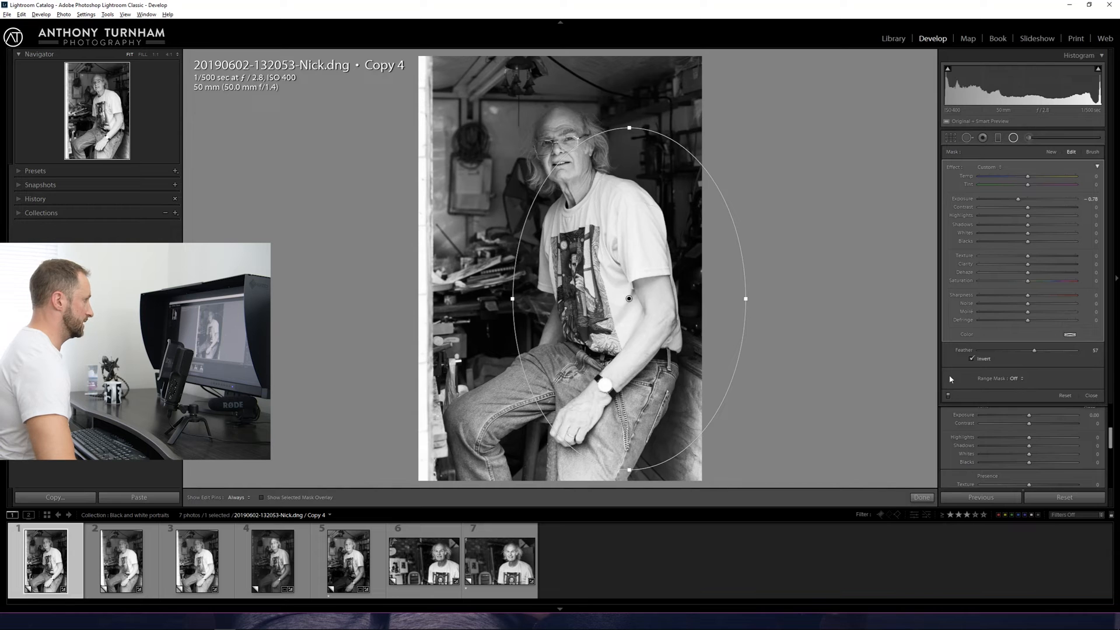
# - Add a Luminance range mask to the body filter, with range near 54
pyautogui.click(1016, 378)
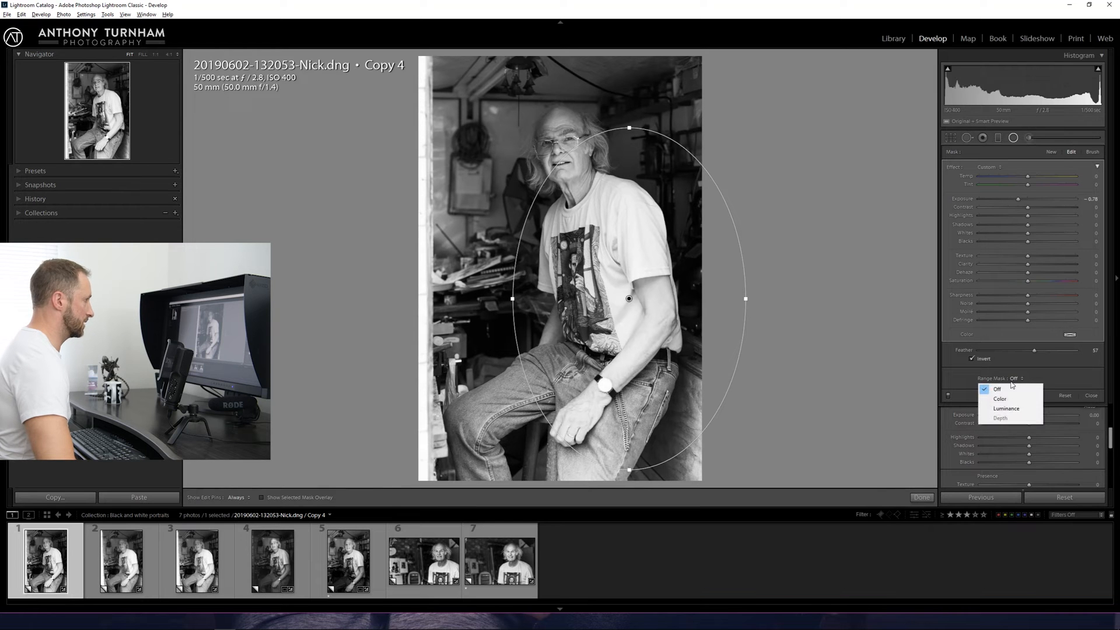
pyautogui.click(1006, 409)
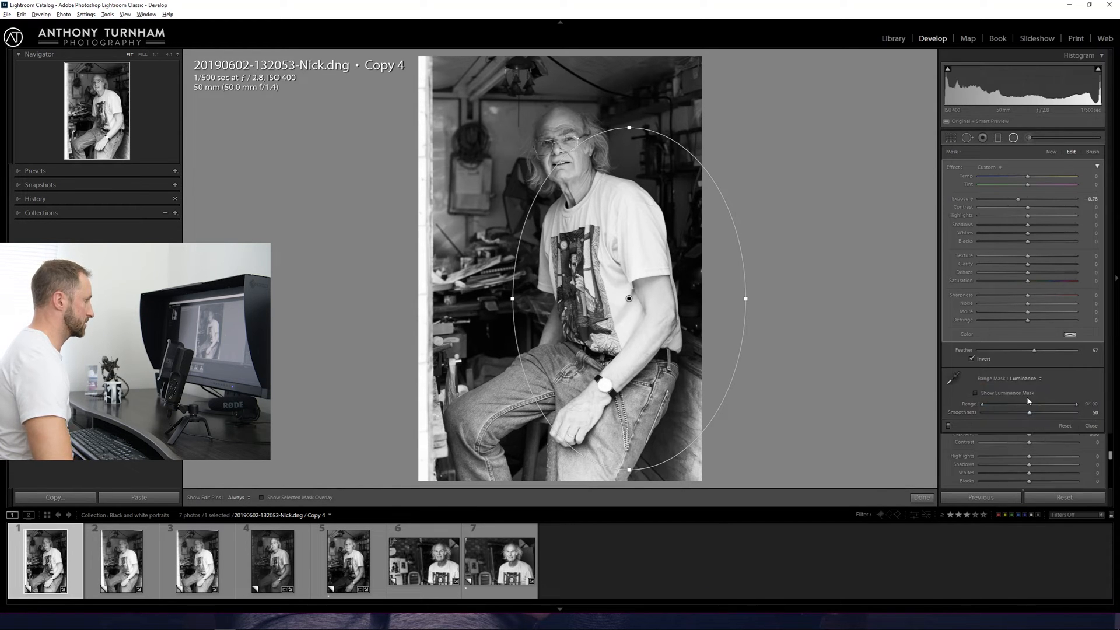
pyautogui.moveTo(982, 405)
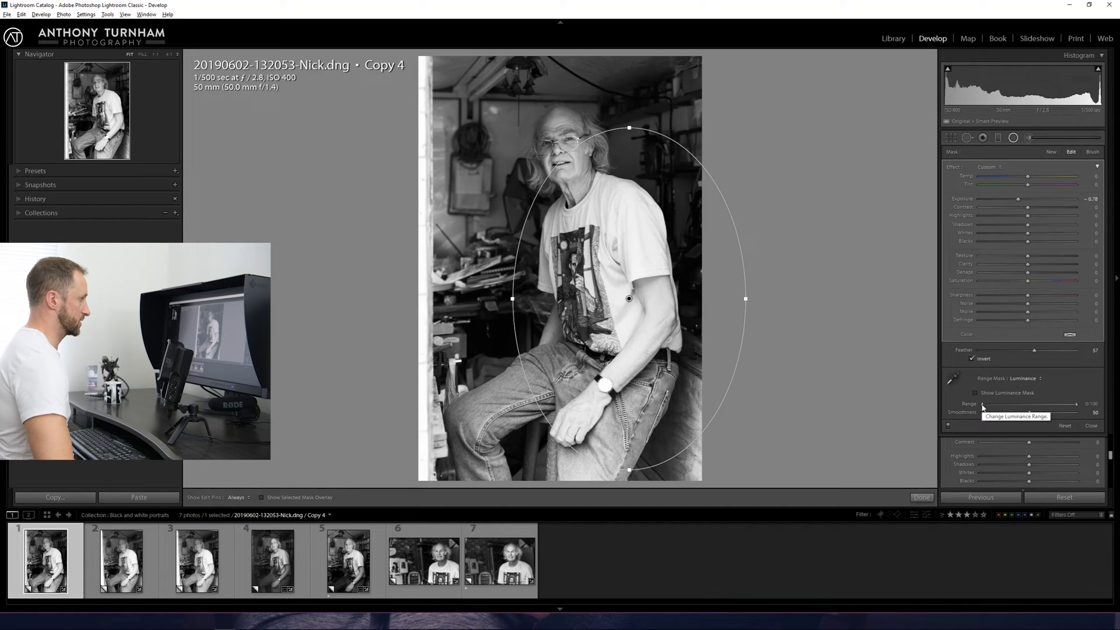
pyautogui.moveTo(980, 403); pyautogui.dragTo(998, 404)
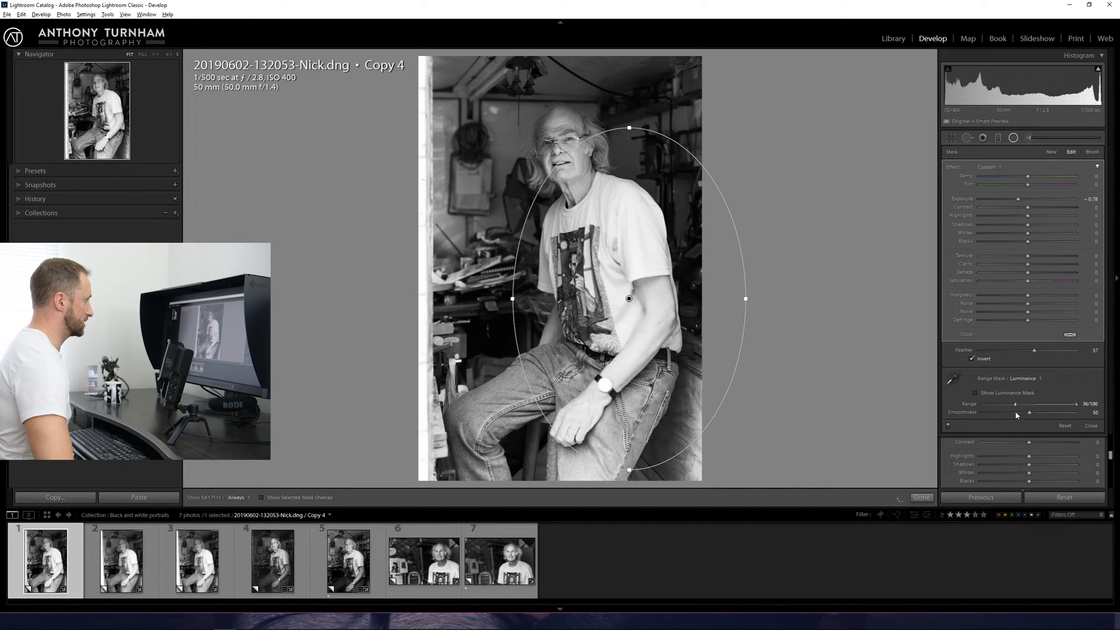
pyautogui.moveTo(1014, 404); pyautogui.dragTo(1027, 404)
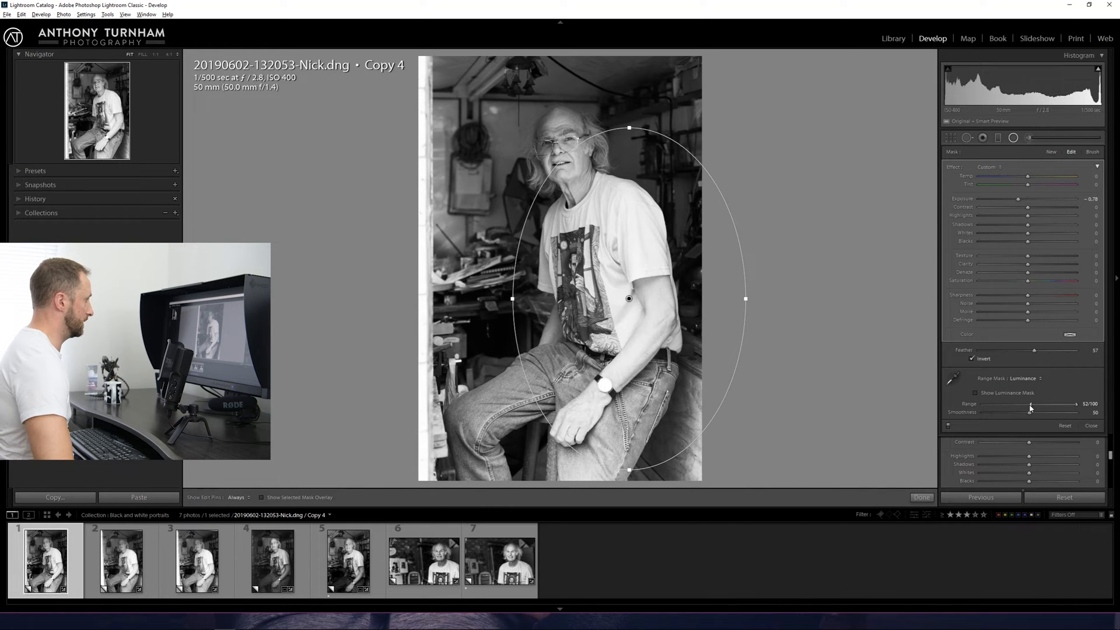
pyautogui.moveTo(1027, 406); pyautogui.dragTo(1033, 405)
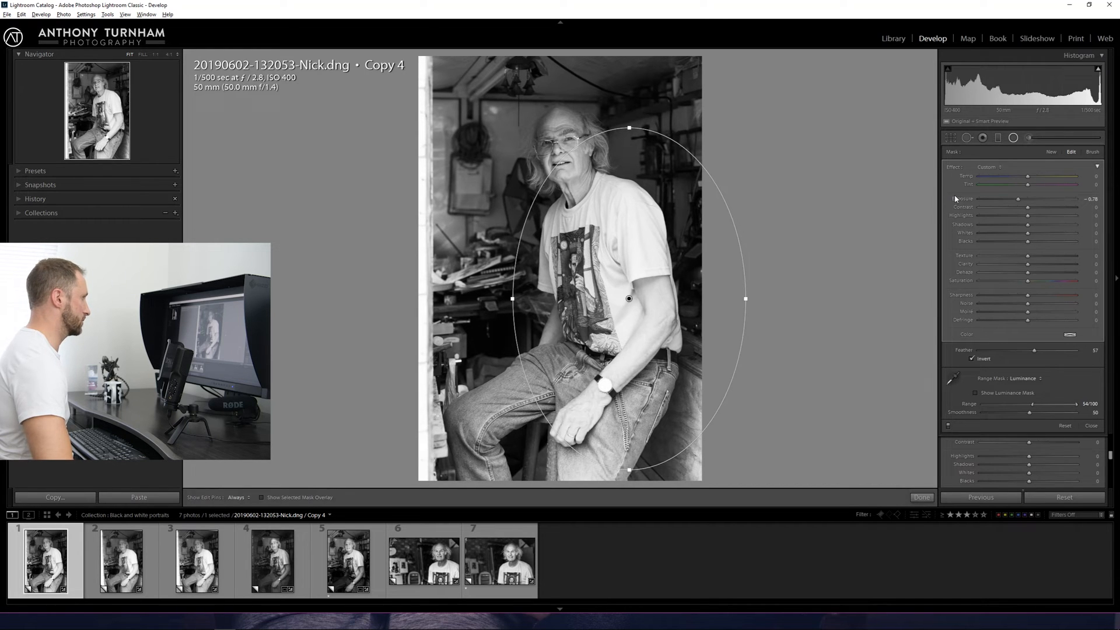
pyautogui.moveTo(717, 343)
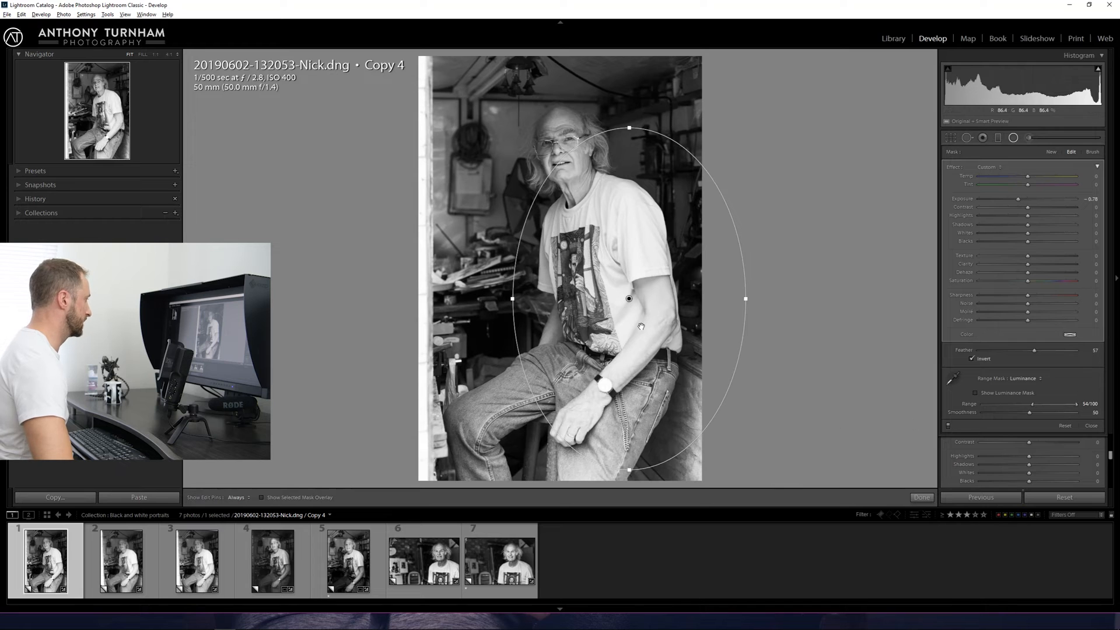
# - Show the mask overlay and refine the luminance range for the shirt
pyautogui.click(263, 498)
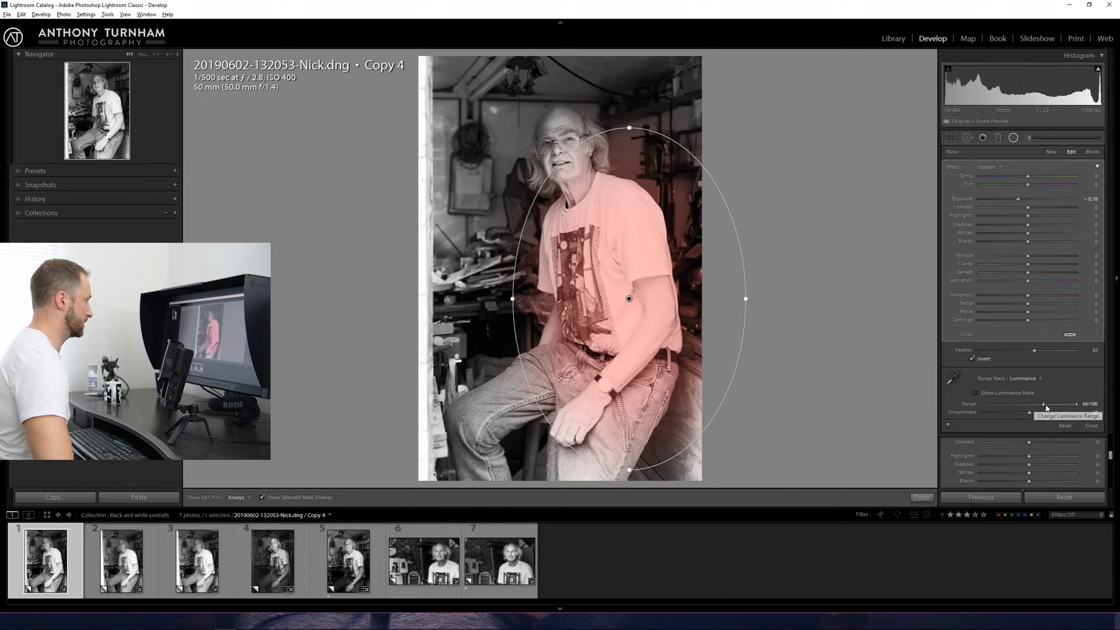
pyautogui.moveTo(1047, 403); pyautogui.dragTo(1074, 403)
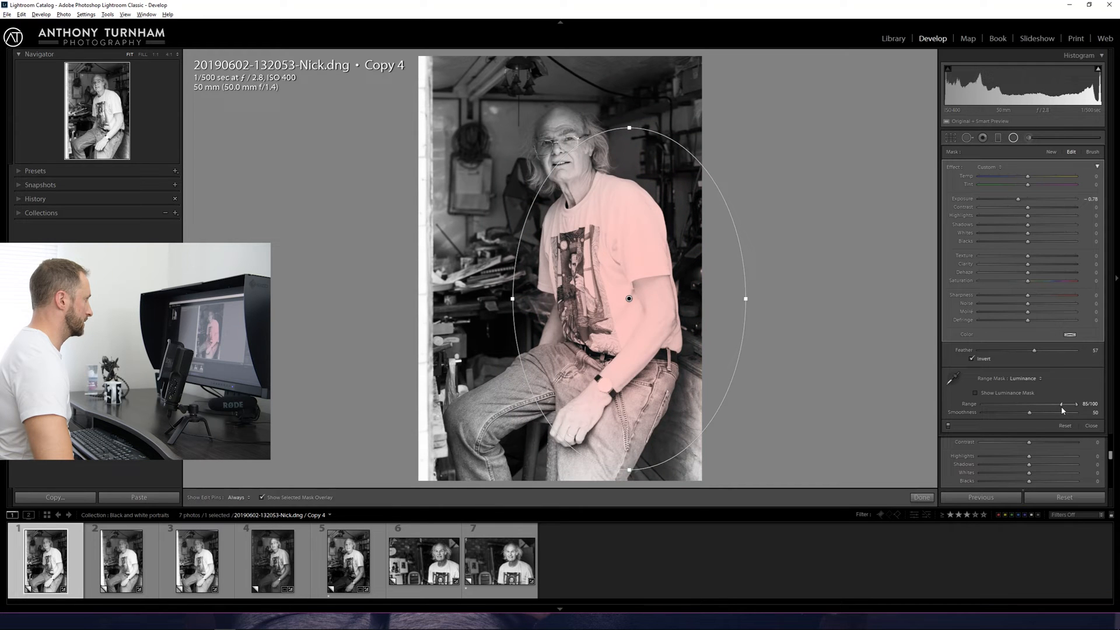
pyautogui.moveTo(1061, 404); pyautogui.dragTo(1064, 403)
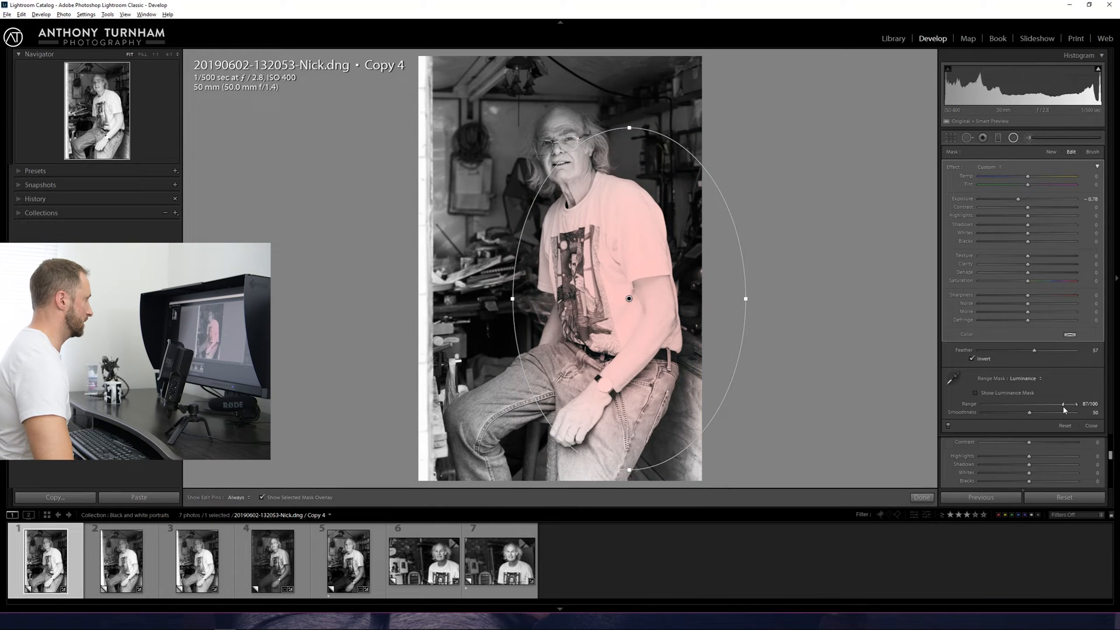
pyautogui.moveTo(1063, 405); pyautogui.dragTo(1032, 404)
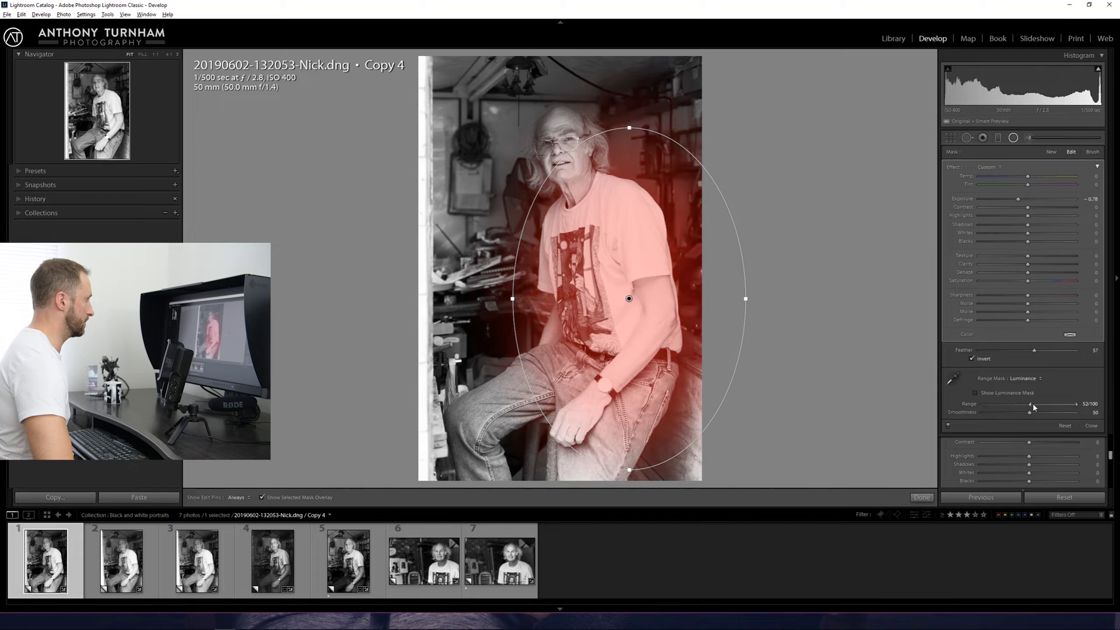
pyautogui.moveTo(1030, 404); pyautogui.dragTo(1053, 404)
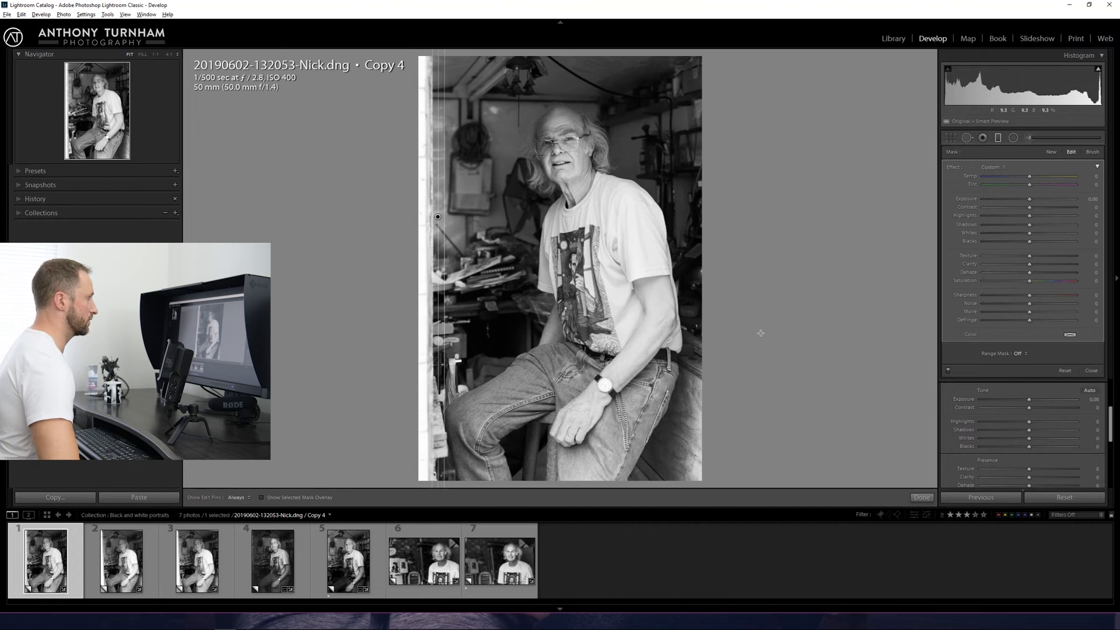
# - Lower the door frame filter's exposure to about −0.81
pyautogui.moveTo(1043, 198); pyautogui.dragTo(1020, 198)
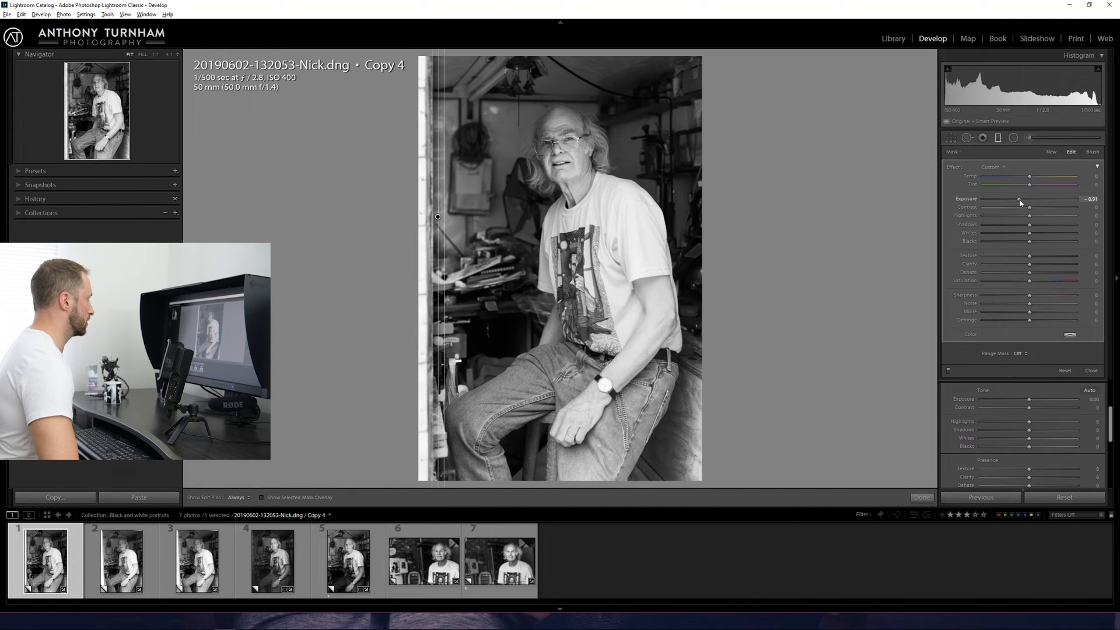
pyautogui.moveTo(1029, 200); pyautogui.dragTo(1015, 200)
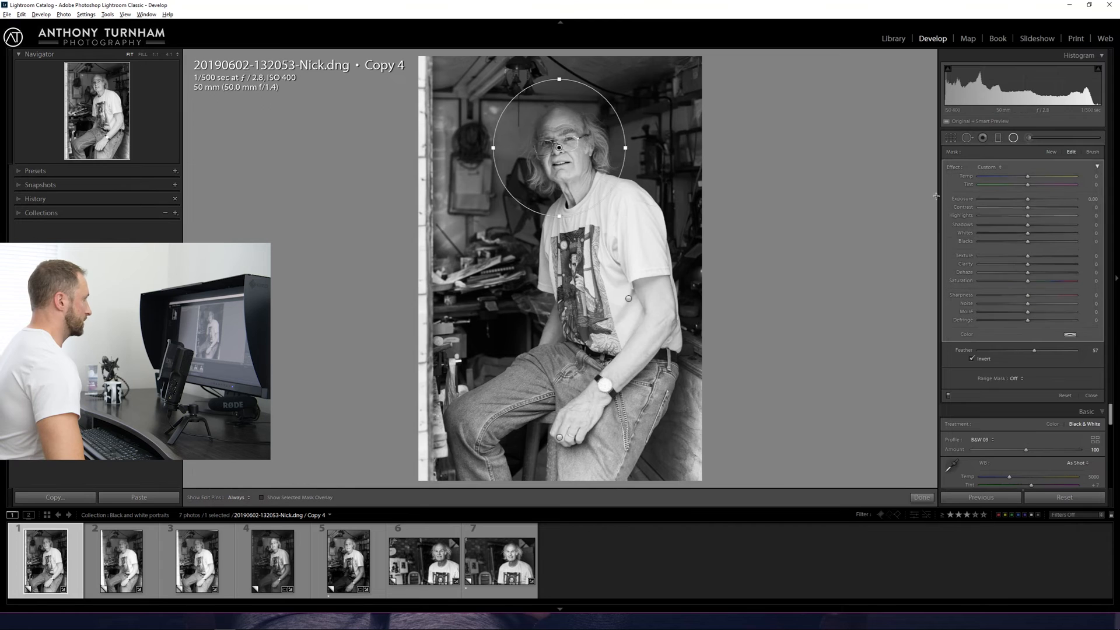
# - Set the face filter's Exposure to 0.52 and Contrast to 29
pyautogui.moveTo(1025, 199); pyautogui.dragTo(1042, 199)
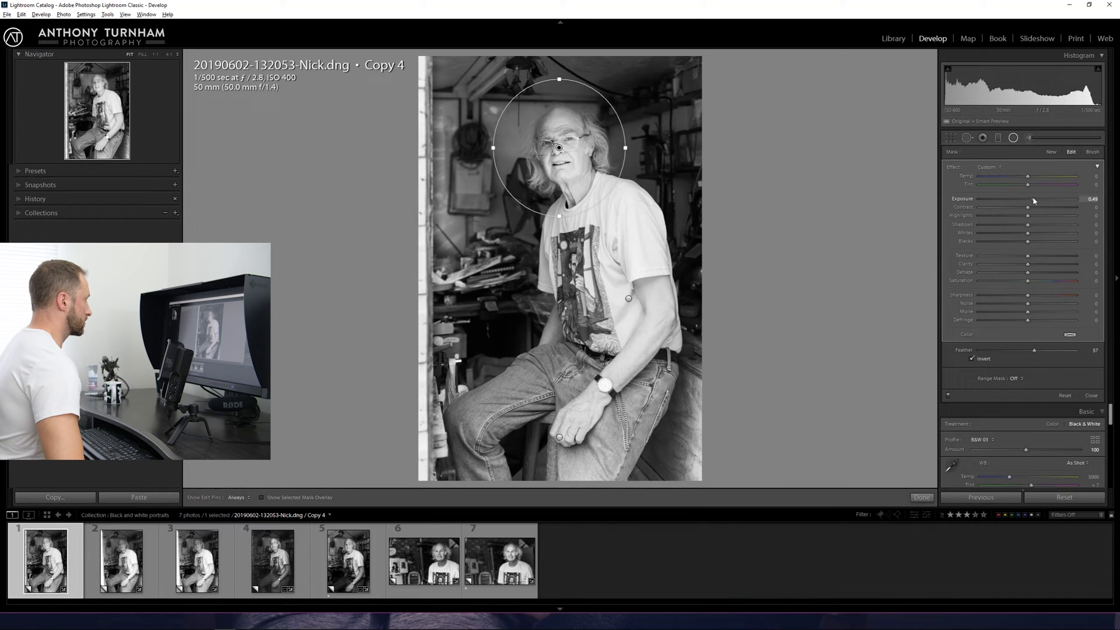
pyautogui.moveTo(1057, 206); pyautogui.dragTo(1047, 206)
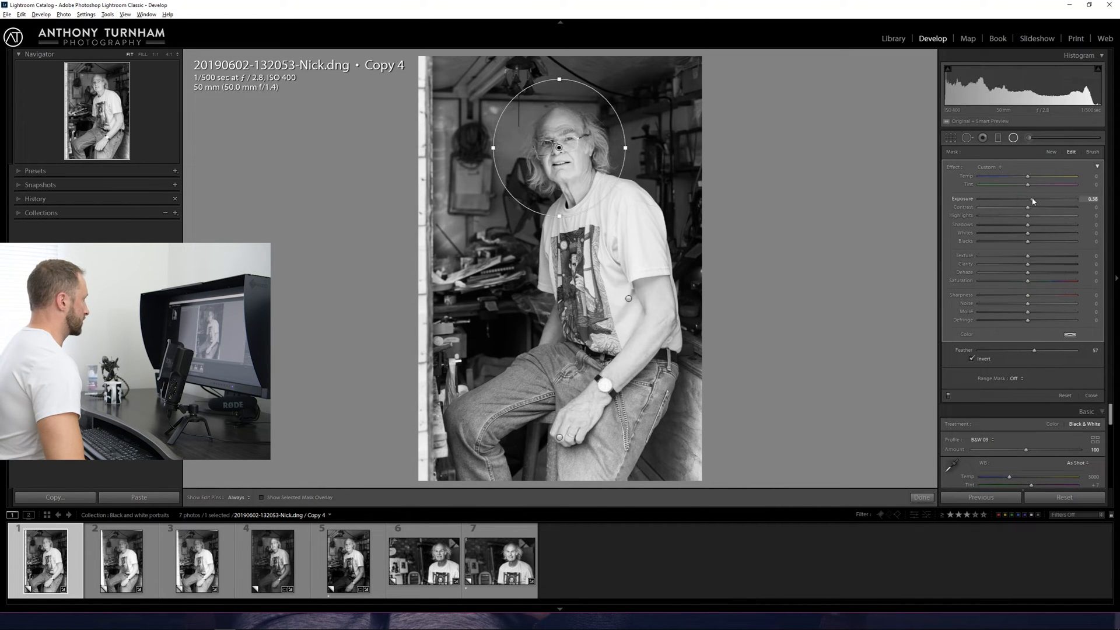
pyautogui.moveTo(1030, 200); pyautogui.dragTo(1040, 200)
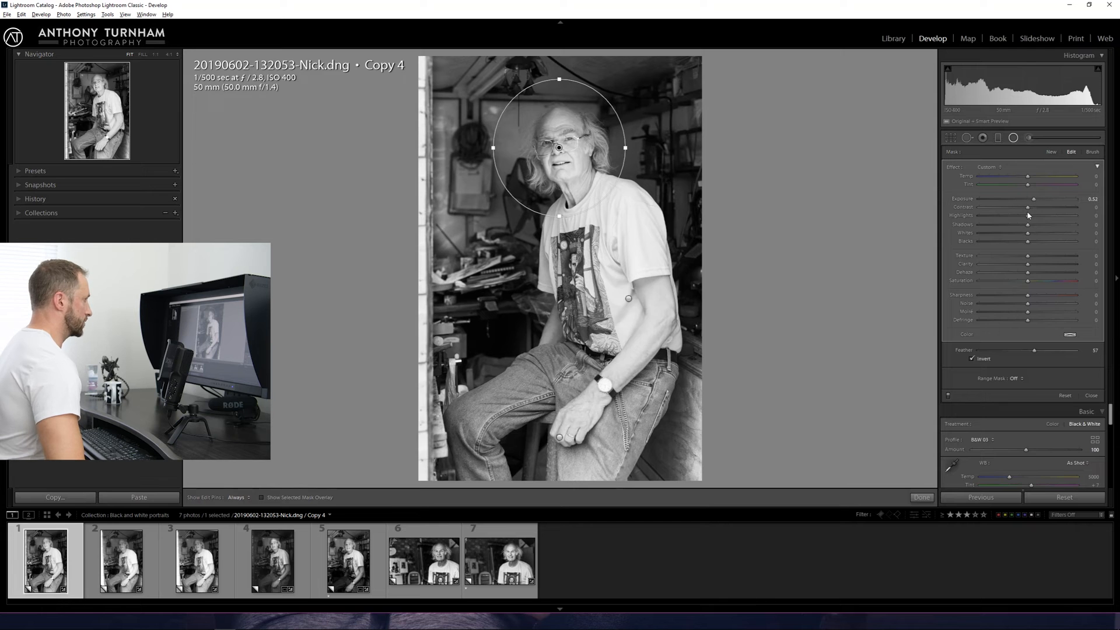
pyautogui.moveTo(1027, 207); pyautogui.dragTo(1047, 207)
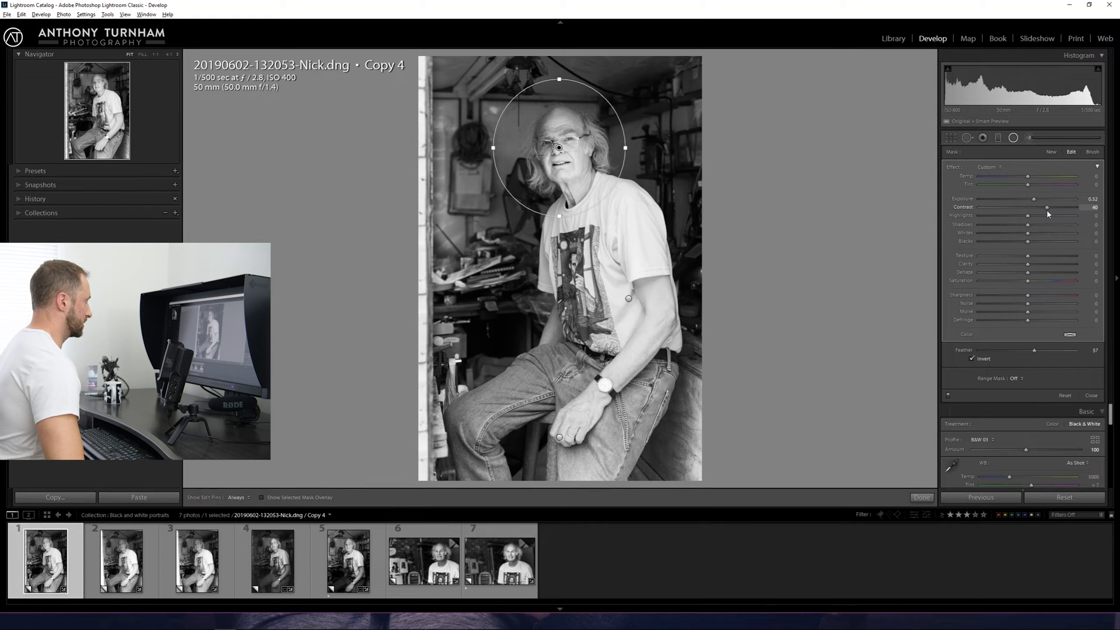
pyautogui.moveTo(1047, 207); pyautogui.dragTo(1041, 207)
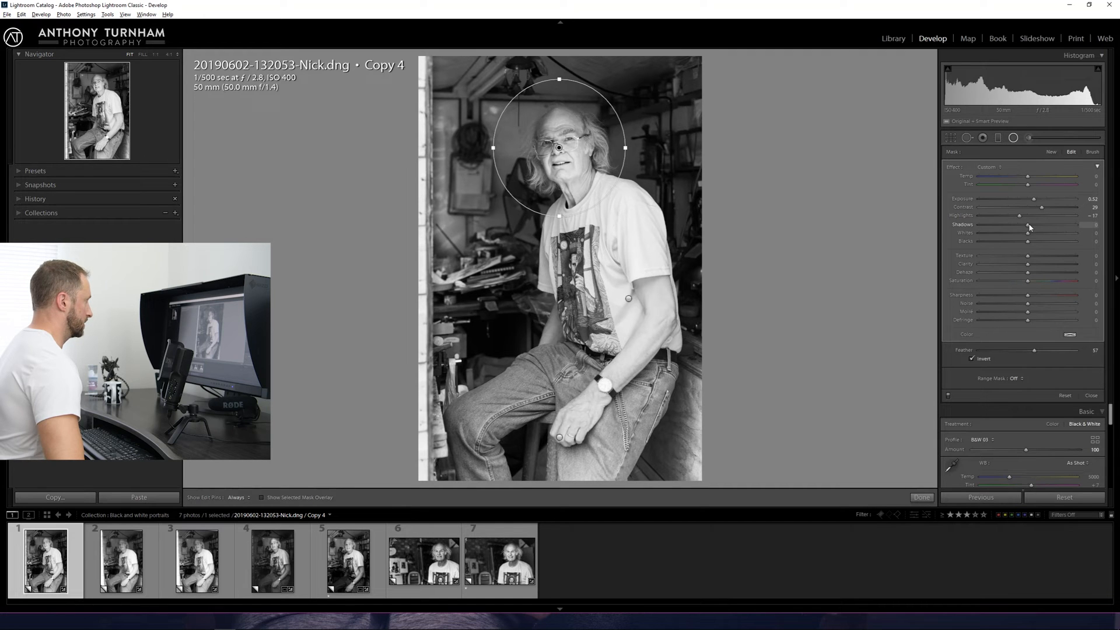
# - Set face Highlights −17 and Whites 10, and raise Feather to 89
pyautogui.moveTo(1028, 224); pyautogui.dragTo(1032, 224)
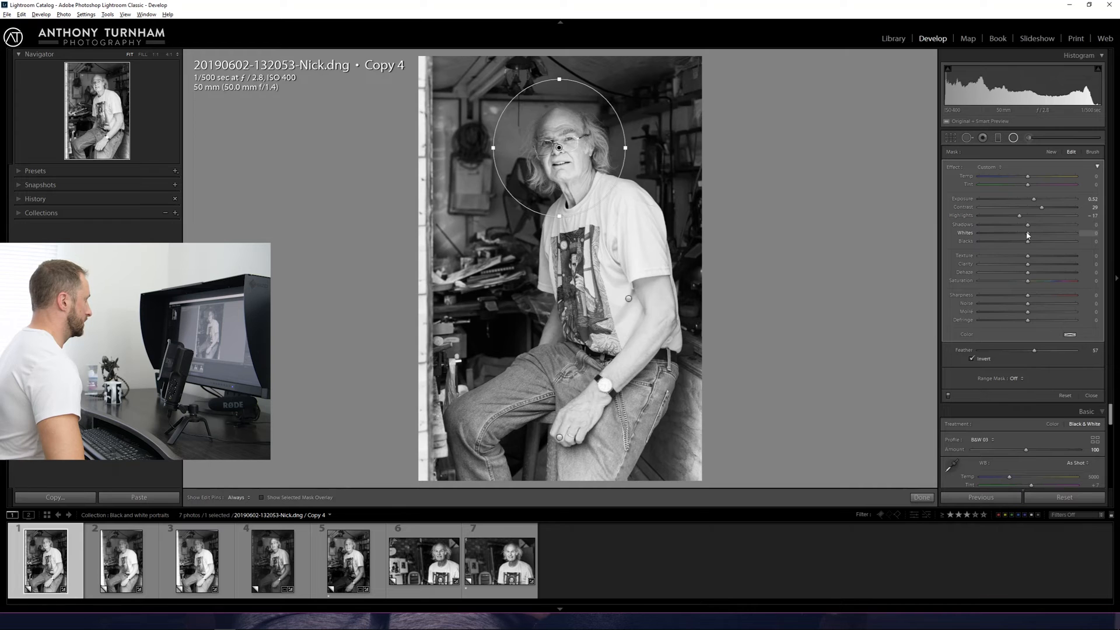
pyautogui.moveTo(1027, 233); pyautogui.dragTo(1035, 234)
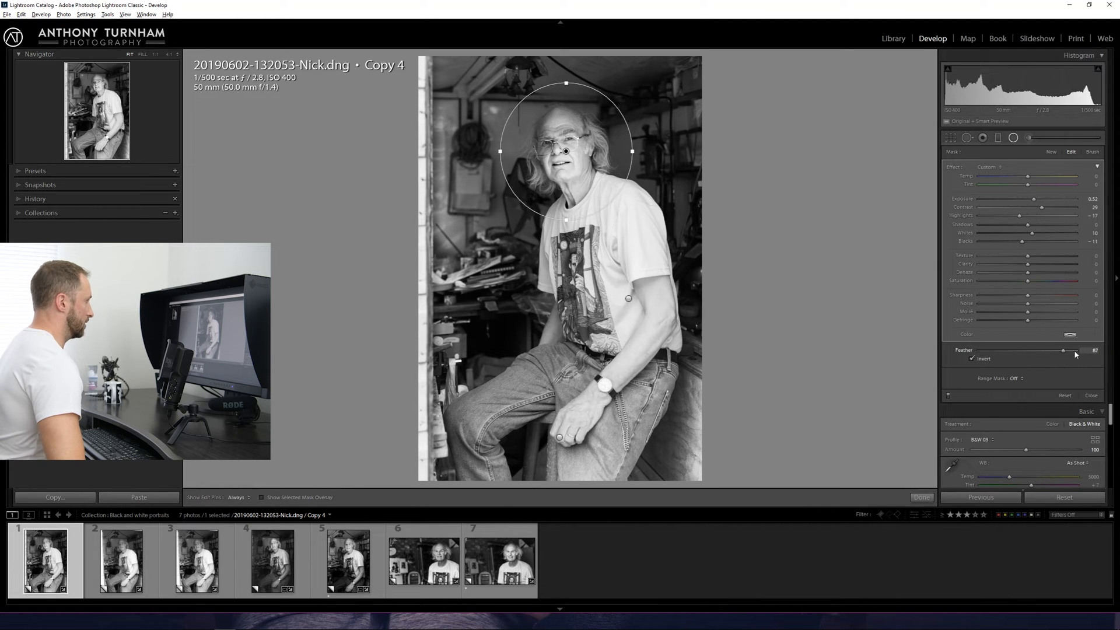
pyautogui.moveTo(1064, 350); pyautogui.dragTo(1068, 350)
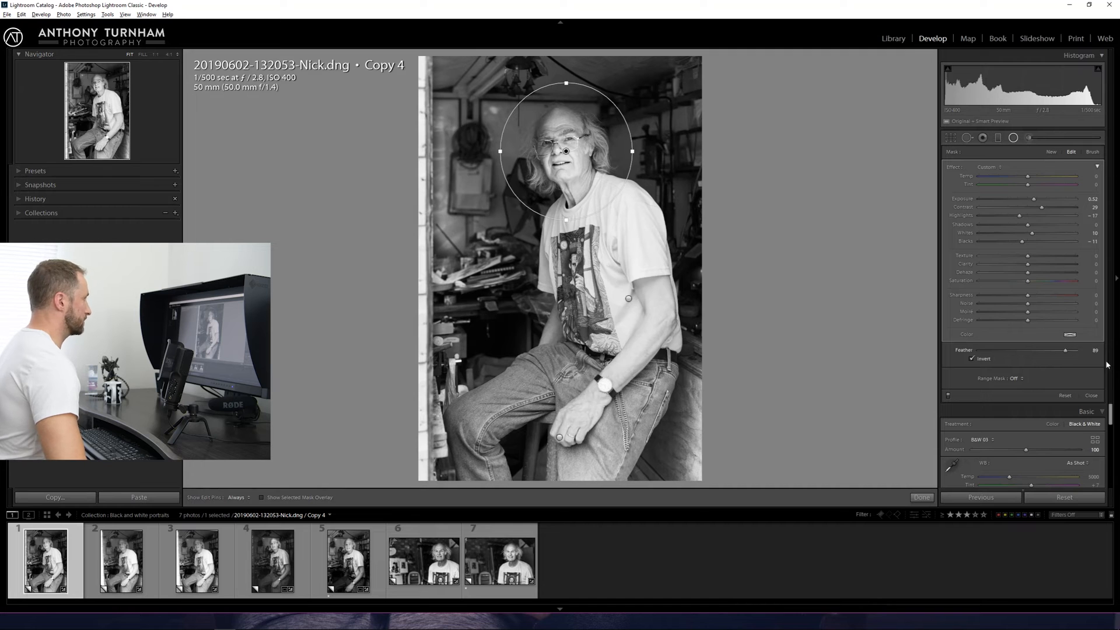
pyautogui.moveTo(1067, 350); pyautogui.dragTo(1059, 350)
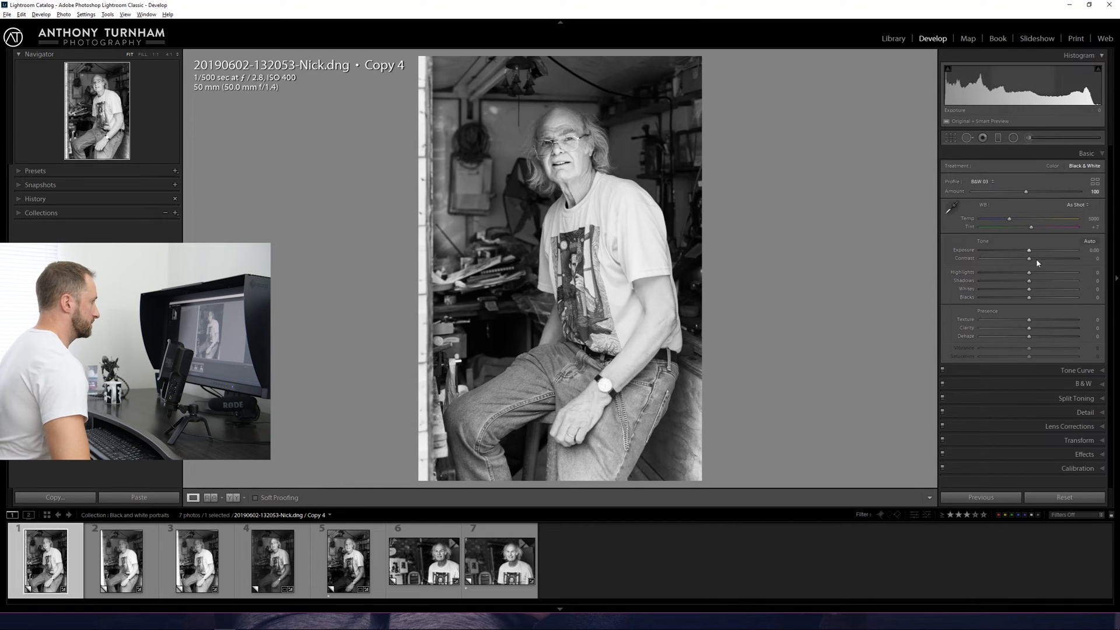
# - Raise global Whites to about 59, lower Highlights, and set Blacks to -7
pyautogui.moveTo(1029, 288); pyautogui.dragTo(1033, 289)
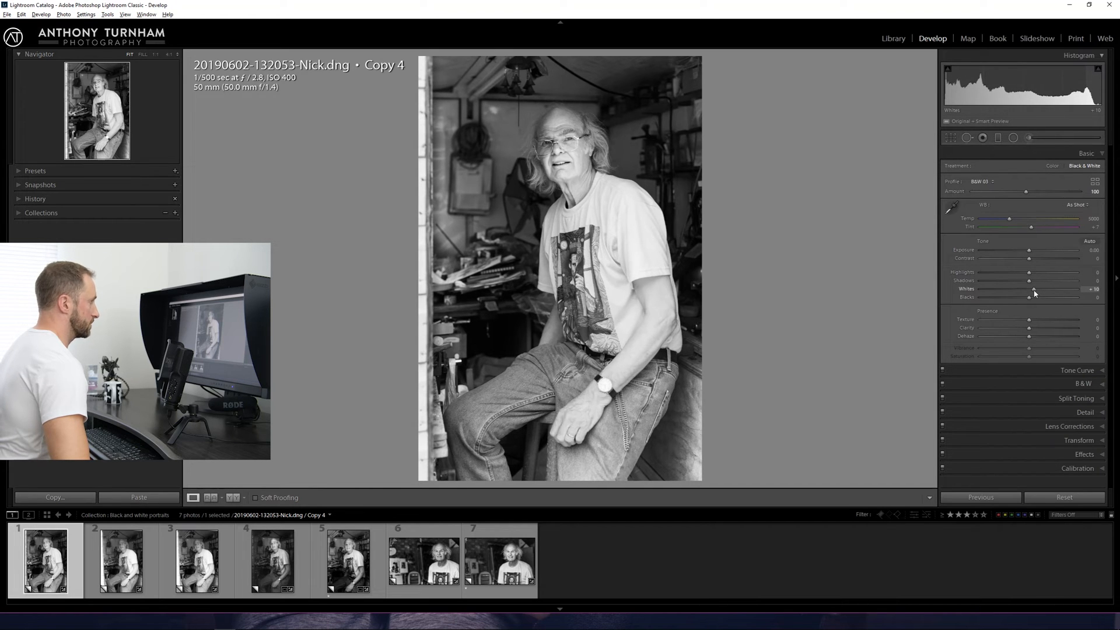
pyautogui.moveTo(1033, 289); pyautogui.dragTo(1050, 290)
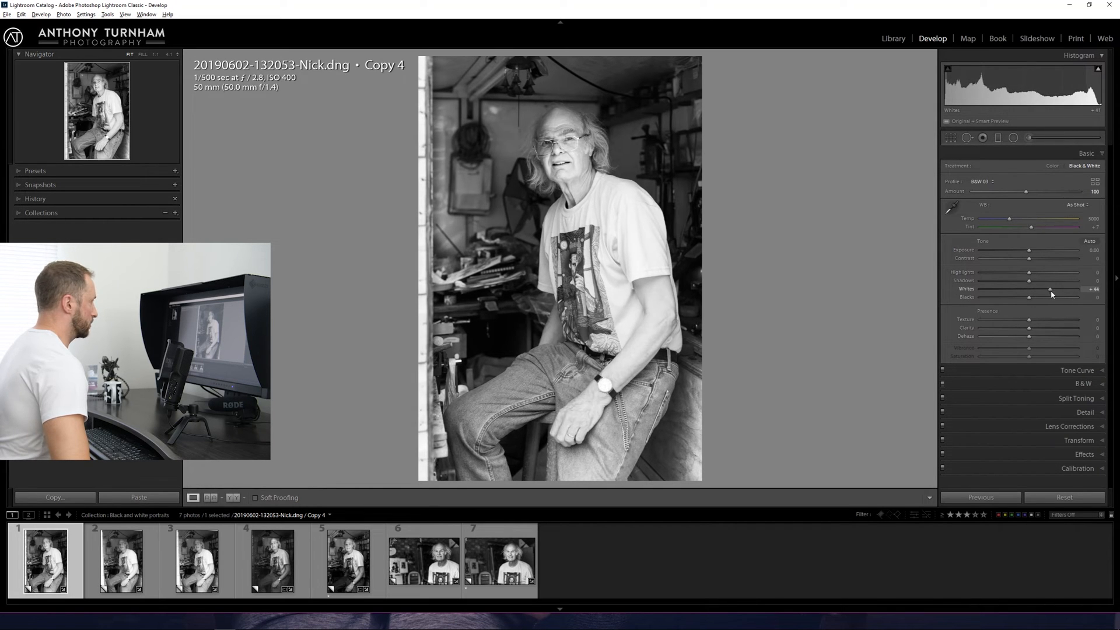
pyautogui.moveTo(1050, 289); pyautogui.dragTo(1060, 289)
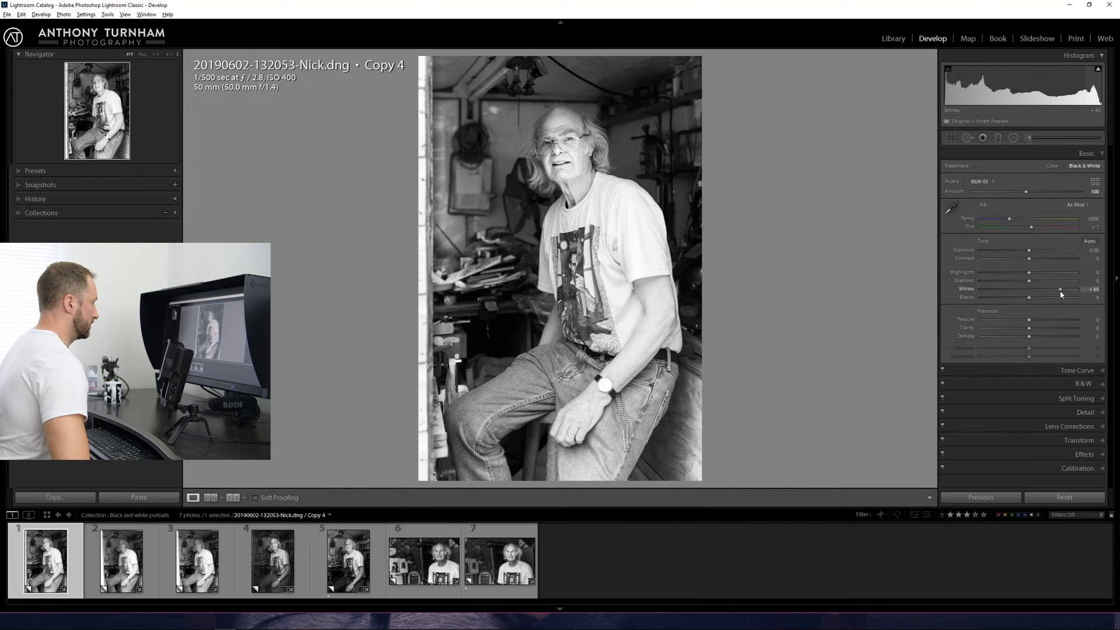
pyautogui.moveTo(1060, 288); pyautogui.dragTo(1056, 288)
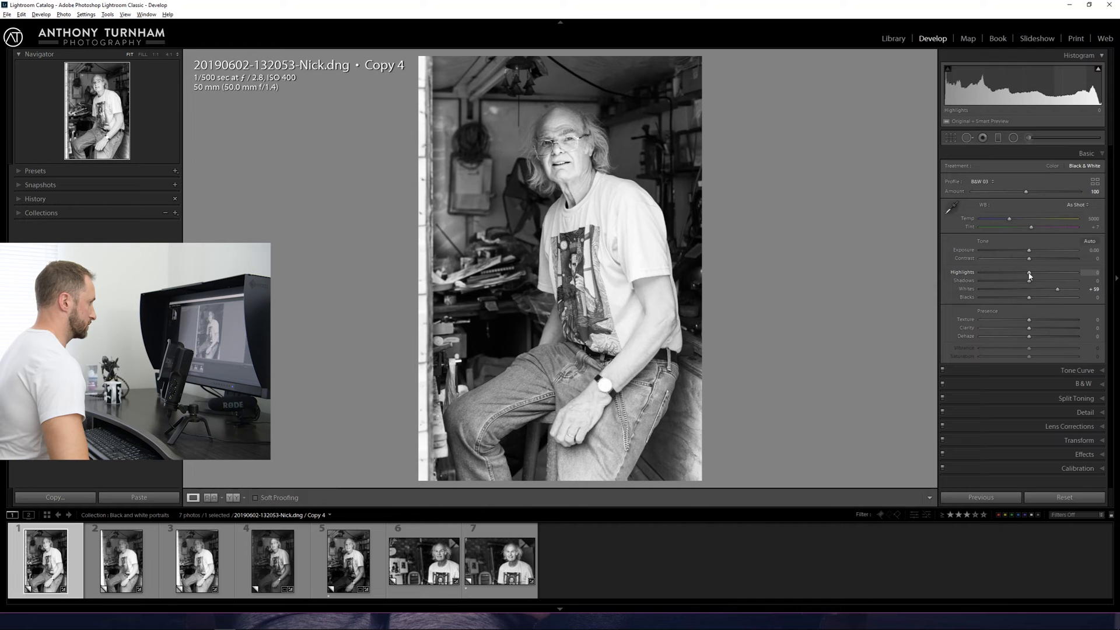
pyautogui.moveTo(1029, 273); pyautogui.dragTo(993, 273)
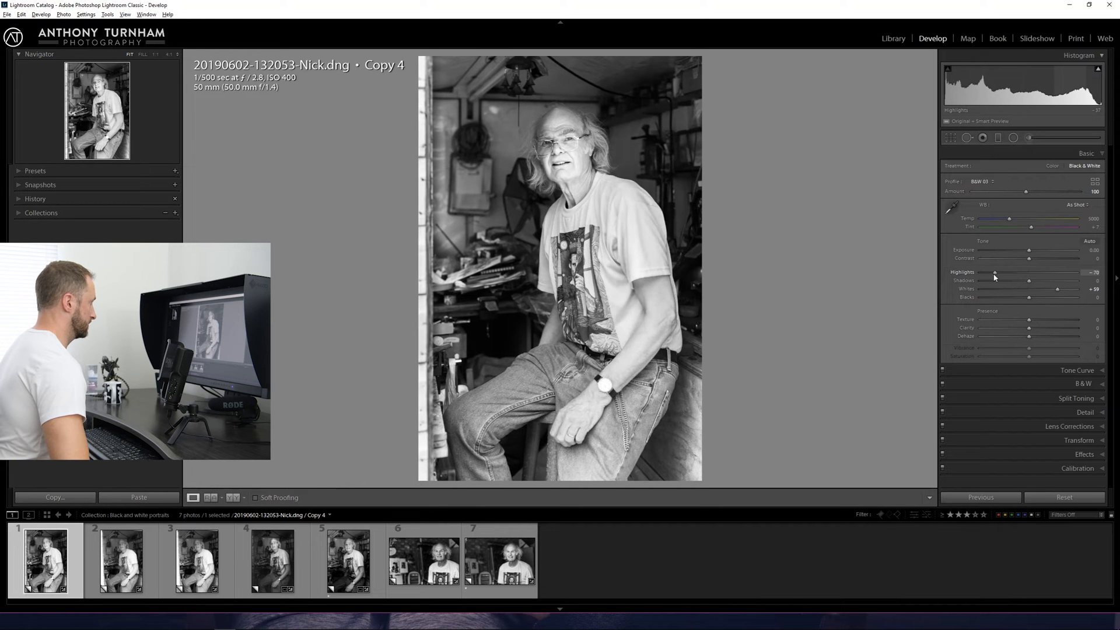
pyautogui.moveTo(994, 273); pyautogui.dragTo(1011, 273)
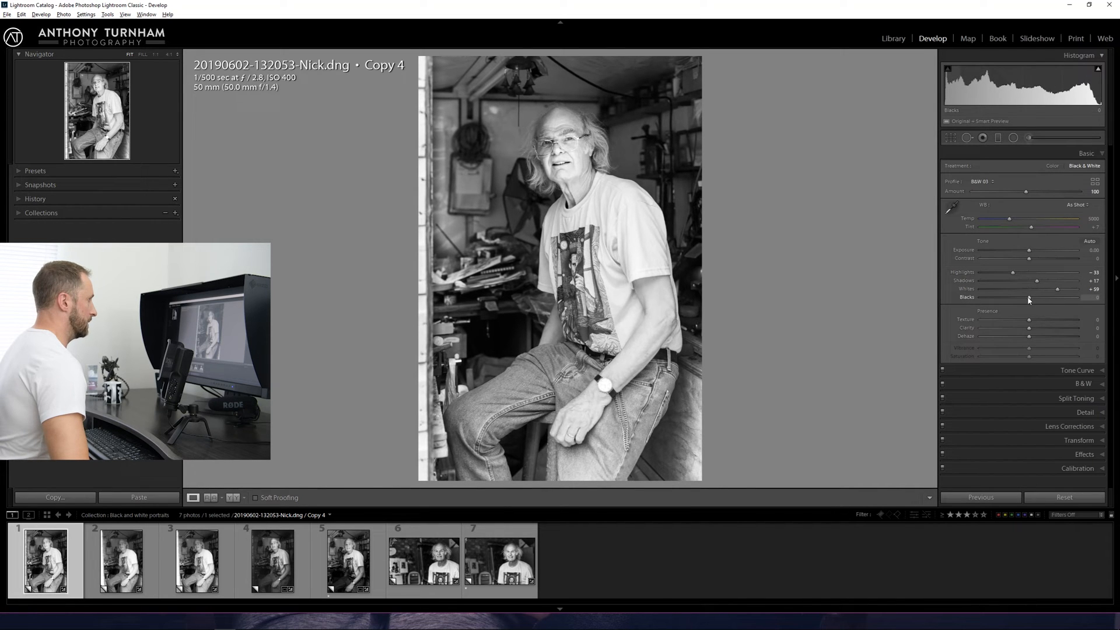
pyautogui.moveTo(1031, 296); pyautogui.dragTo(1027, 296)
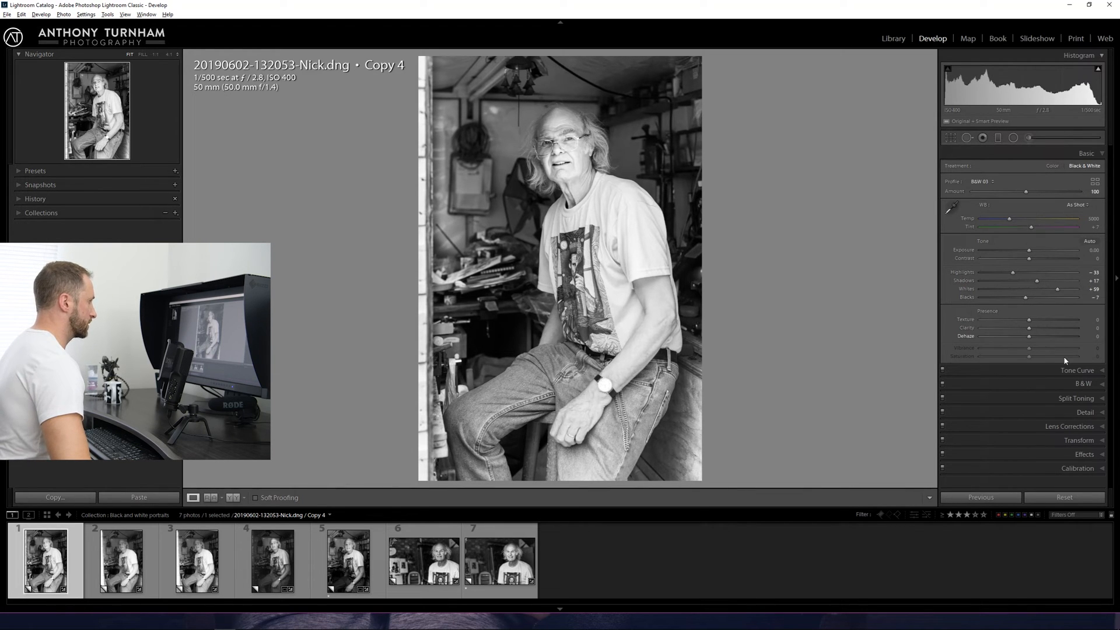
pyautogui.moveTo(986, 313)
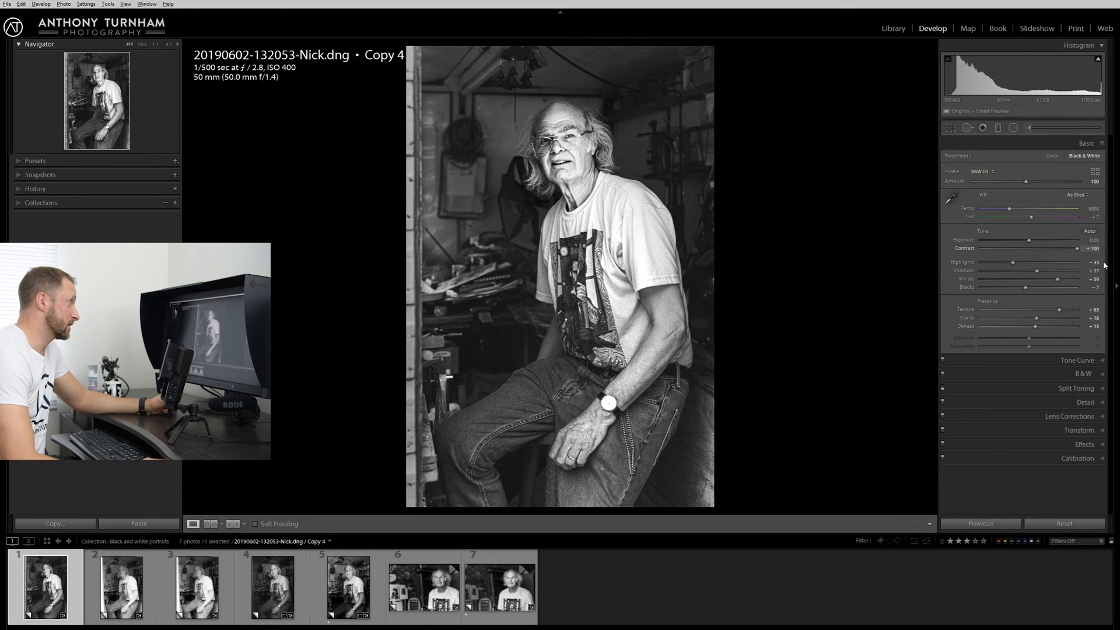
# - Compare Contrast at +100 and +60, then settle it at +82
pyautogui.moveTo(1089, 249); pyautogui.dragTo(1055, 249)
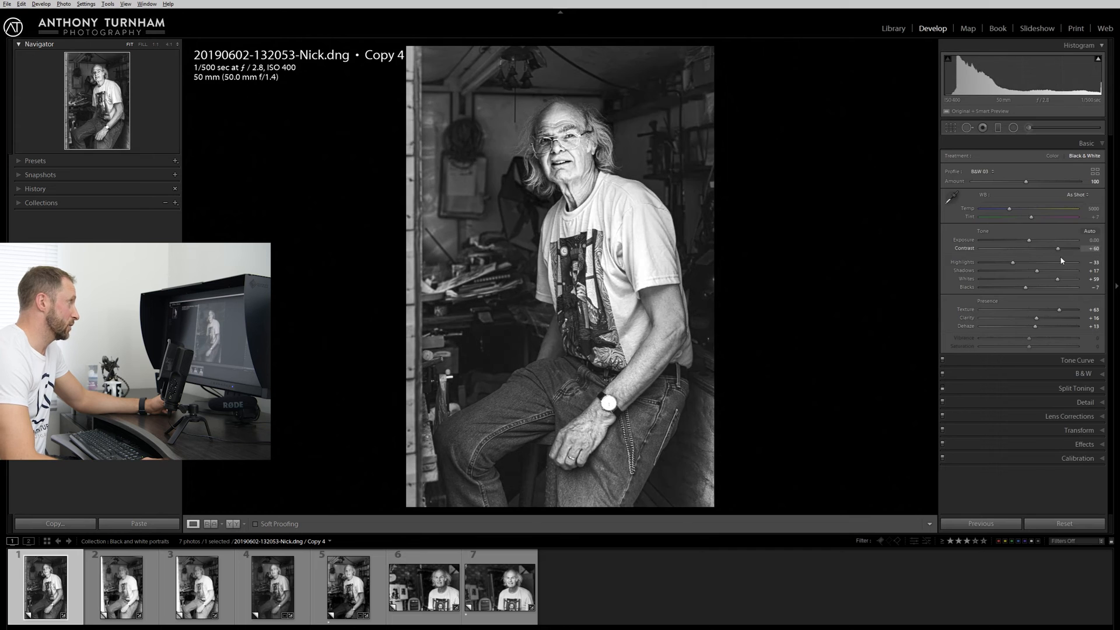
pyautogui.moveTo(1059, 248); pyautogui.dragTo(1072, 248)
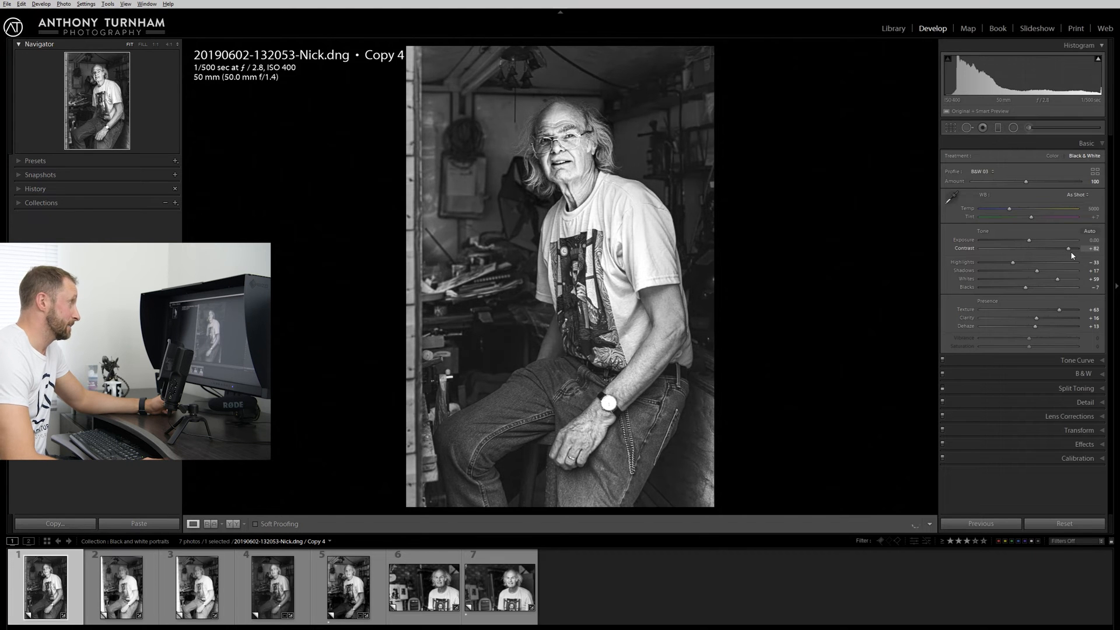
pyautogui.moveTo(1072, 248); pyautogui.dragTo(1066, 249)
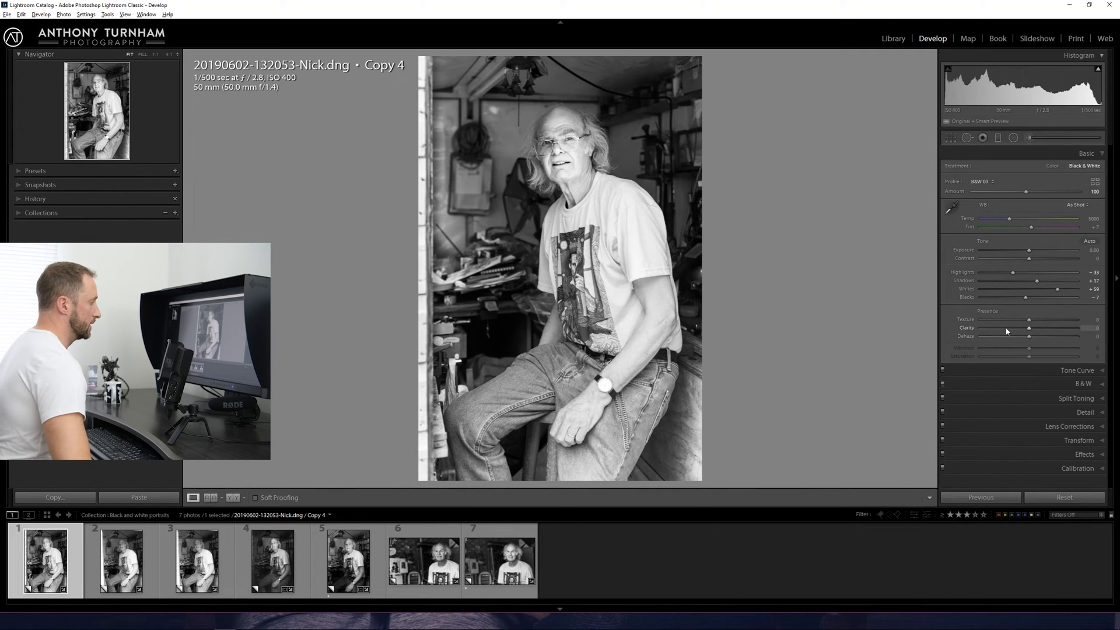
# - Compare Texture from low amounts up to +100 on Nick's face, settling at +66
pyautogui.moveTo(1030, 319); pyautogui.dragTo(1047, 319)
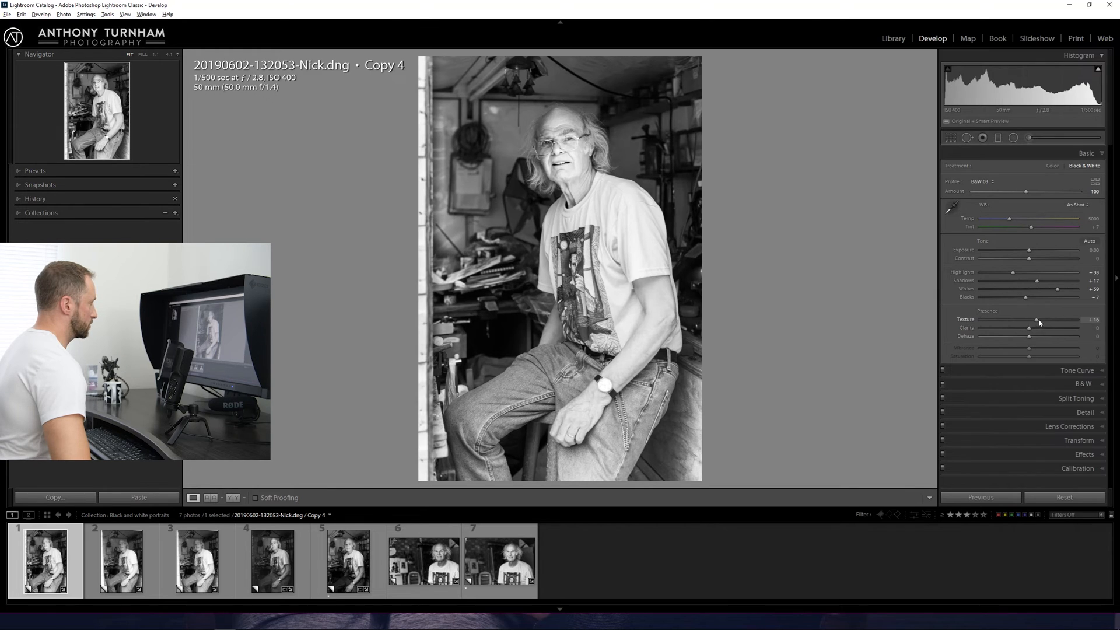
pyautogui.moveTo(1036, 328); pyautogui.dragTo(1093, 327)
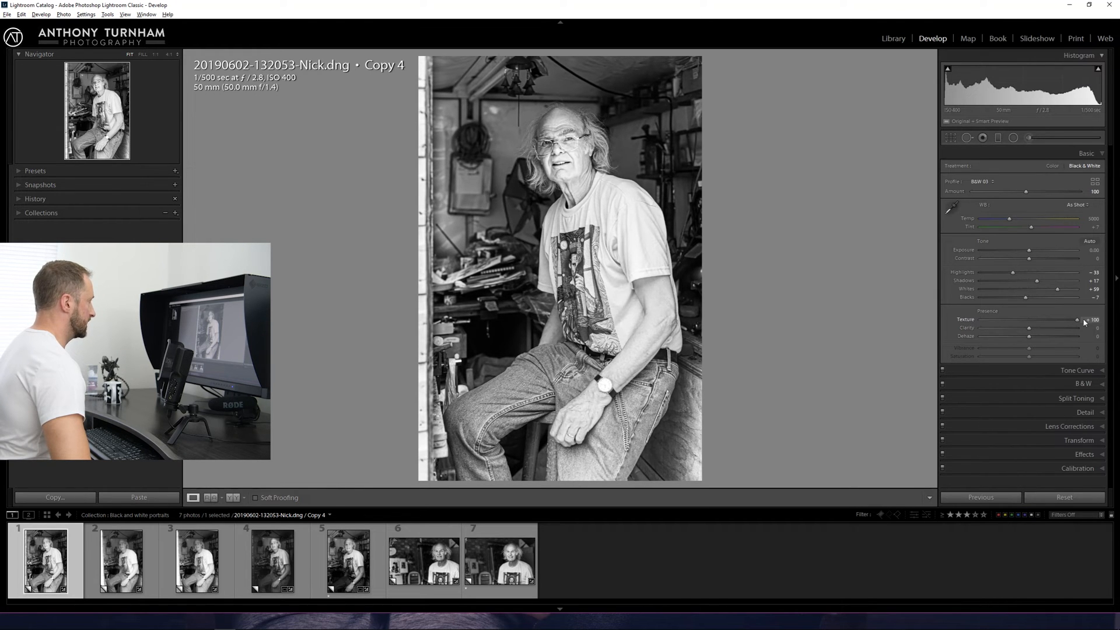
pyautogui.moveTo(1075, 319); pyautogui.dragTo(1046, 319)
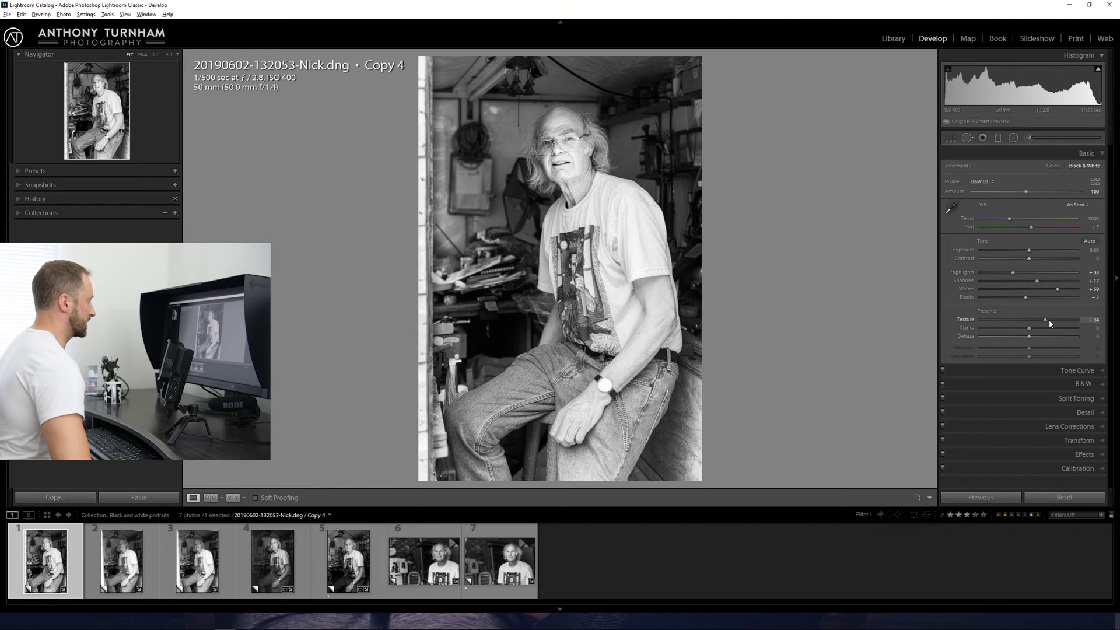
pyautogui.moveTo(1047, 320); pyautogui.dragTo(1086, 321)
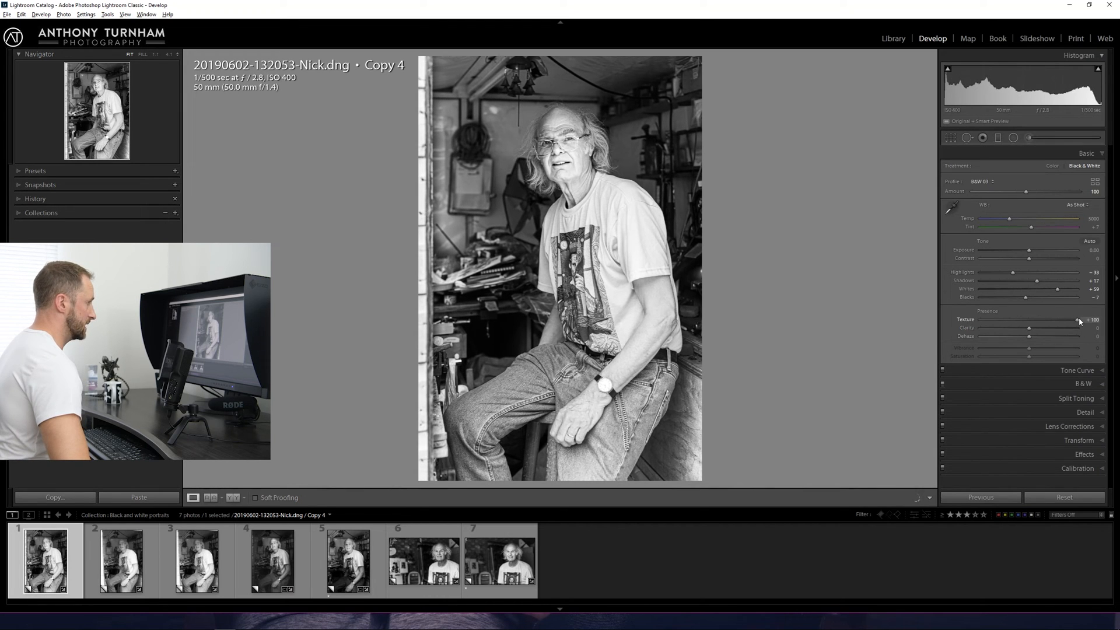
pyautogui.moveTo(1078, 320); pyautogui.dragTo(1041, 321)
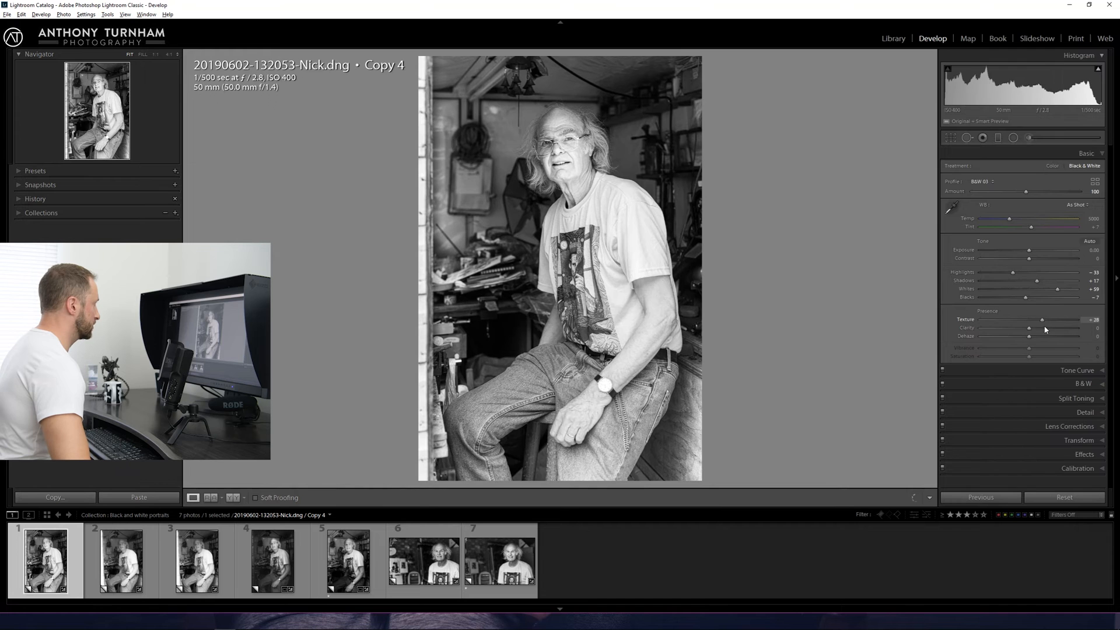
pyautogui.moveTo(1041, 320); pyautogui.dragTo(1075, 320)
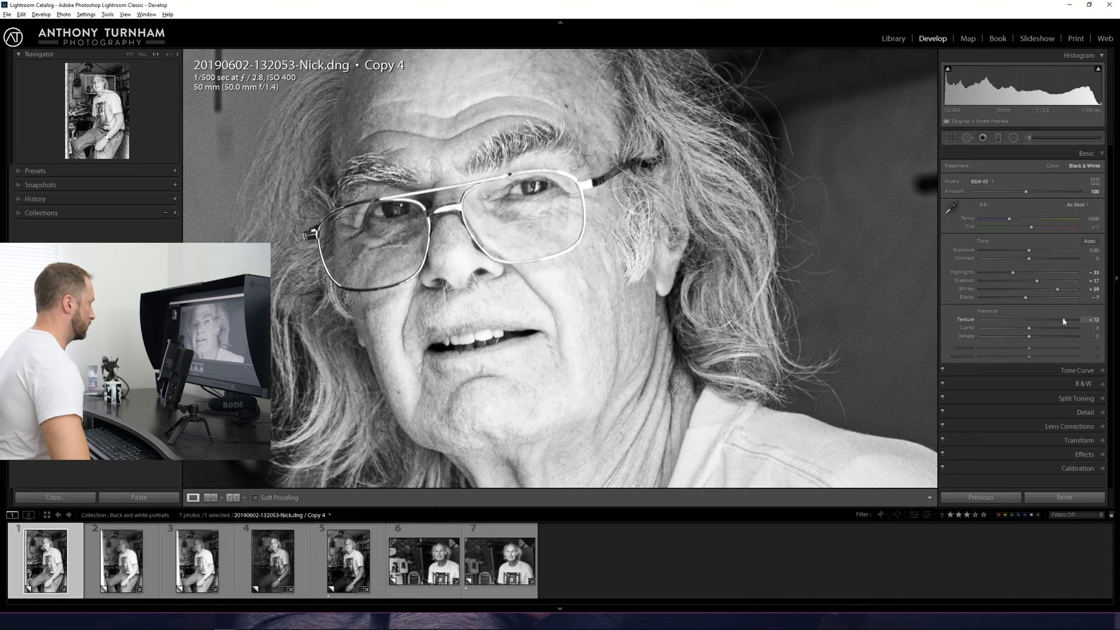
pyautogui.moveTo(1069, 319); pyautogui.dragTo(1060, 319)
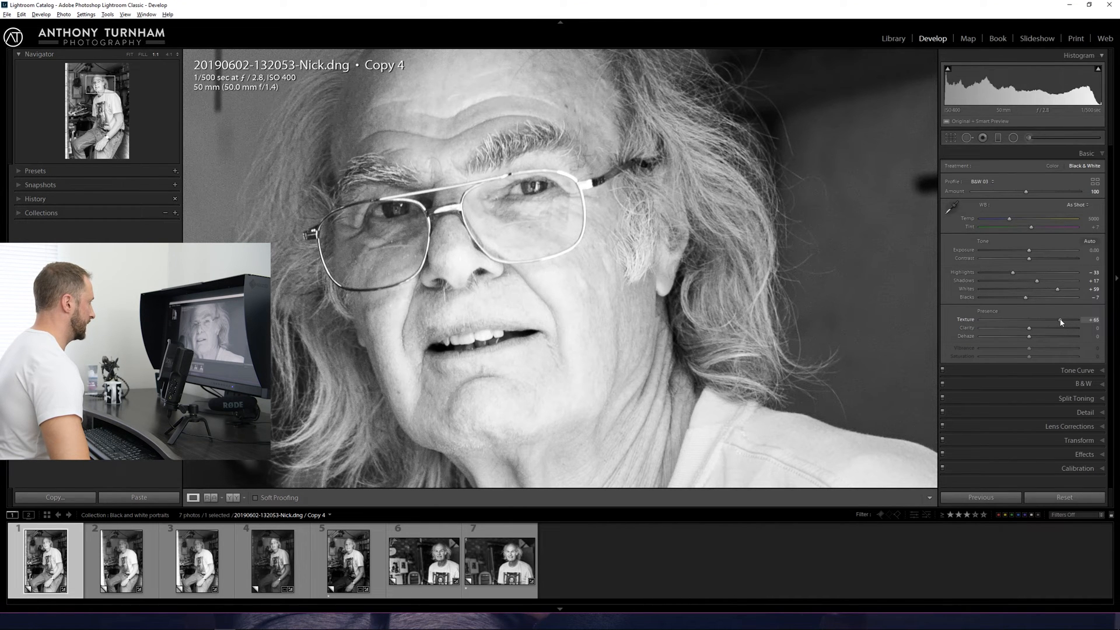
pyautogui.moveTo(1059, 319); pyautogui.dragTo(1062, 319)
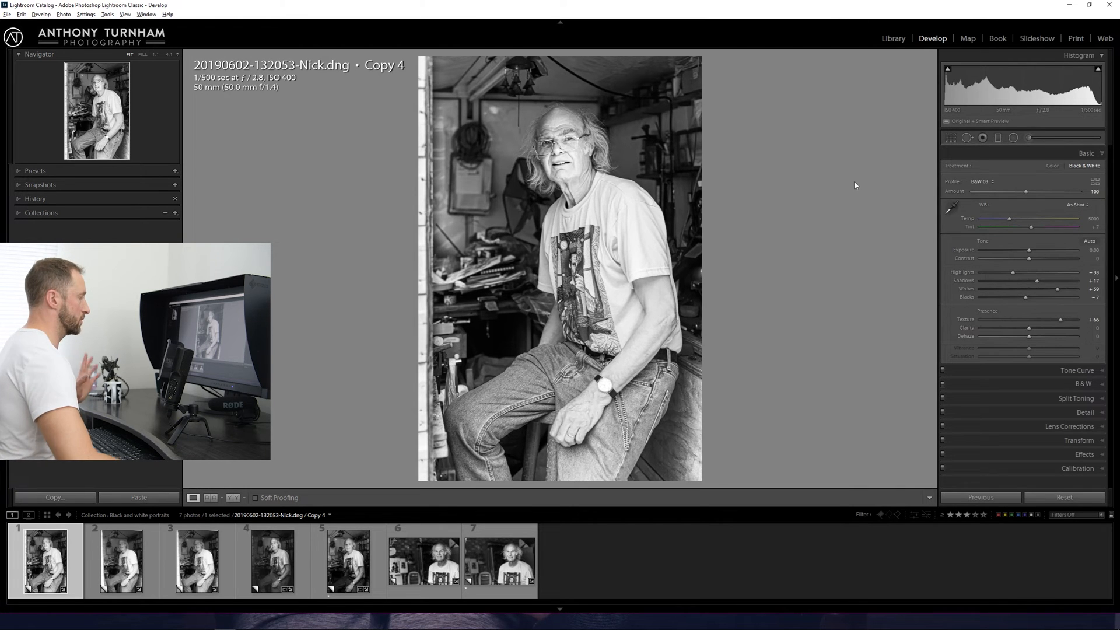
pyautogui.moveTo(898, 256)
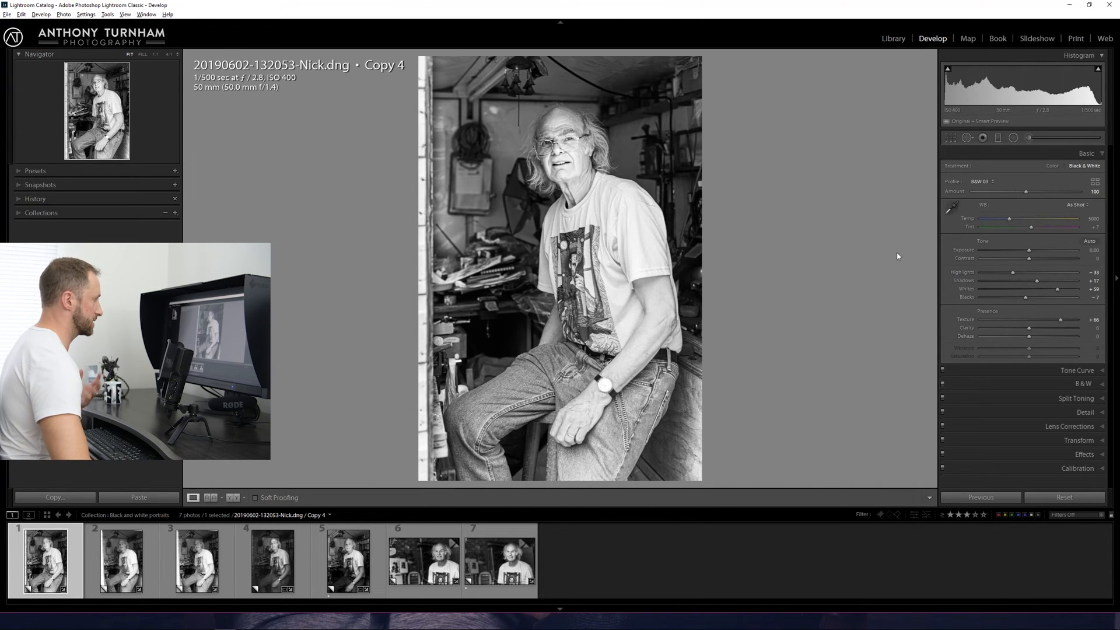
# - Zoom into Nick's face and heal the blemish beside the nose with Spot Removal
pyautogui.click(651, 260)
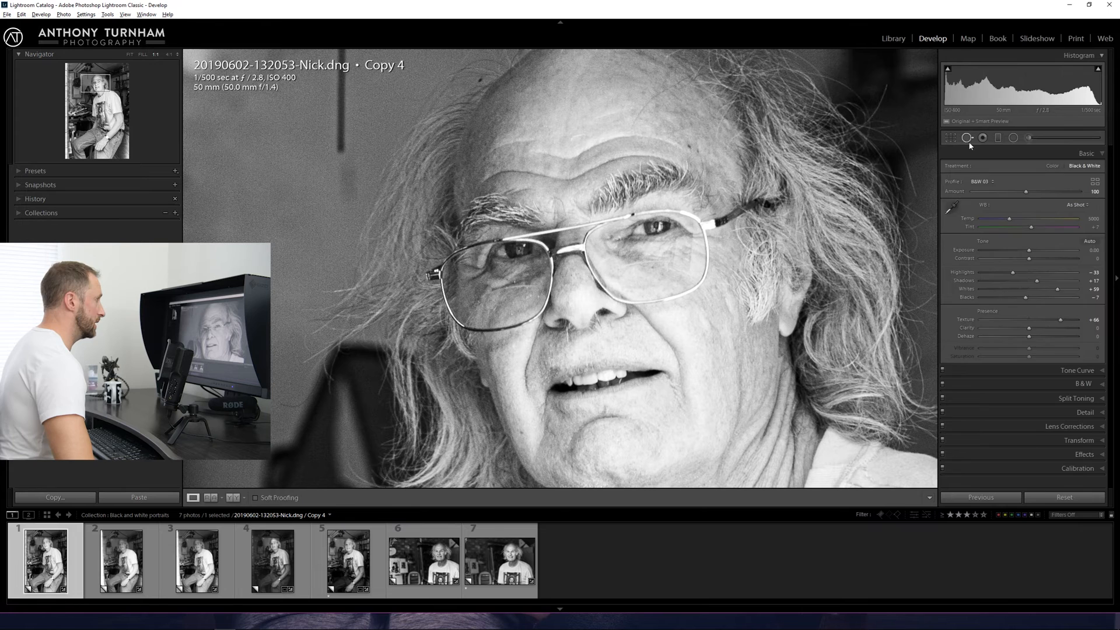
pyautogui.click(968, 138)
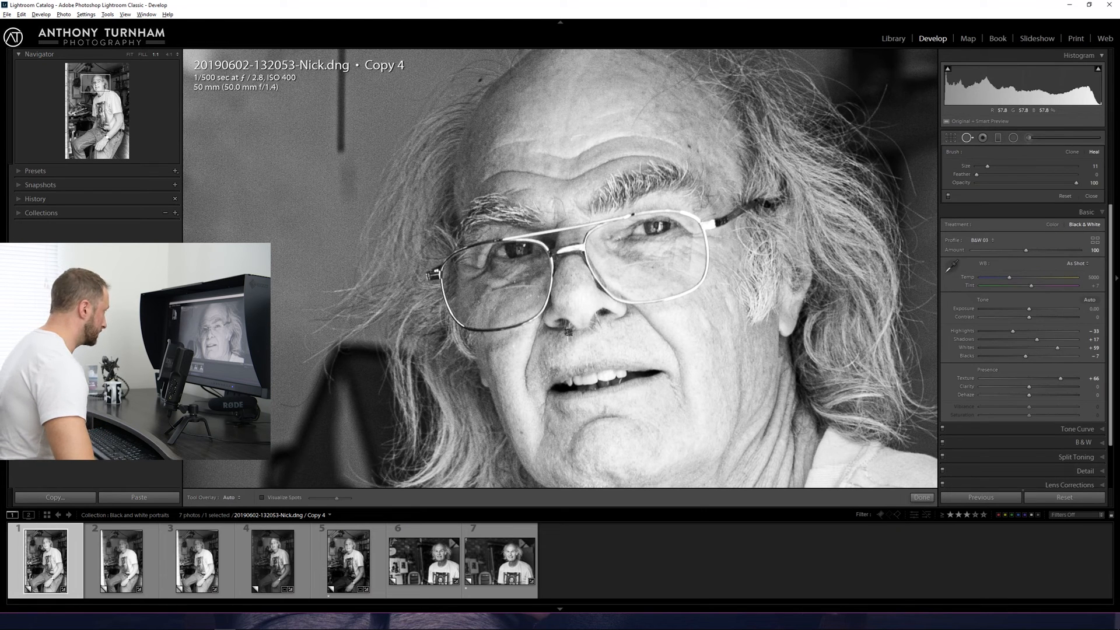
pyautogui.click(566, 332)
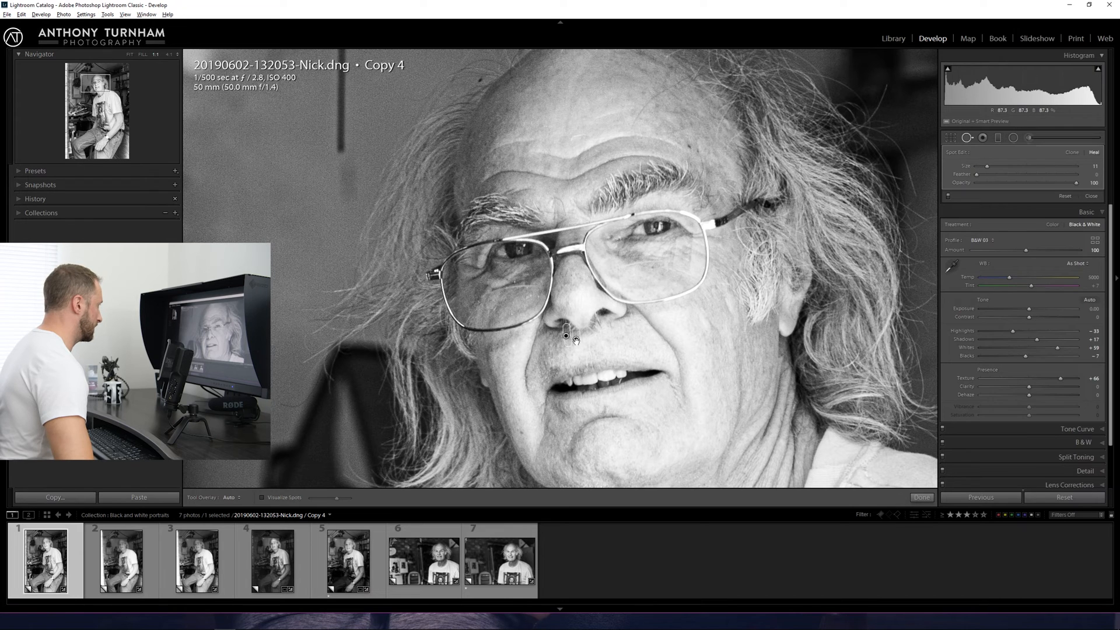
pyautogui.click(563, 337)
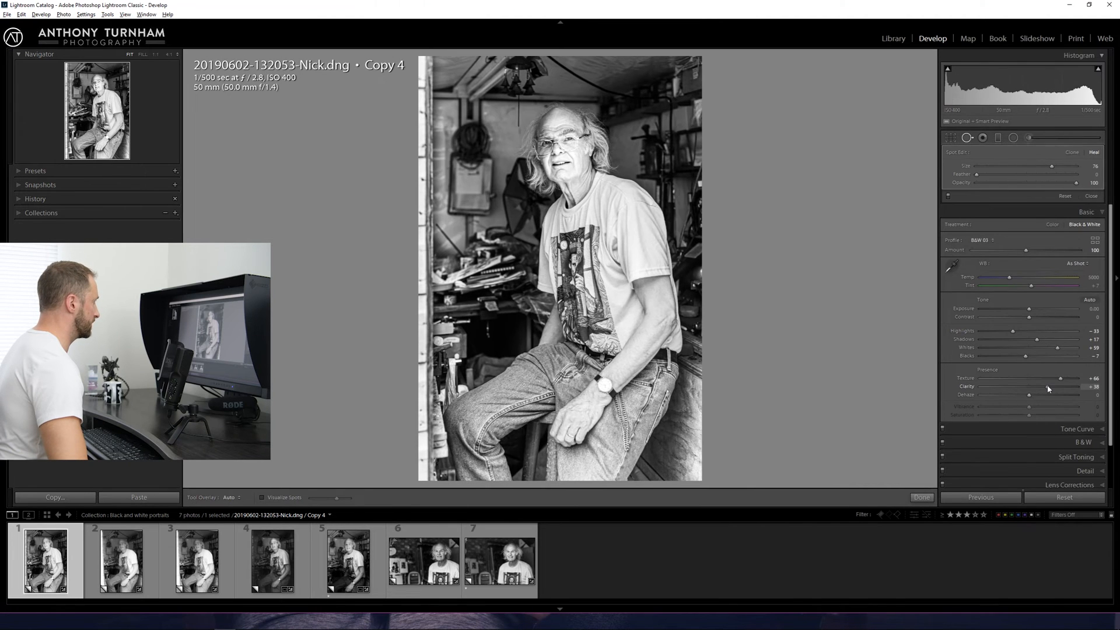
# - Test Clarity at high, maximum and minimum values, then leave it at about +16
pyautogui.moveTo(1048, 386); pyautogui.dragTo(1070, 386)
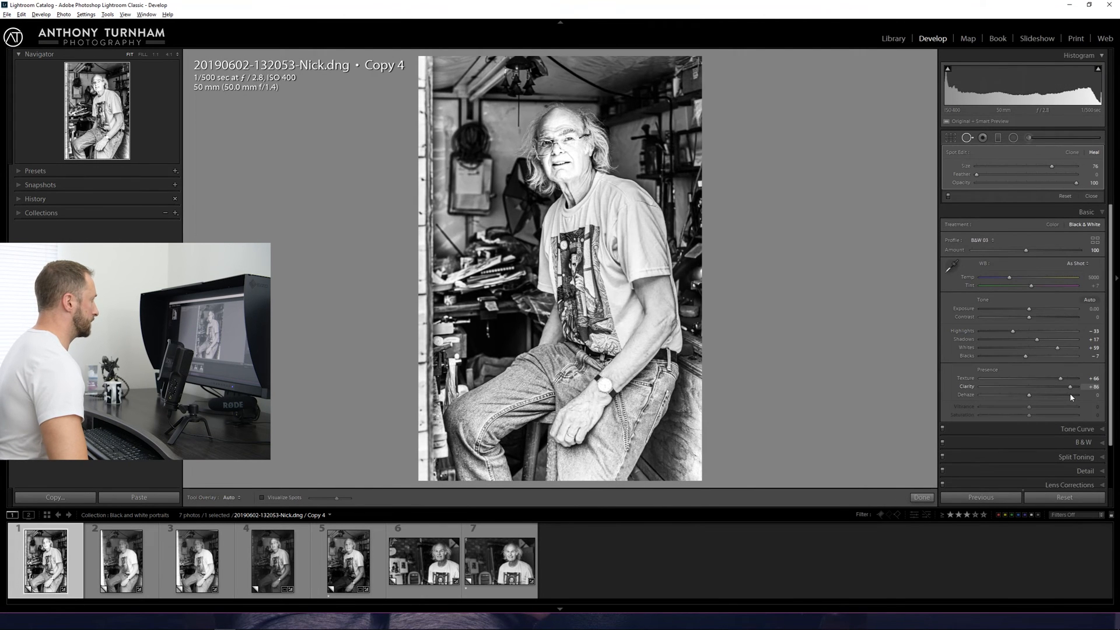
pyautogui.moveTo(1069, 385); pyautogui.dragTo(1053, 386)
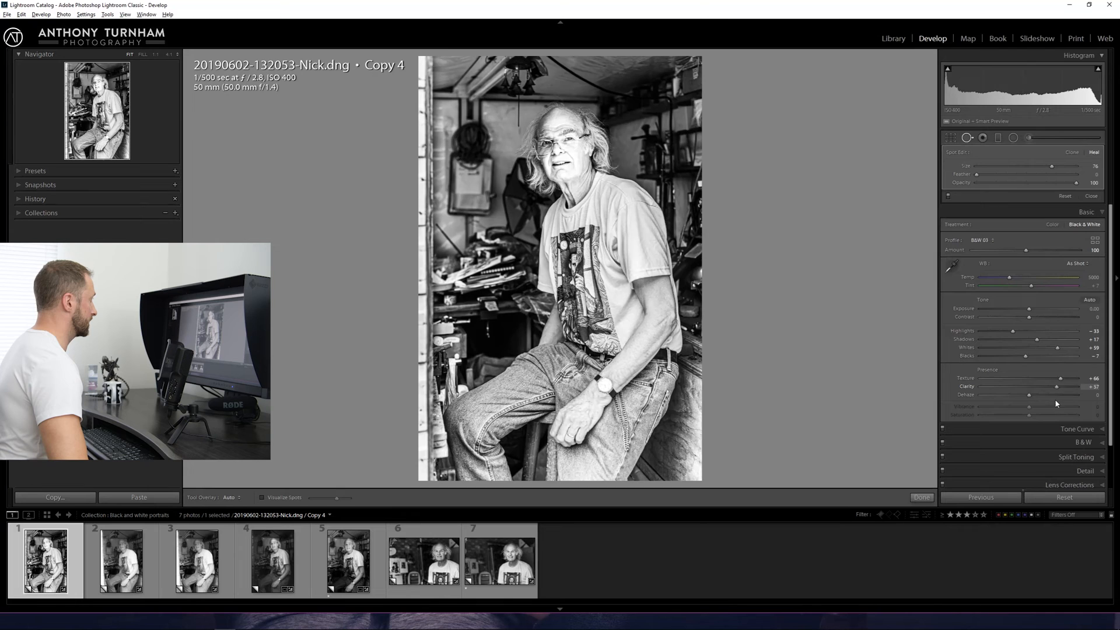
pyautogui.moveTo(1062, 385); pyautogui.dragTo(1086, 385)
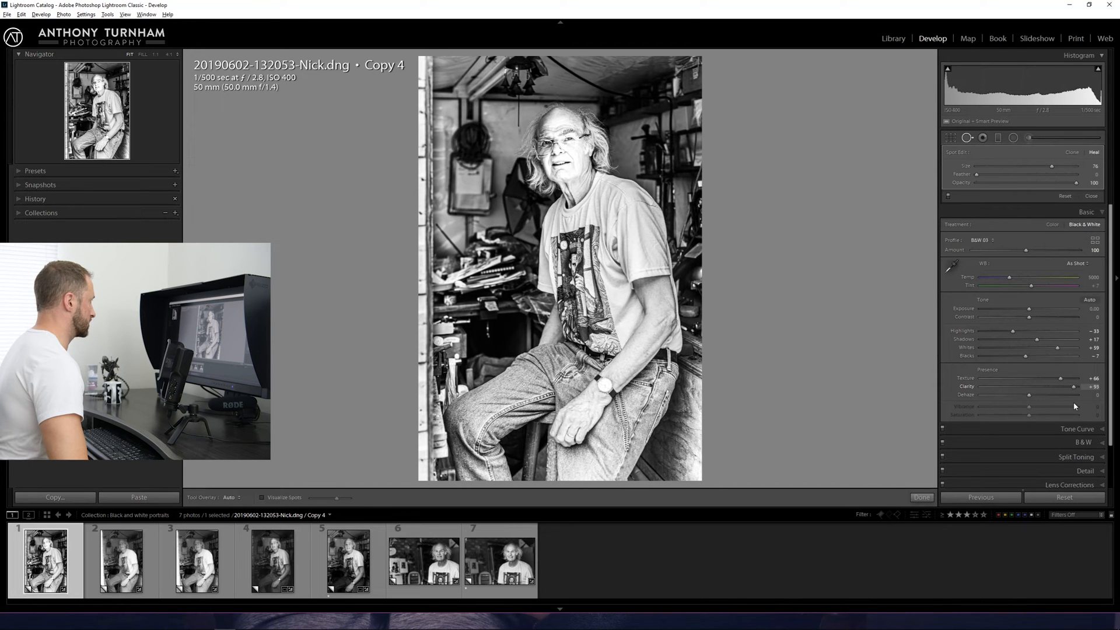
pyautogui.moveTo(1078, 386); pyautogui.dragTo(1036, 385)
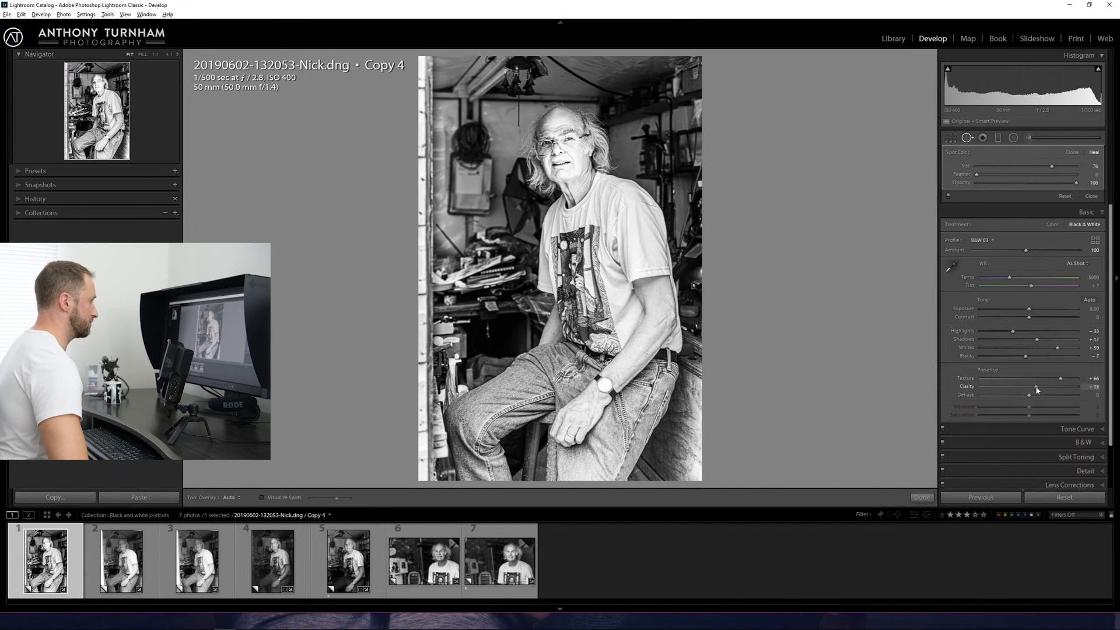
pyautogui.moveTo(1036, 395); pyautogui.dragTo(1085, 395)
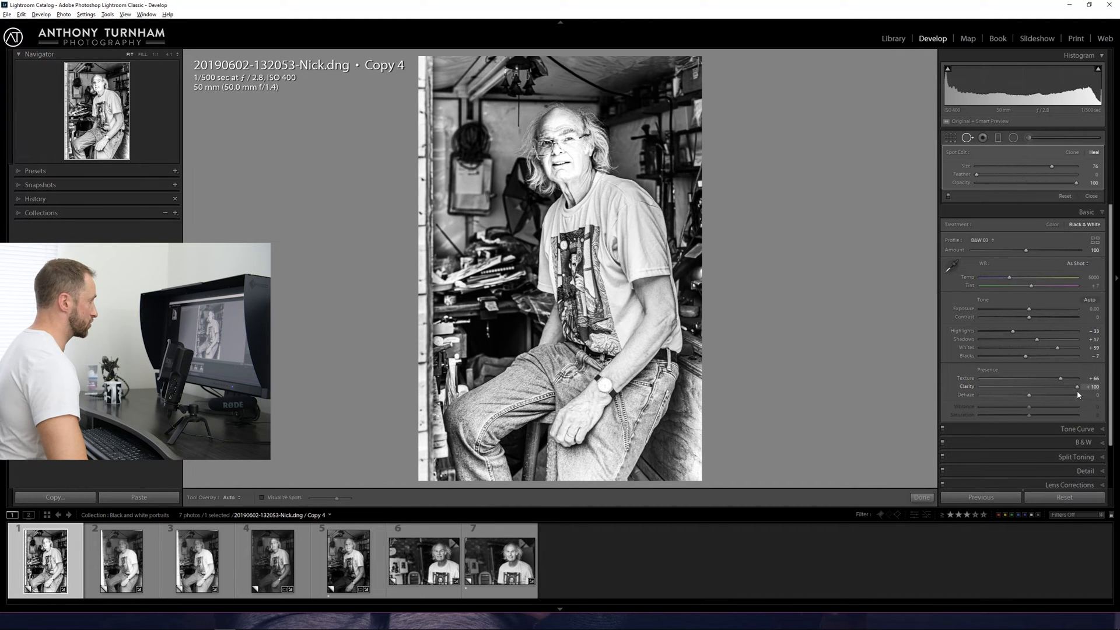
pyautogui.moveTo(1077, 385); pyautogui.dragTo(980, 386)
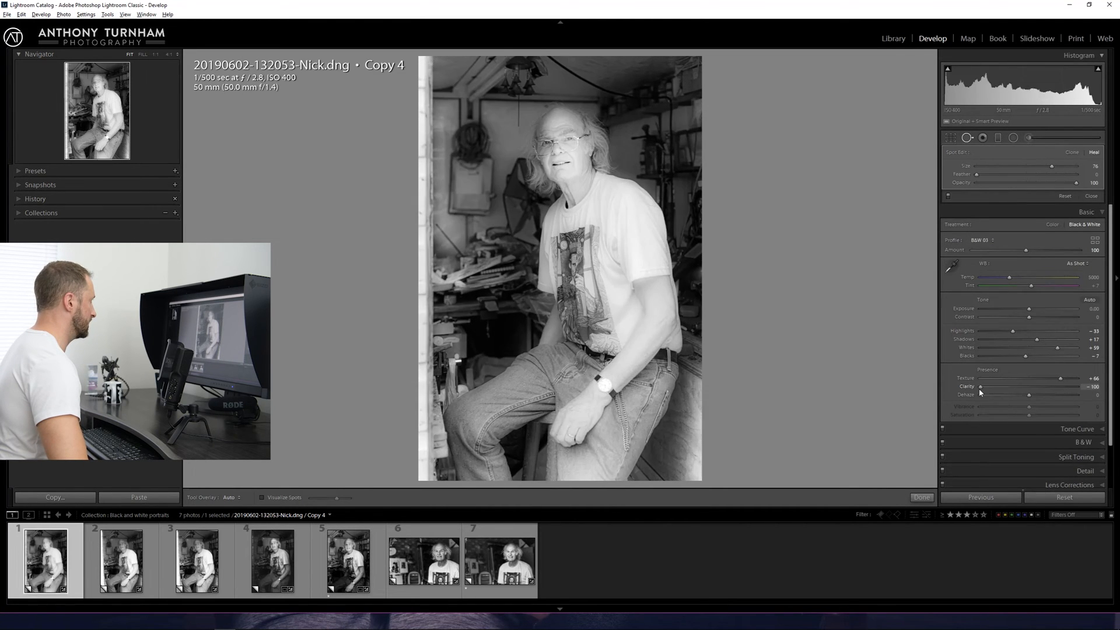
pyautogui.moveTo(980, 385); pyautogui.dragTo(1022, 386)
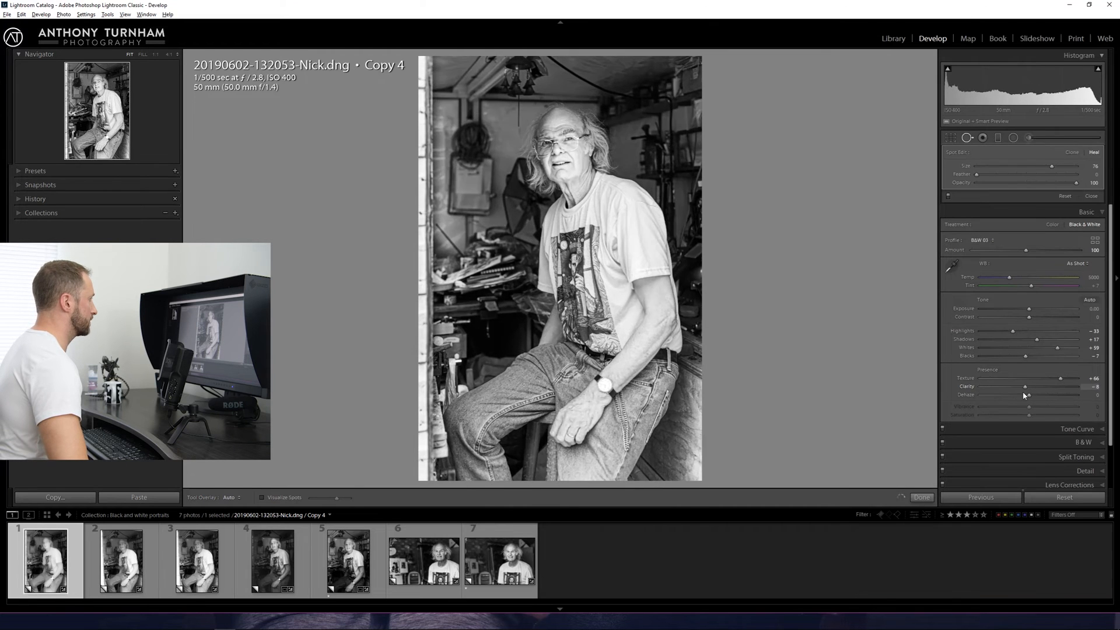
pyautogui.moveTo(1021, 386); pyautogui.dragTo(1037, 385)
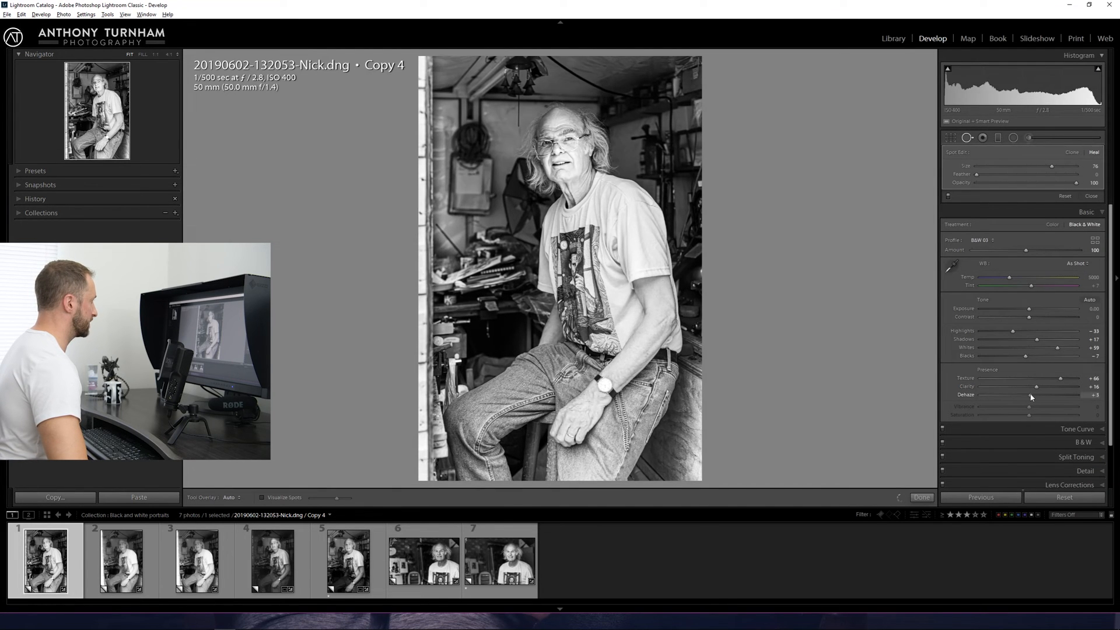
# - Try Dehaze up to about +90, then settle it near +11
pyautogui.moveTo(1036, 394); pyautogui.dragTo(1068, 394)
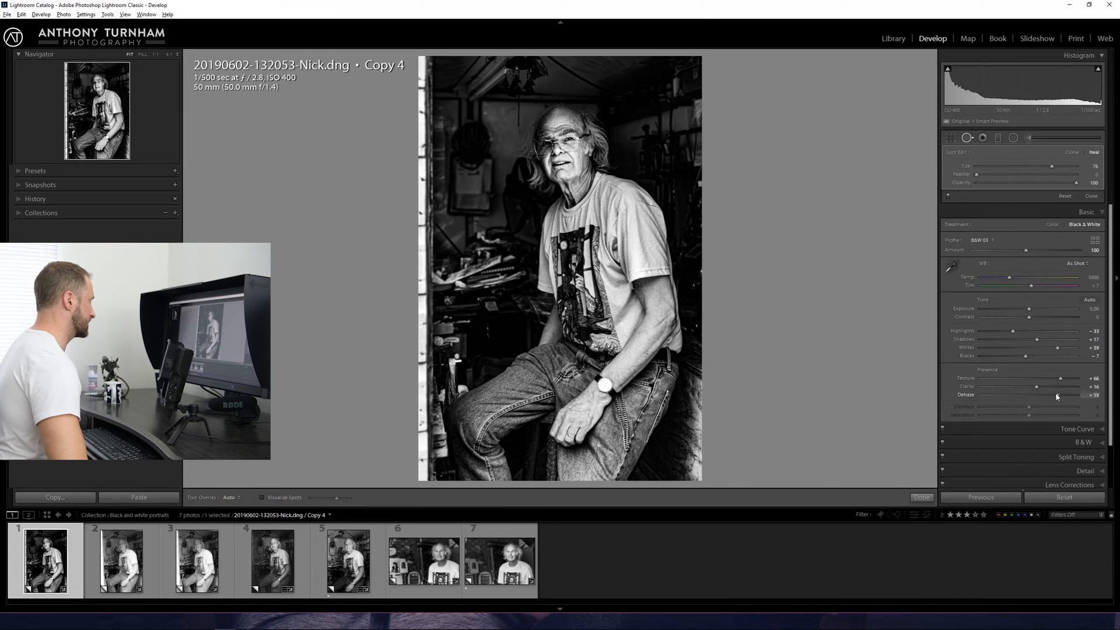
pyautogui.moveTo(1057, 394); pyautogui.dragTo(1040, 394)
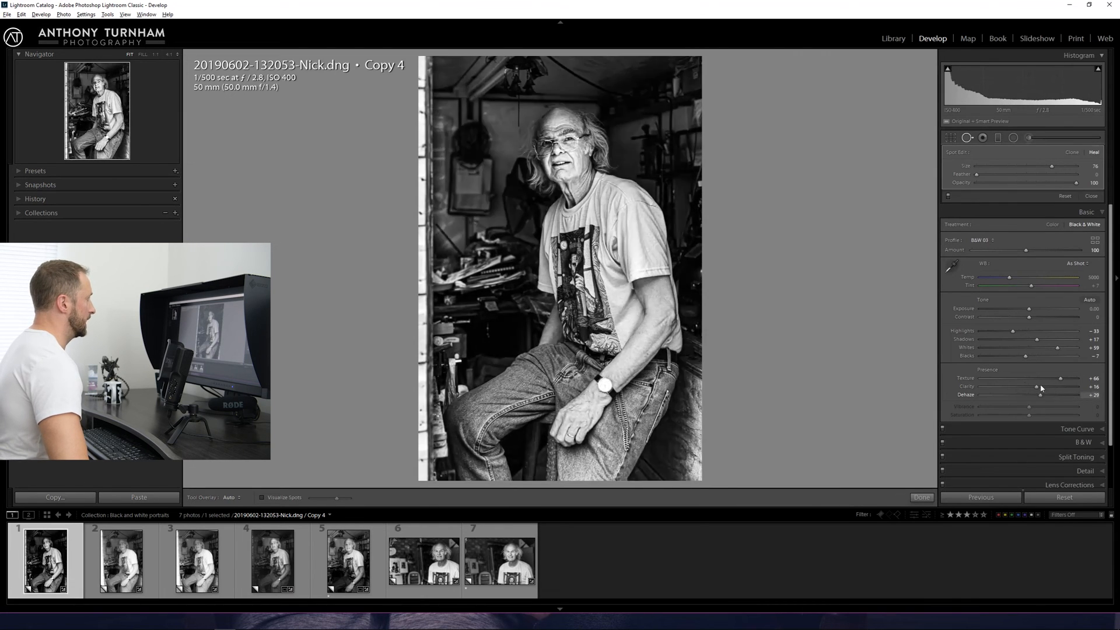
pyautogui.moveTo(1040, 394); pyautogui.dragTo(1094, 394)
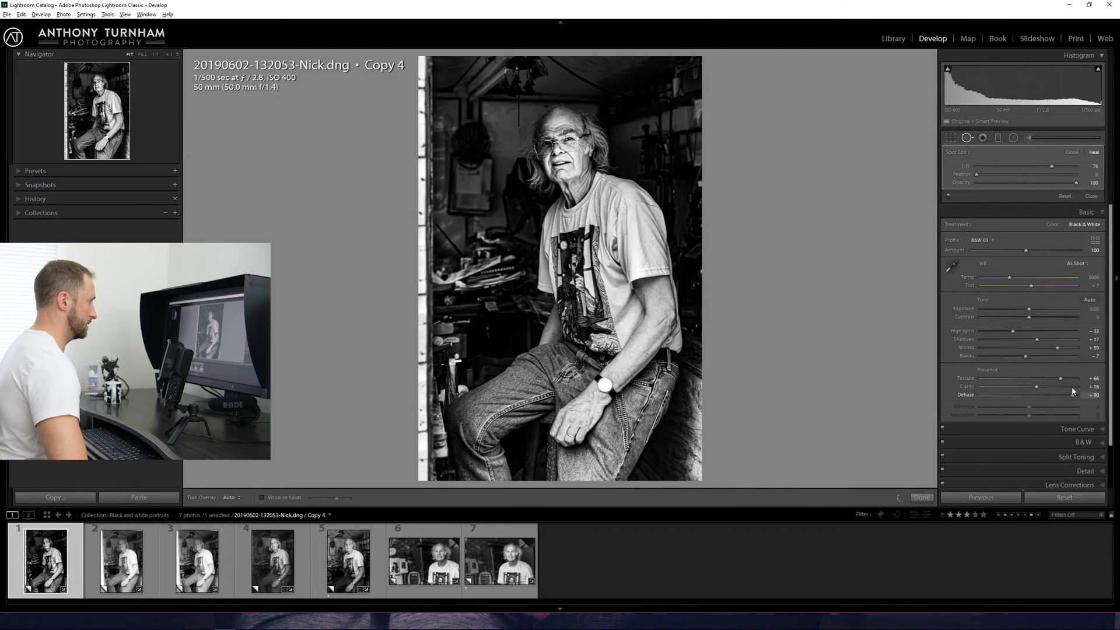
pyautogui.moveTo(1078, 394); pyautogui.dragTo(1037, 394)
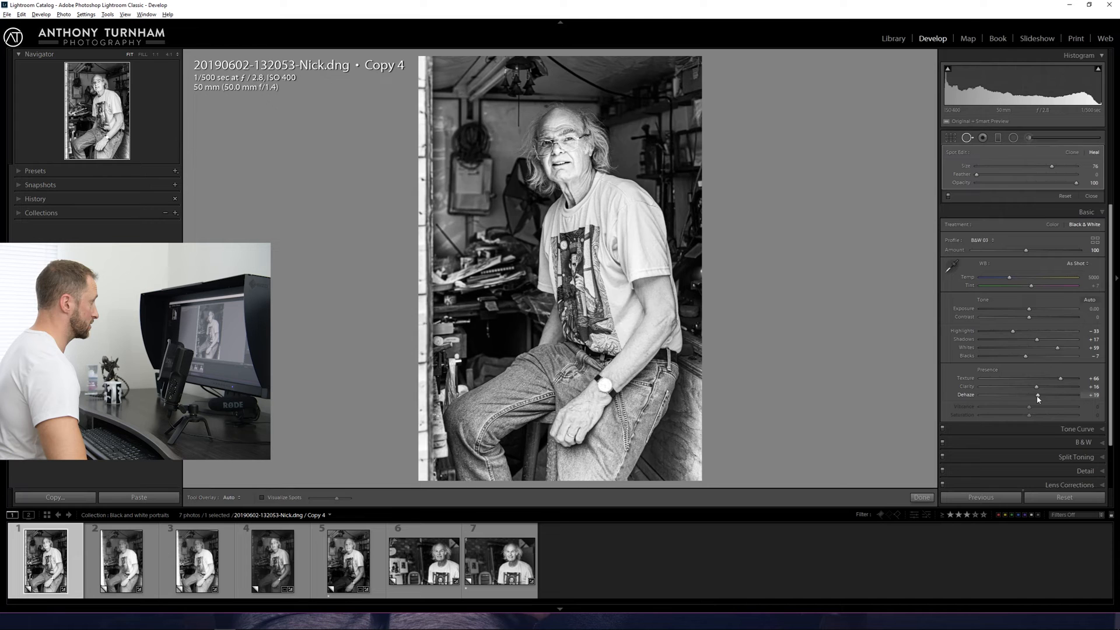
pyautogui.moveTo(1040, 396); pyautogui.dragTo(1034, 395)
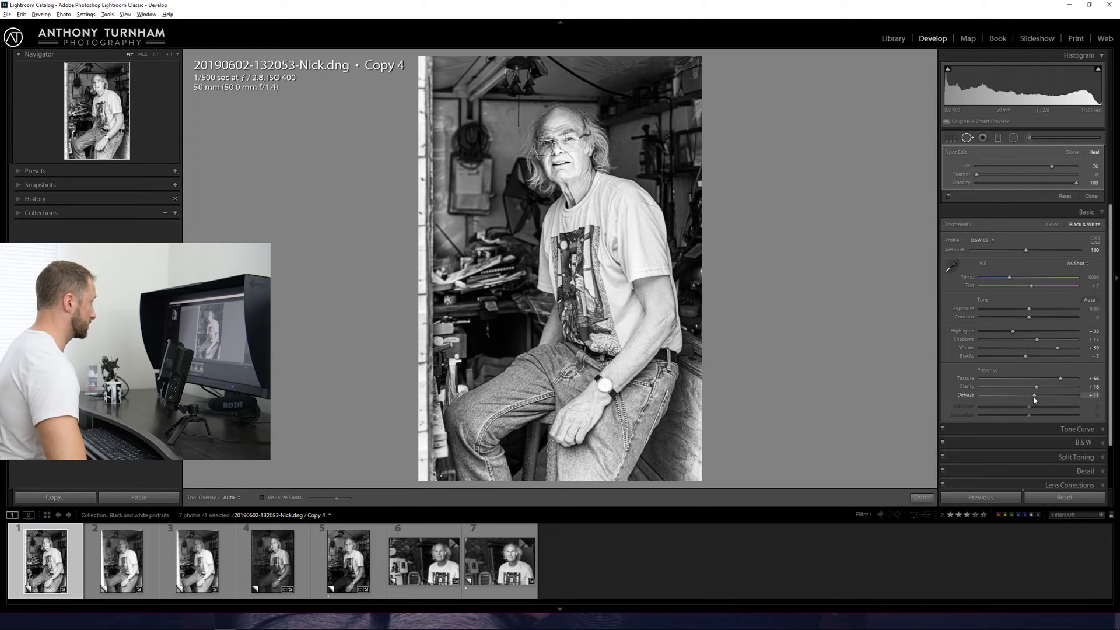
pyautogui.moveTo(1032, 396); pyautogui.dragTo(1036, 395)
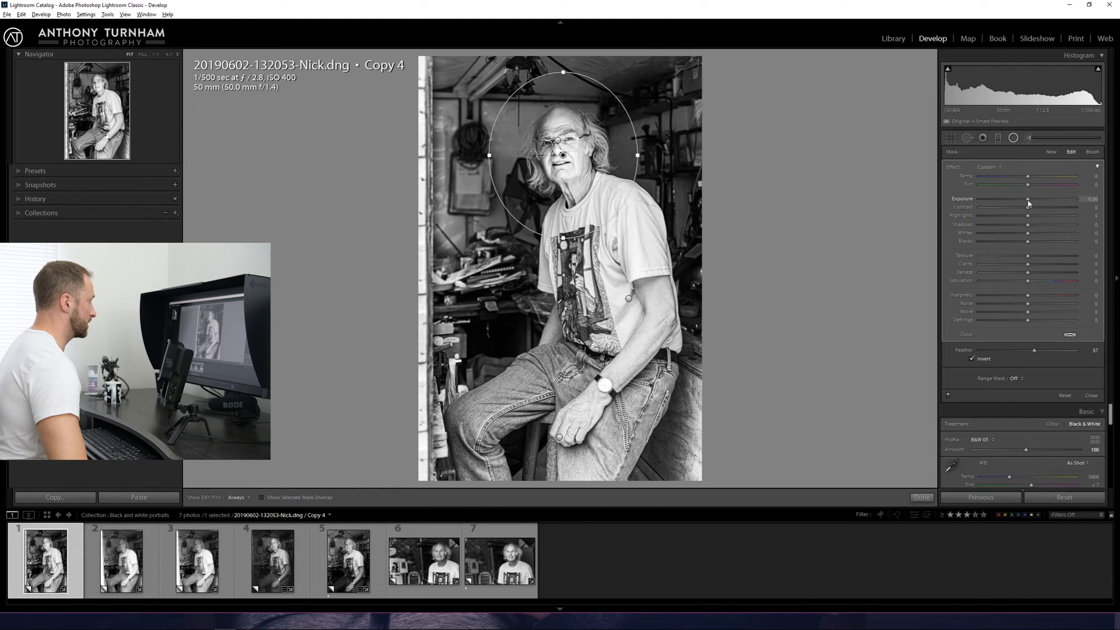
# - Set the radial area's Exposure to about -0.56, Shadows +13 and Blacks +11
pyautogui.moveTo(1032, 199); pyautogui.dragTo(1021, 198)
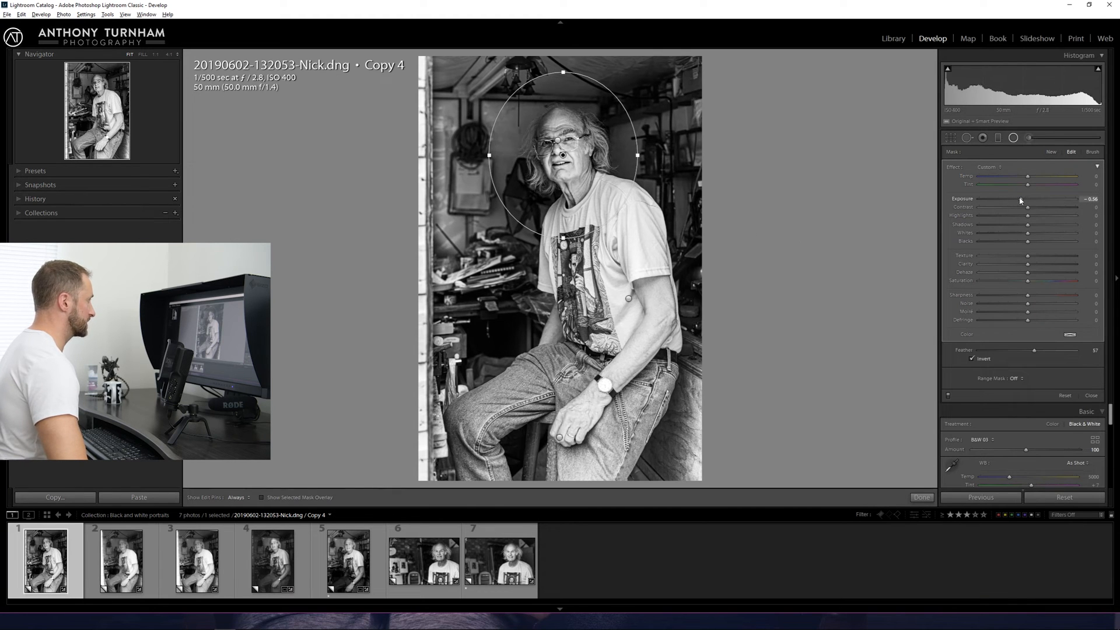
pyautogui.moveTo(1029, 199); pyautogui.dragTo(1018, 199)
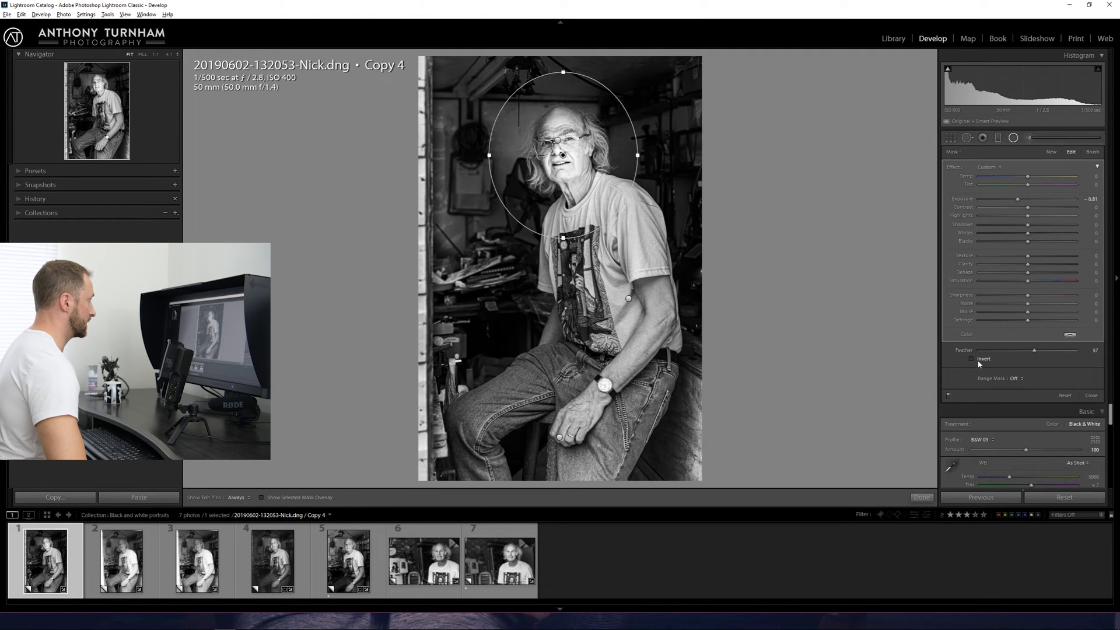
pyautogui.moveTo(637, 228)
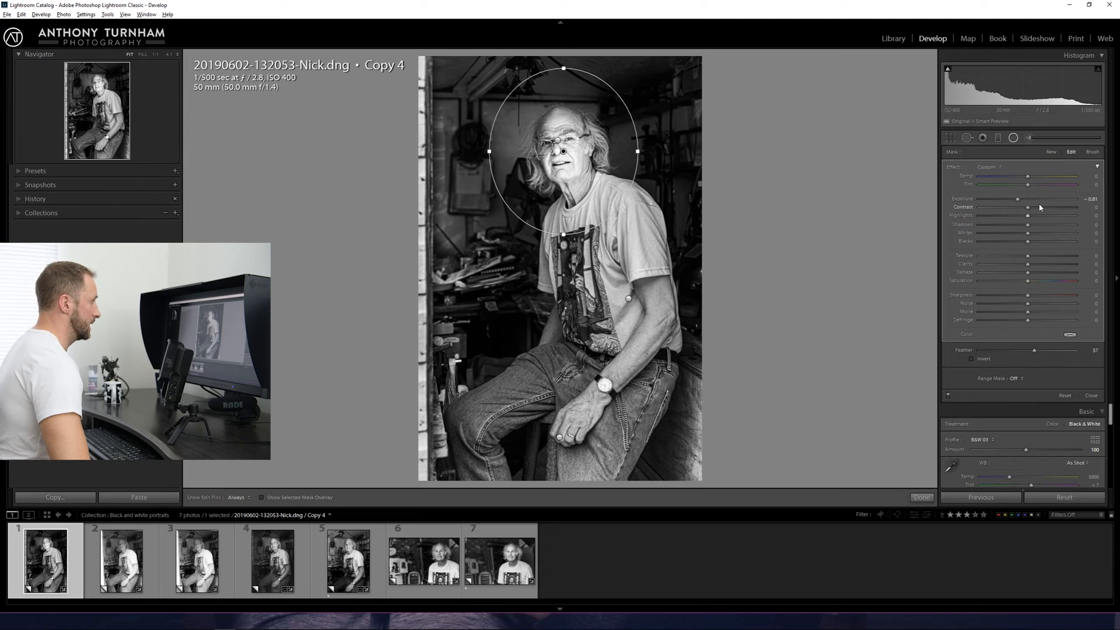
pyautogui.moveTo(1014, 200); pyautogui.dragTo(1023, 199)
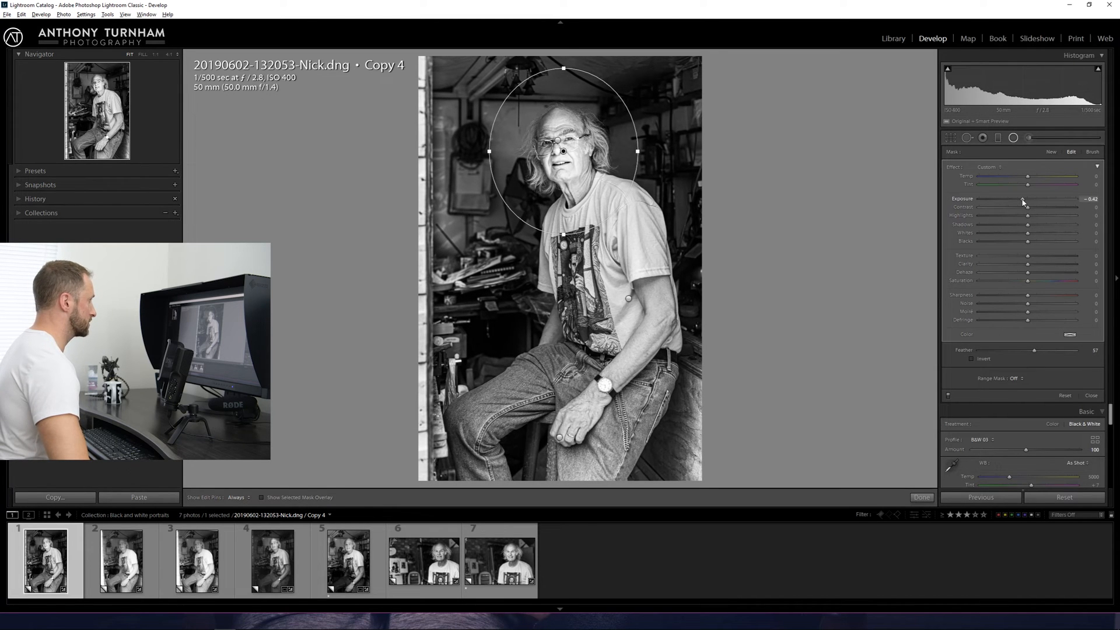
pyautogui.moveTo(1022, 198); pyautogui.dragTo(1018, 198)
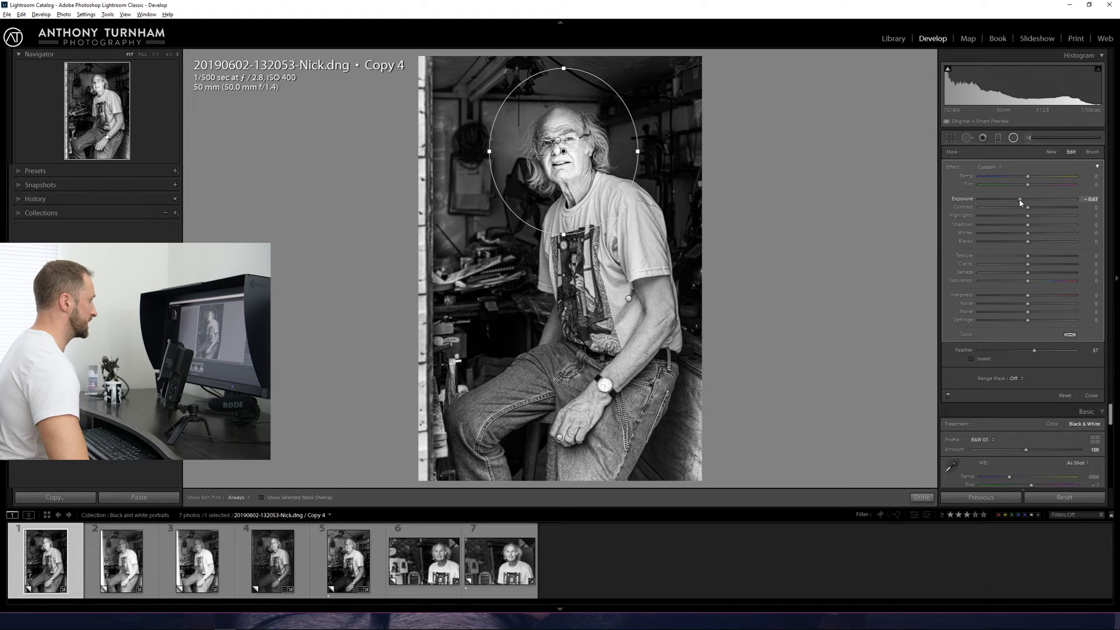
pyautogui.moveTo(1046, 224); pyautogui.dragTo(1064, 224)
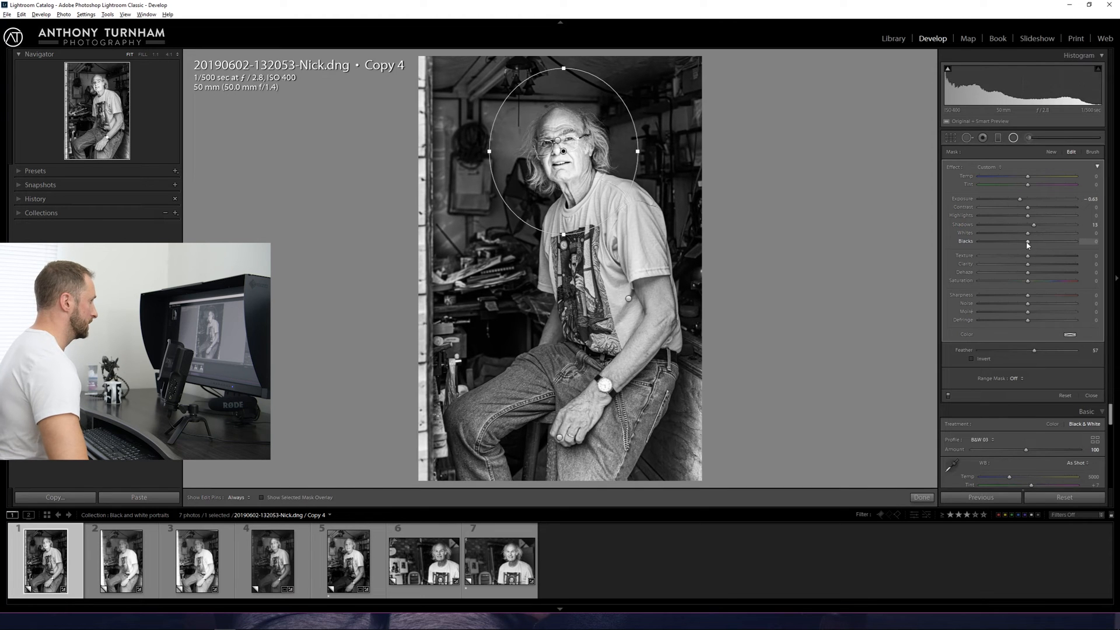
pyautogui.moveTo(1022, 240); pyautogui.dragTo(1047, 241)
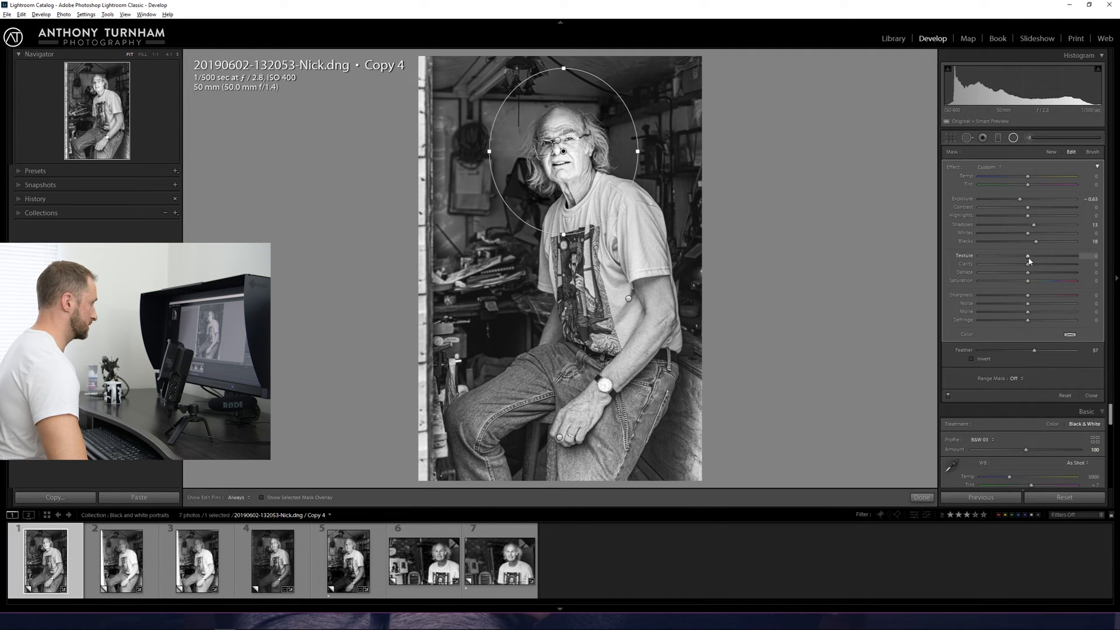
# - Lower the radial area's Clarity to -35 and Whites to -21, fine-tuning exposure
pyautogui.moveTo(1050, 264); pyautogui.dragTo(997, 264)
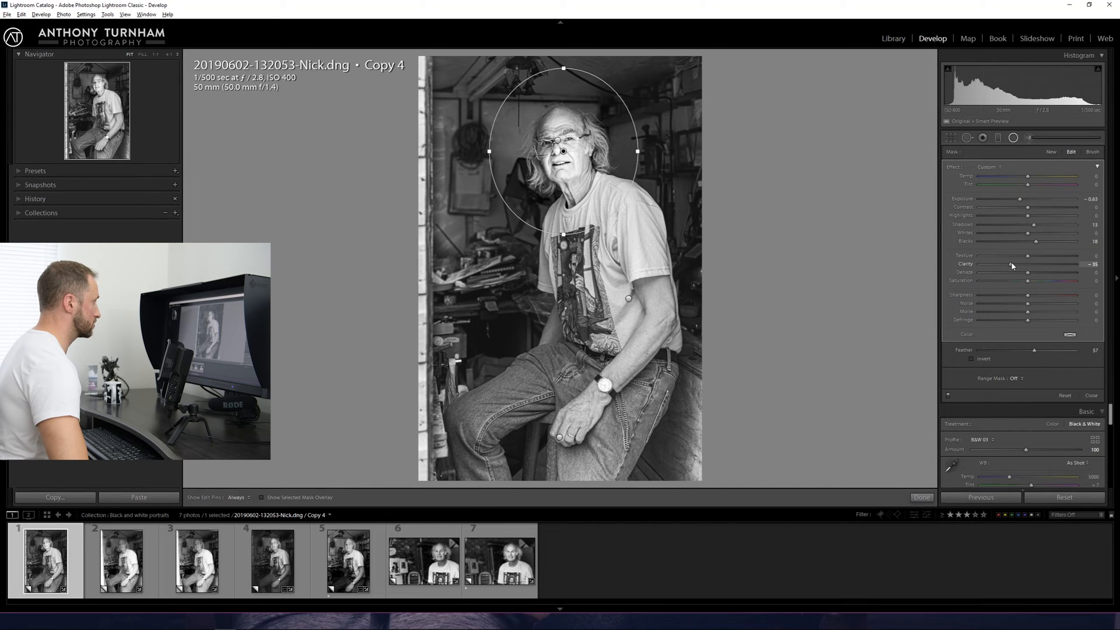
pyautogui.moveTo(995, 259)
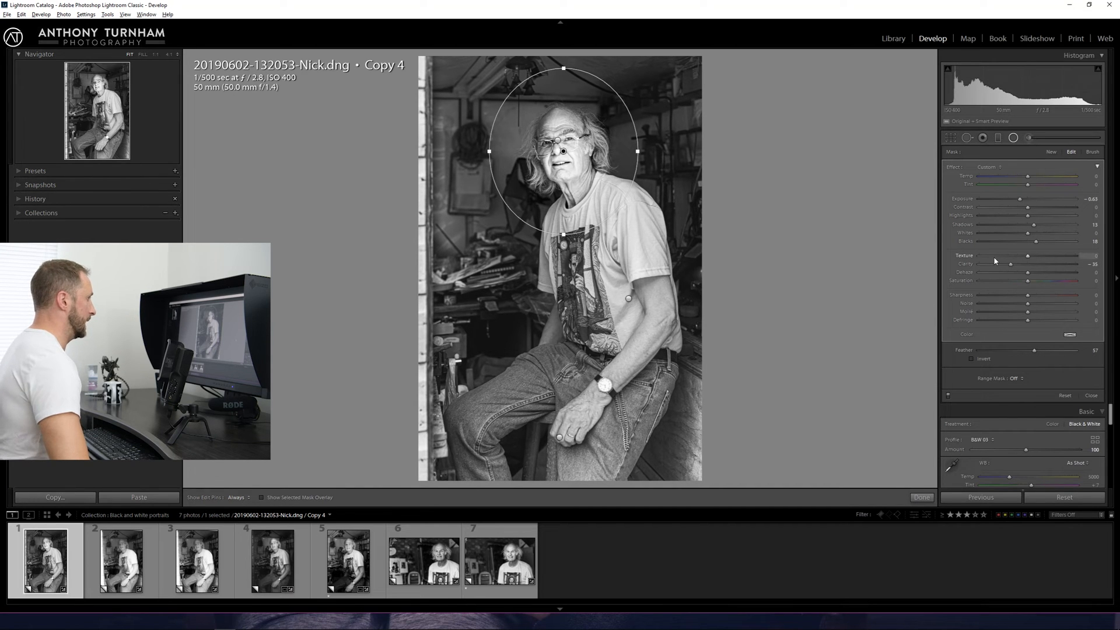
pyautogui.moveTo(1034, 233); pyautogui.dragTo(1003, 233)
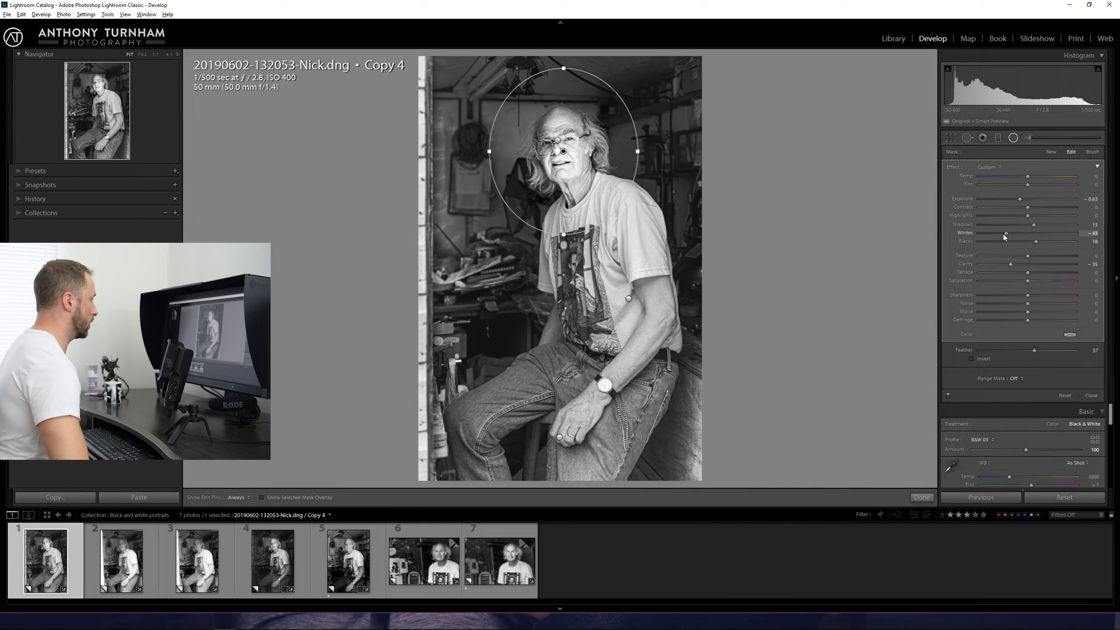
pyautogui.moveTo(1003, 233); pyautogui.dragTo(981, 233)
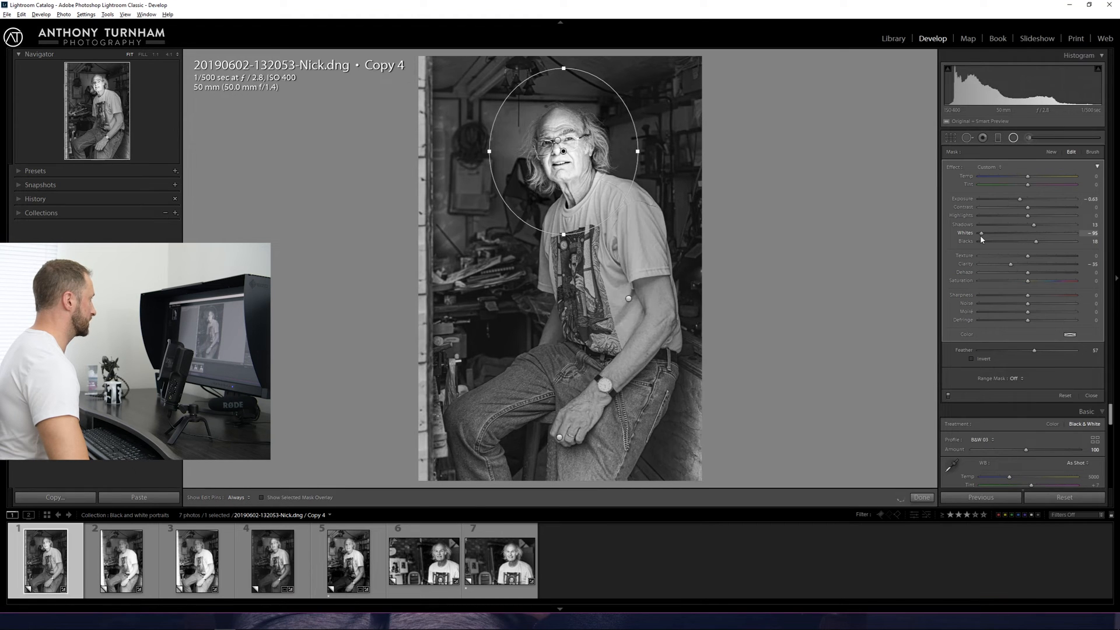
pyautogui.moveTo(980, 233); pyautogui.dragTo(992, 232)
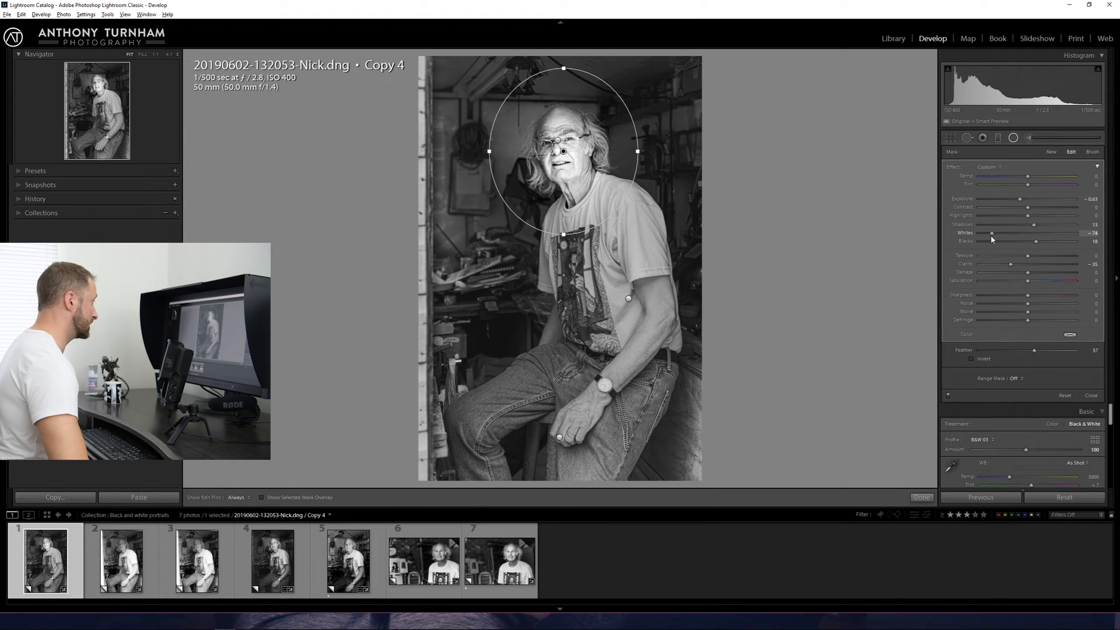
pyautogui.moveTo(992, 236); pyautogui.dragTo(1015, 236)
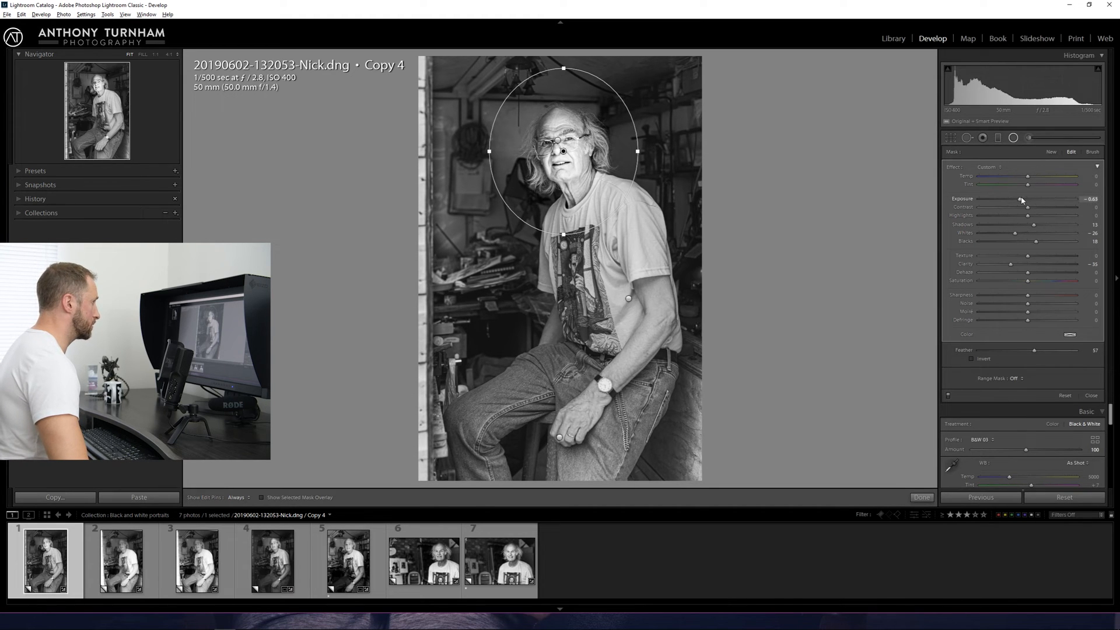
pyautogui.moveTo(1029, 204); pyautogui.dragTo(1037, 203)
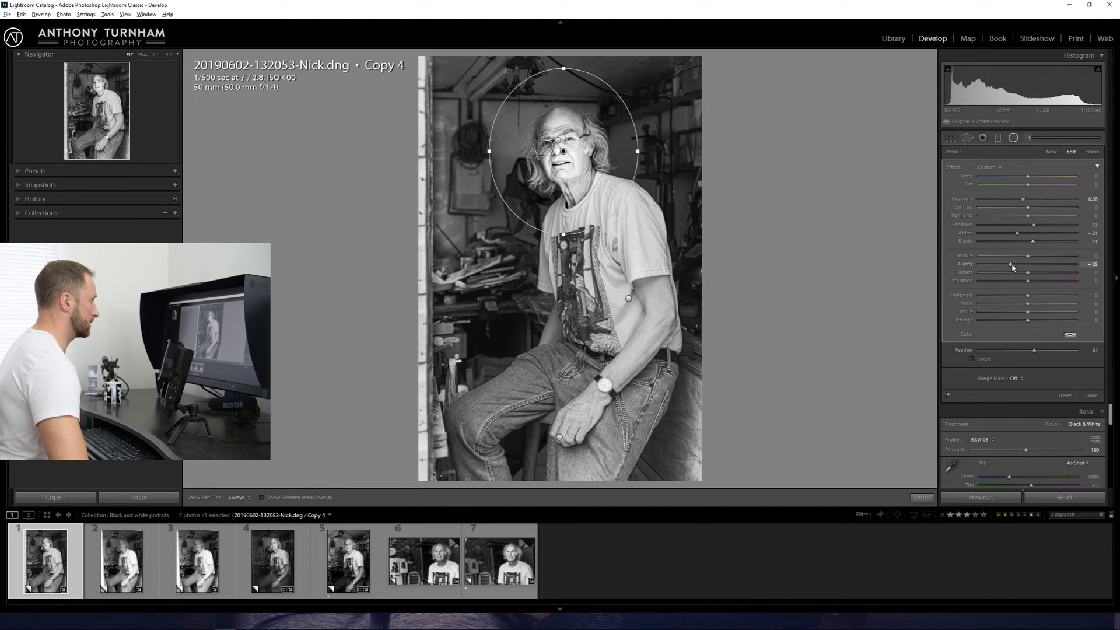
pyautogui.moveTo(1028, 264); pyautogui.dragTo(1046, 263)
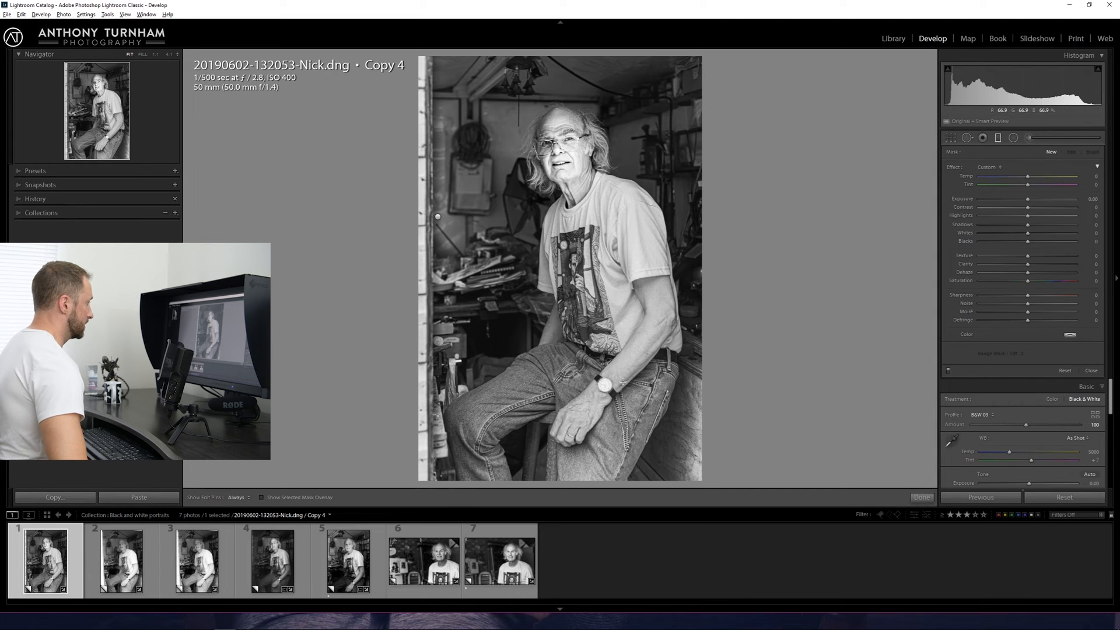
# - Lower the door-frame graduated filter's Exposure to about -0.52 and close the mask panel
pyautogui.moveTo(437, 217); pyautogui.dragTo(618, 336)
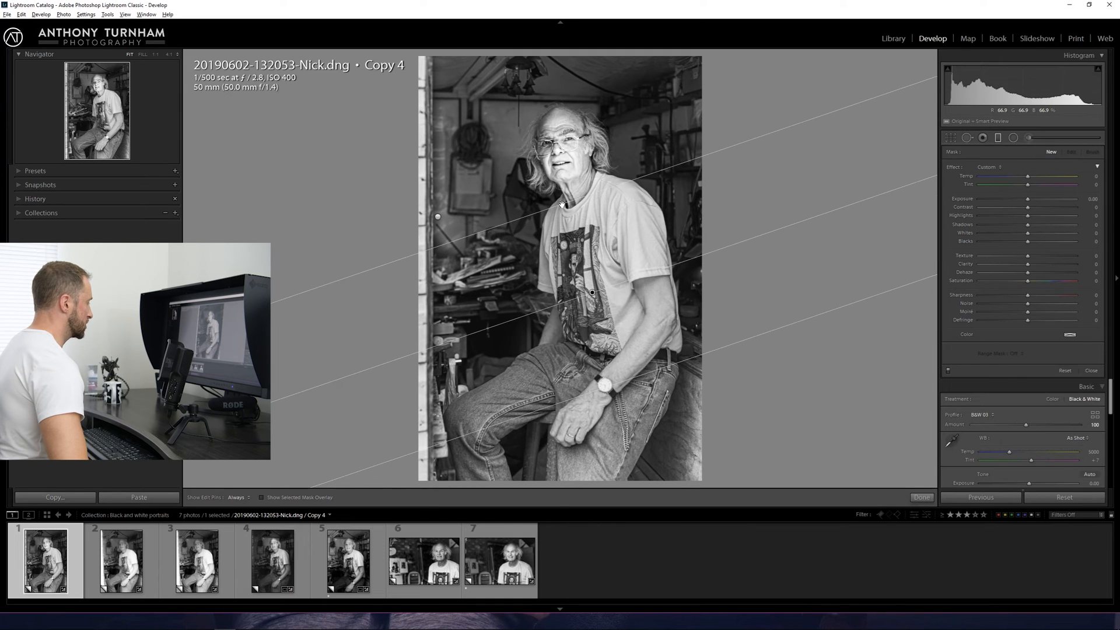
pyautogui.moveTo(1043, 198); pyautogui.dragTo(1025, 198)
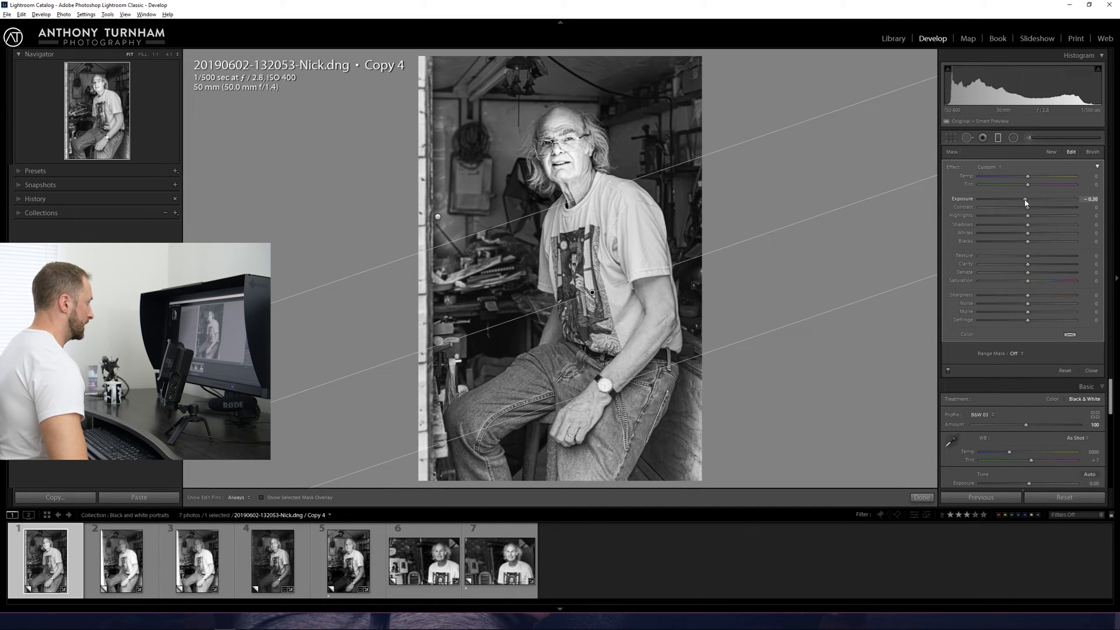
pyautogui.moveTo(1028, 199); pyautogui.dragTo(1021, 198)
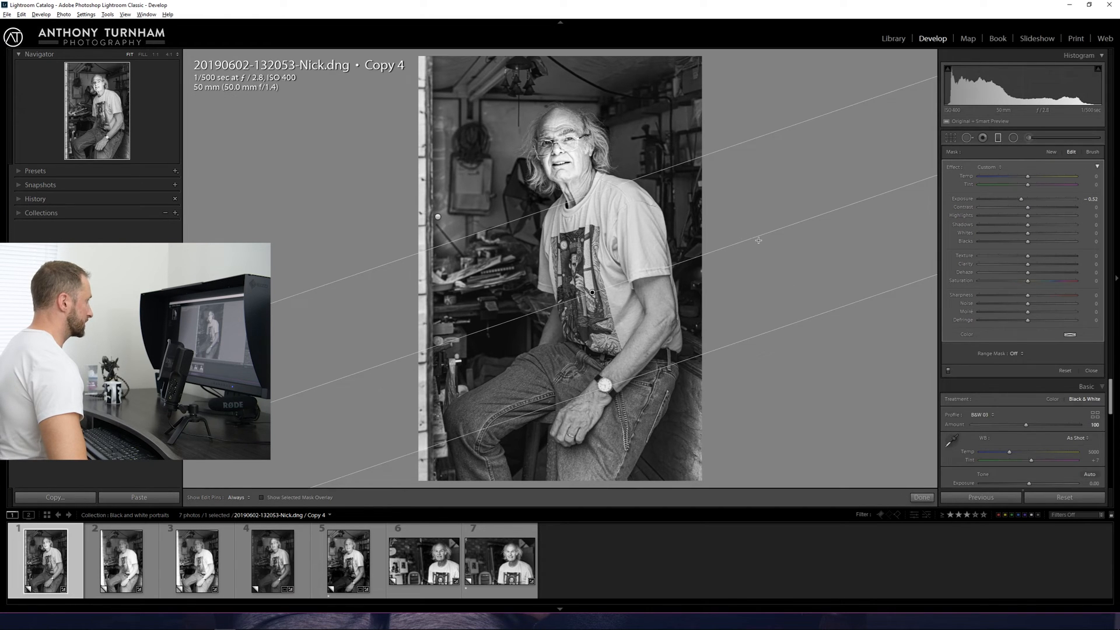
pyautogui.click(1090, 370)
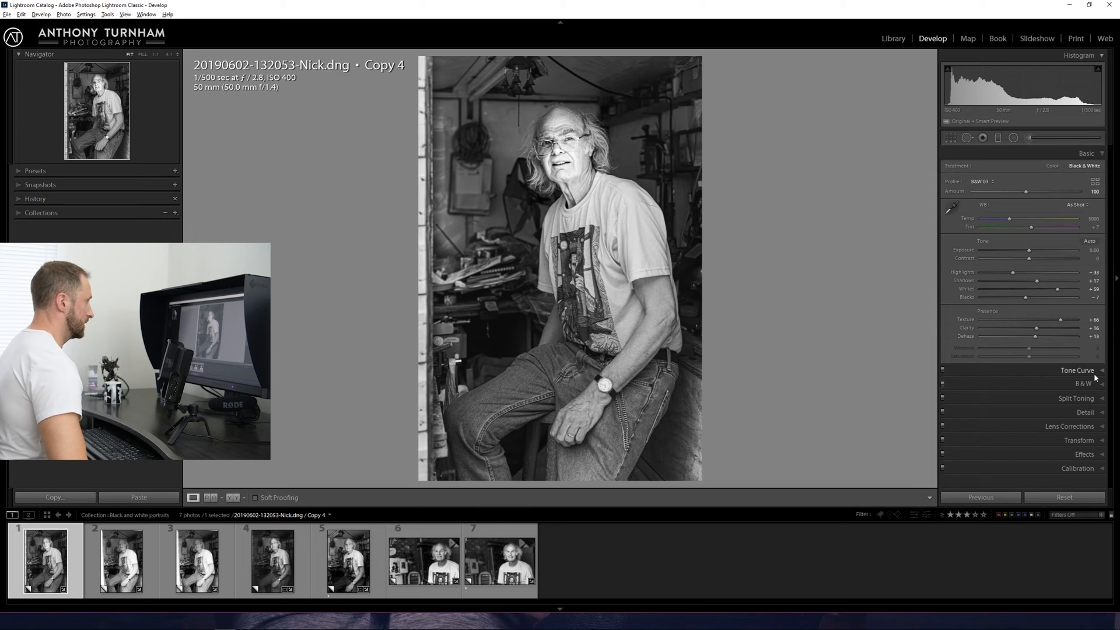
# - Shape the point tone curve into an S-curve, adjusting highlights, shadows and midtones
pyautogui.click(1077, 370)
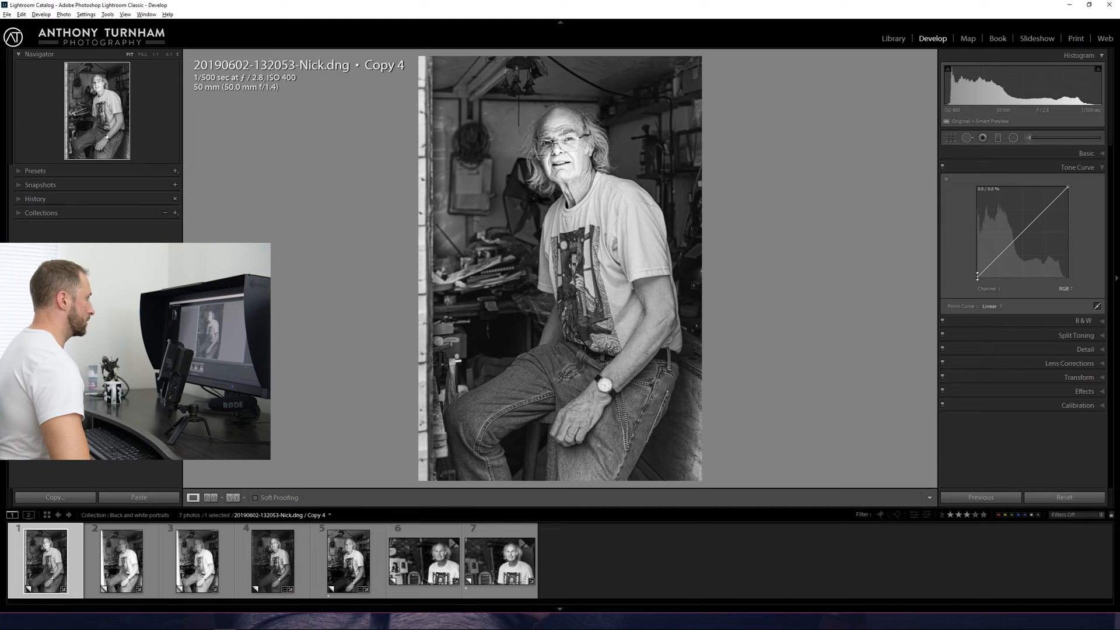
pyautogui.moveTo(990, 277); pyautogui.dragTo(991, 258)
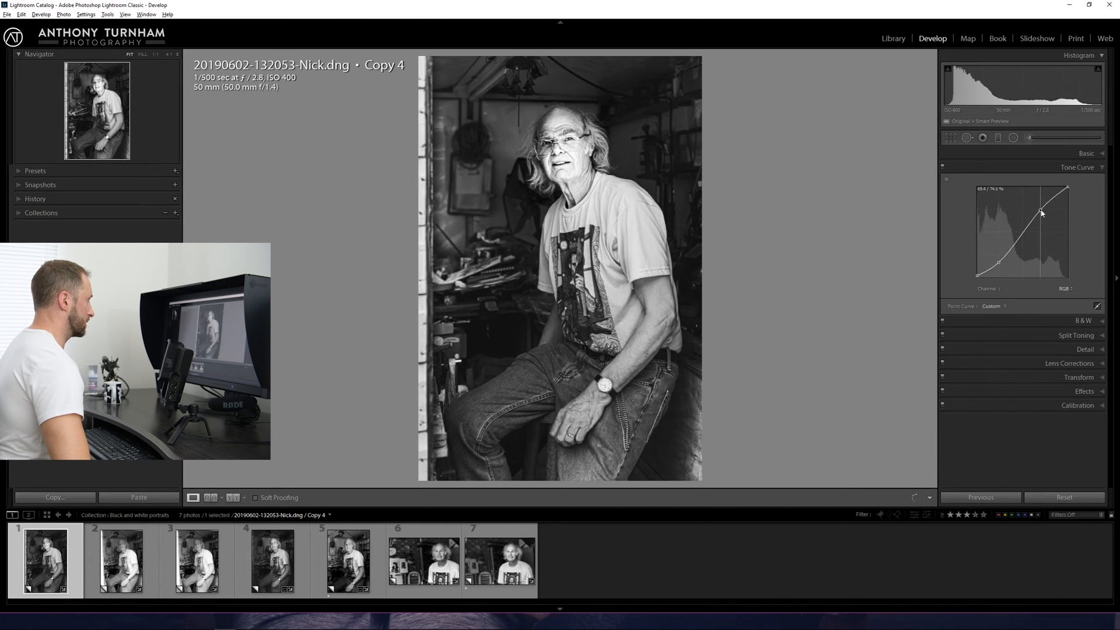
pyautogui.moveTo(1040, 213); pyautogui.dragTo(1041, 210)
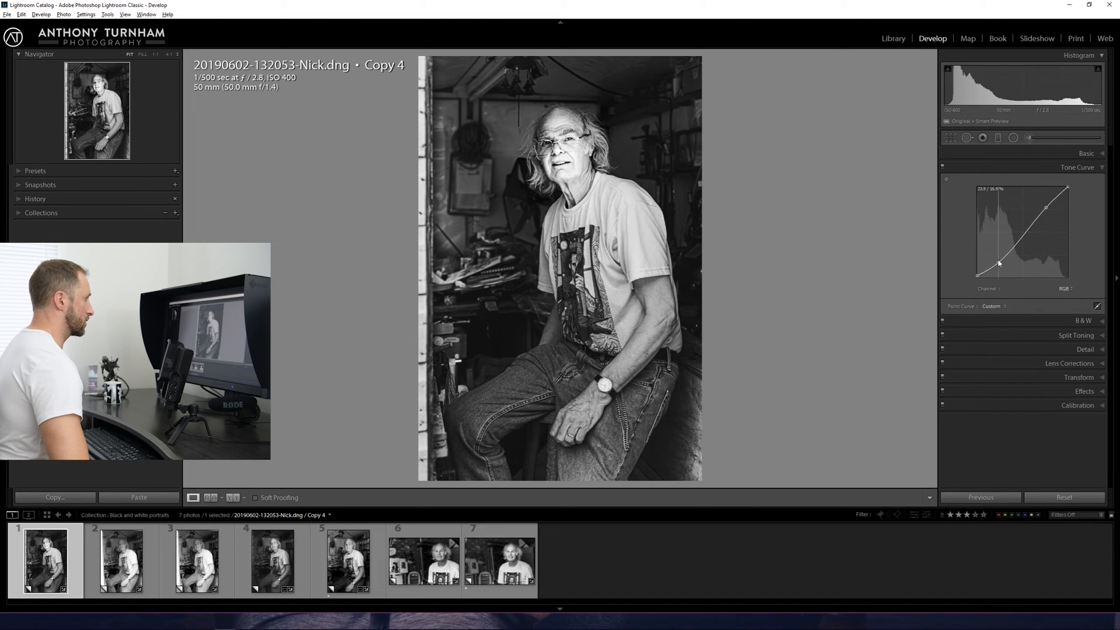
pyautogui.moveTo(998, 263); pyautogui.dragTo(1009, 241)
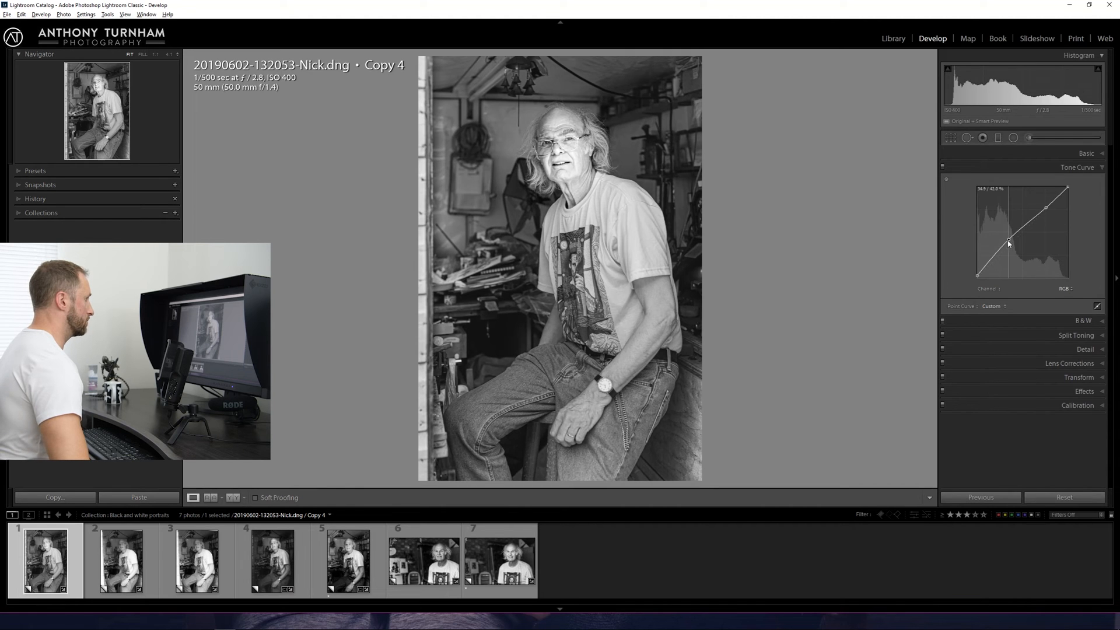
pyautogui.moveTo(1008, 242); pyautogui.dragTo(1045, 208)
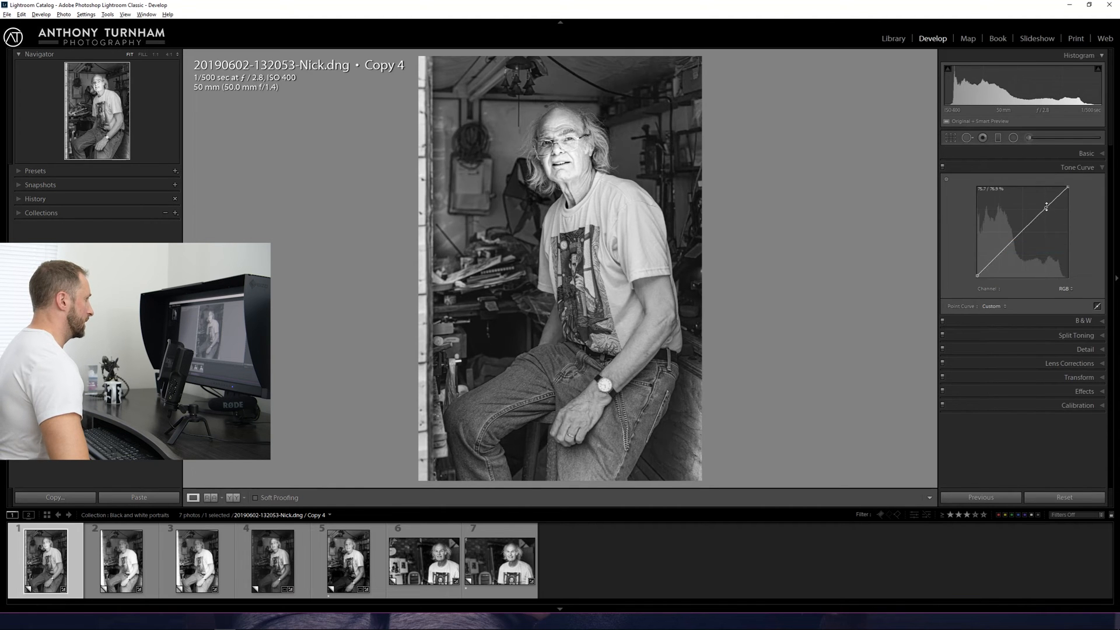
pyautogui.moveTo(1046, 207); pyautogui.dragTo(1047, 219)
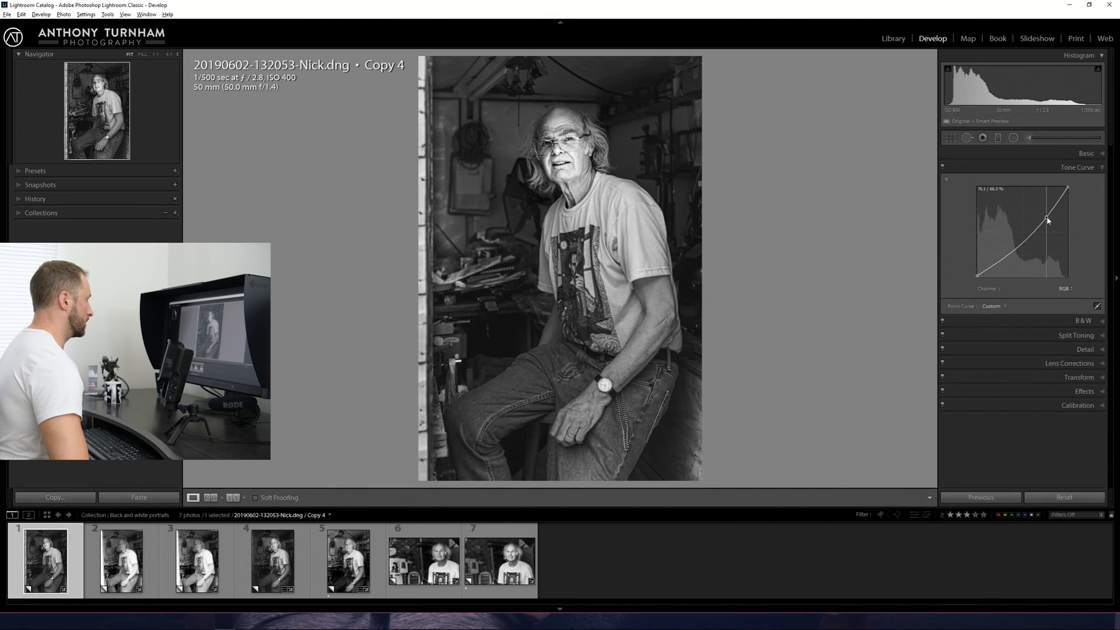
pyautogui.moveTo(1047, 219); pyautogui.dragTo(1023, 243)
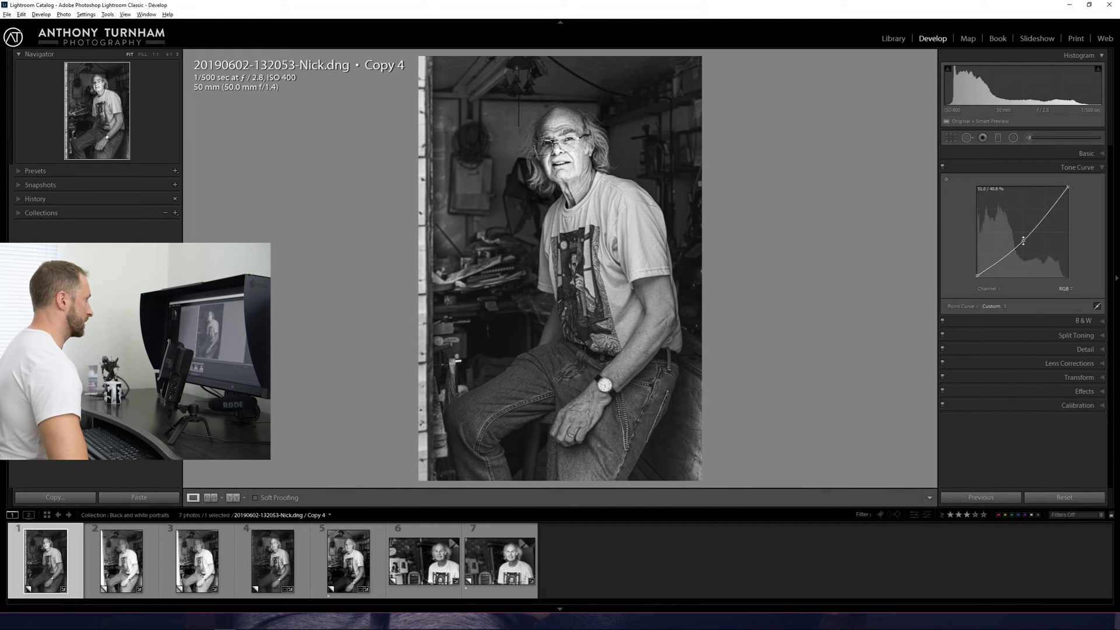
pyautogui.moveTo(917, 233)
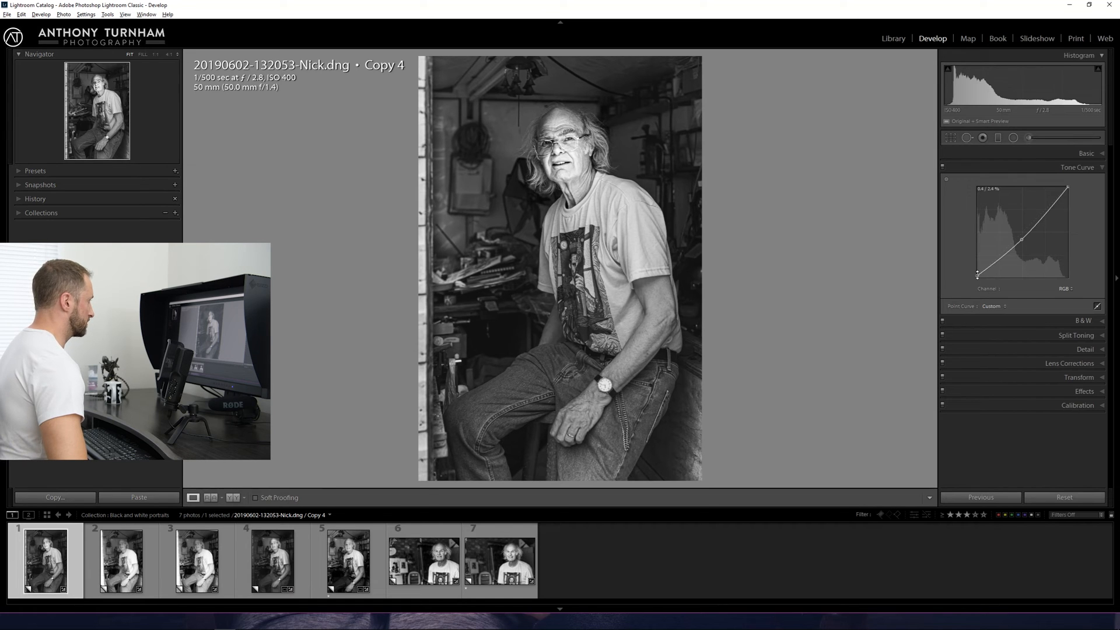
# - Test a lifted black point and lowered white point, then restore deep blacks
pyautogui.moveTo(979, 275); pyautogui.dragTo(973, 271)
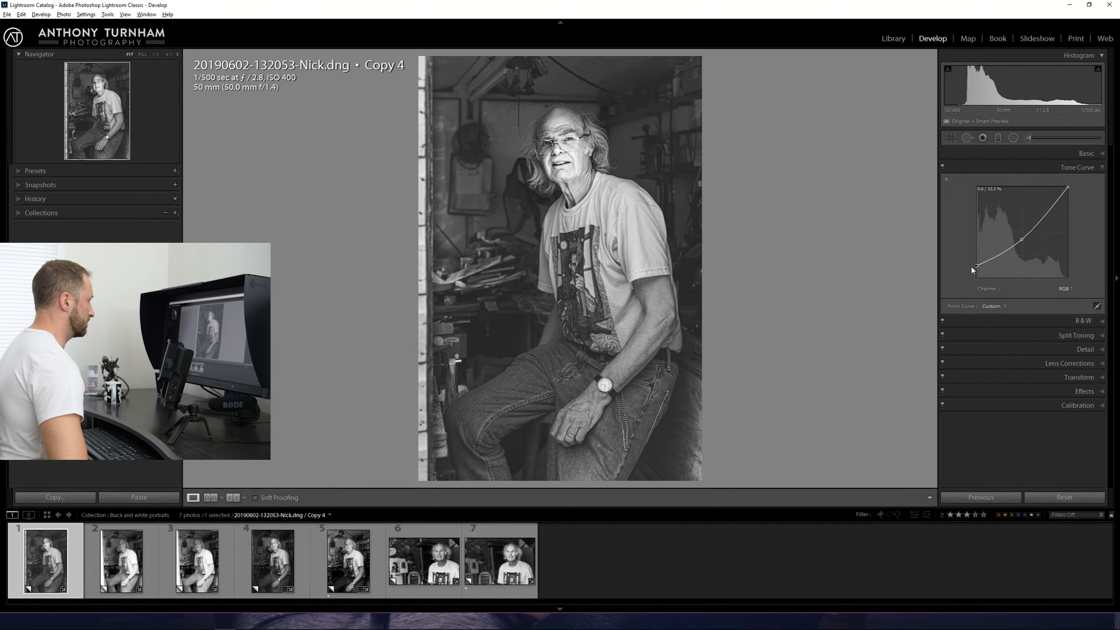
pyautogui.moveTo(977, 259); pyautogui.dragTo(973, 265)
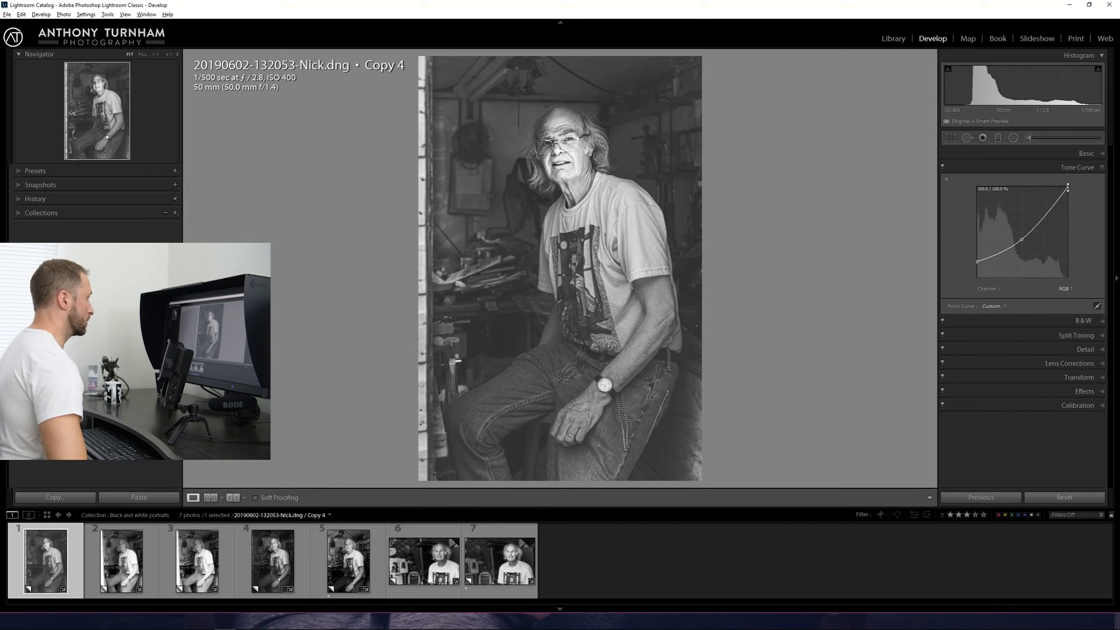
pyautogui.moveTo(1067, 187); pyautogui.dragTo(1067, 200)
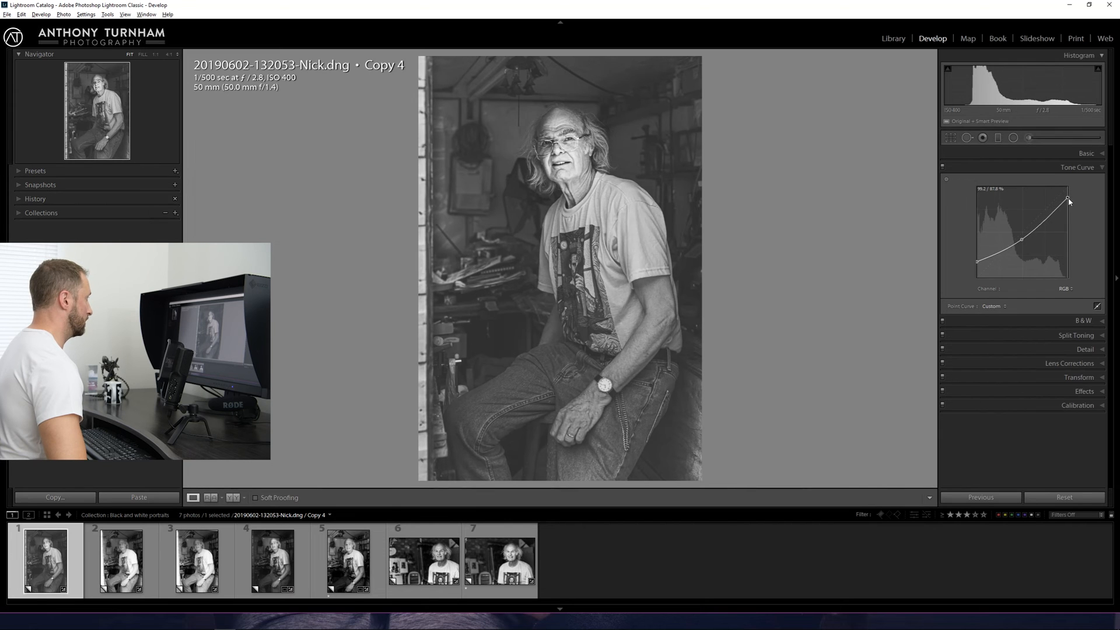
pyautogui.moveTo(1068, 200); pyautogui.dragTo(1069, 205)
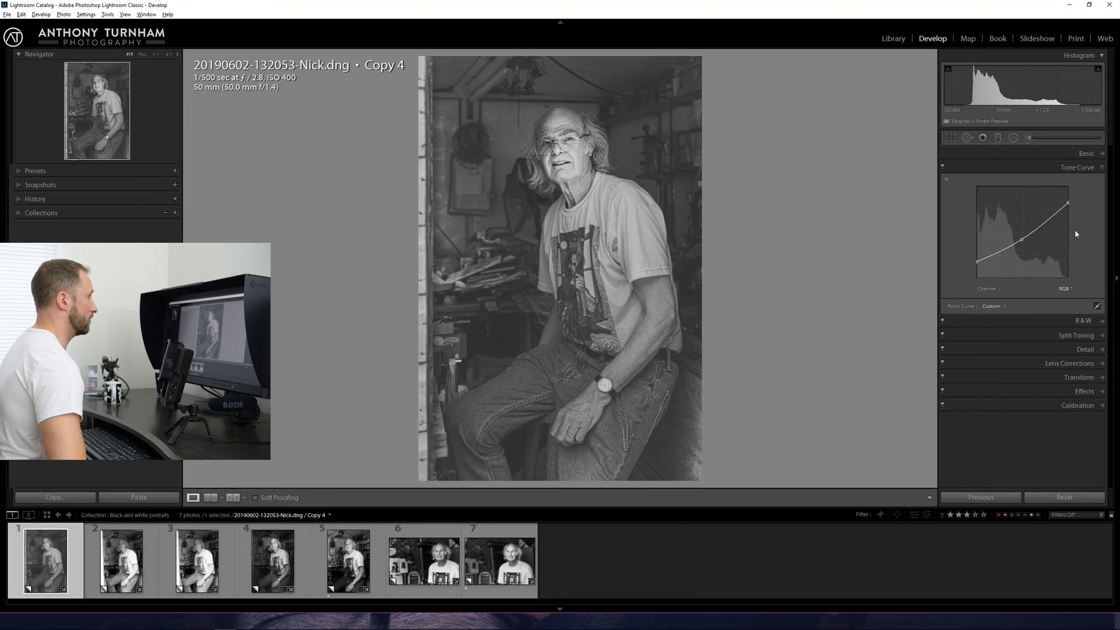
pyautogui.moveTo(582, 138)
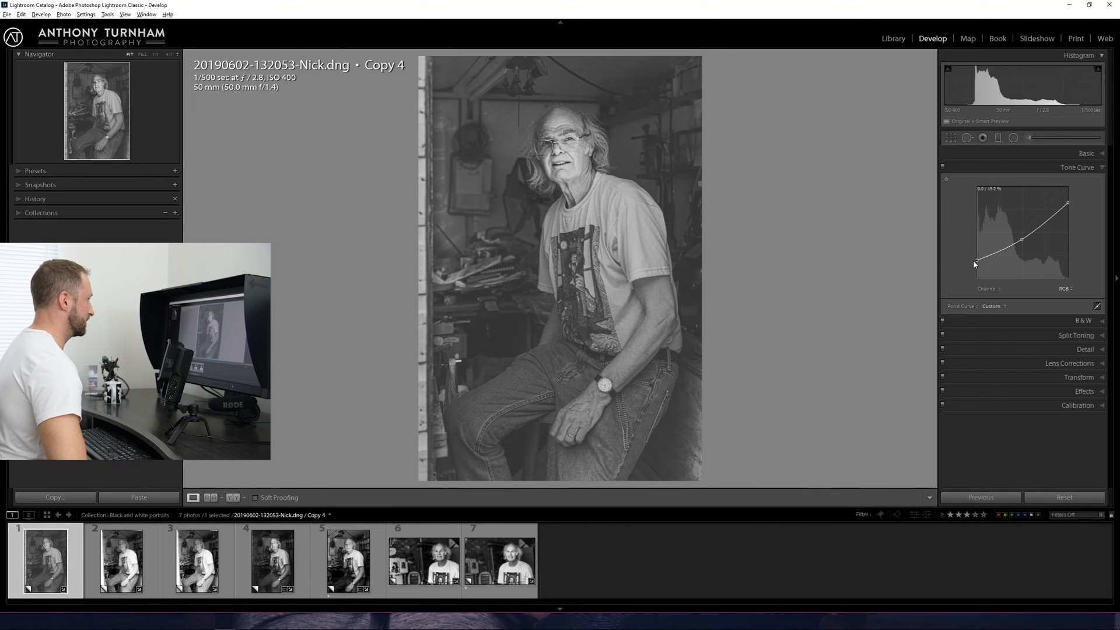
pyautogui.moveTo(974, 262); pyautogui.dragTo(974, 274)
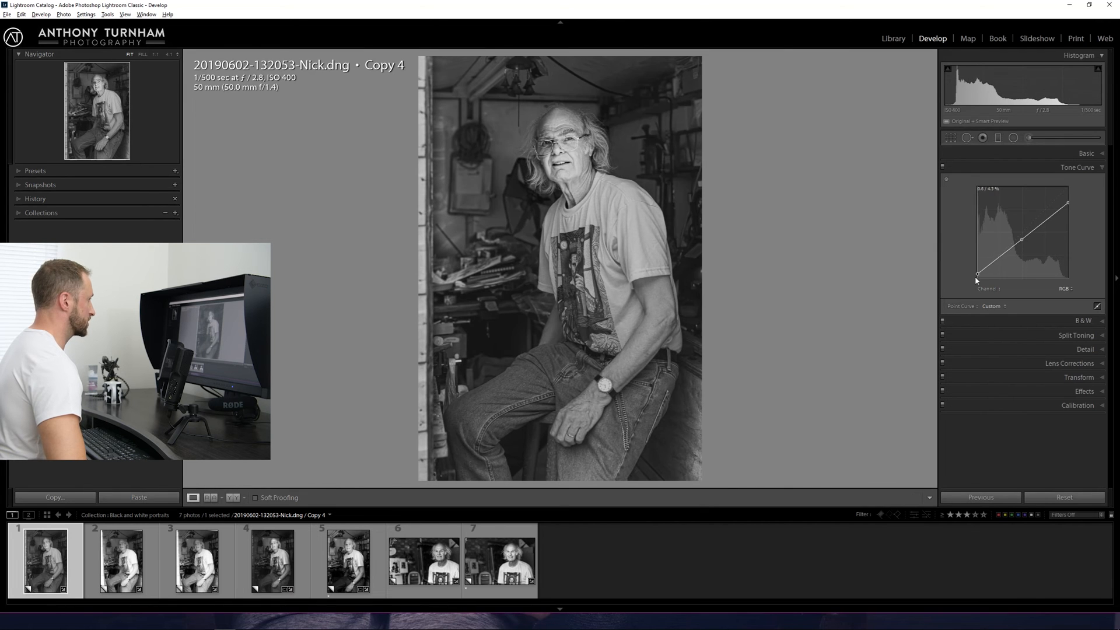
pyautogui.moveTo(976, 279); pyautogui.dragTo(971, 274)
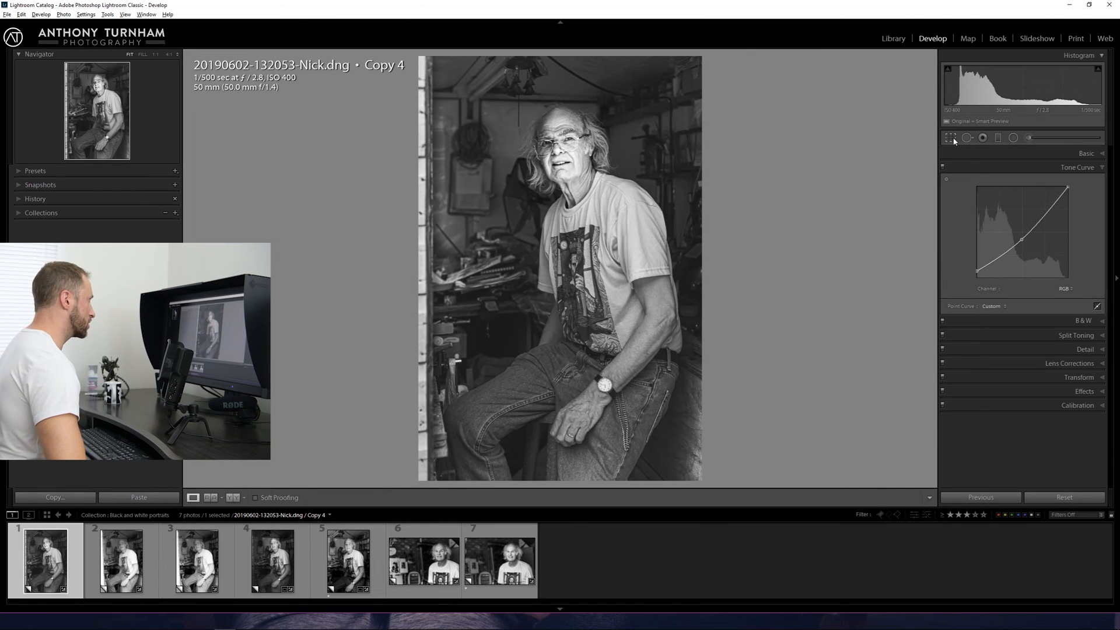
# - Select the Graduated Filter tool and reopen the door-frame filter's settings
pyautogui.click(950, 137)
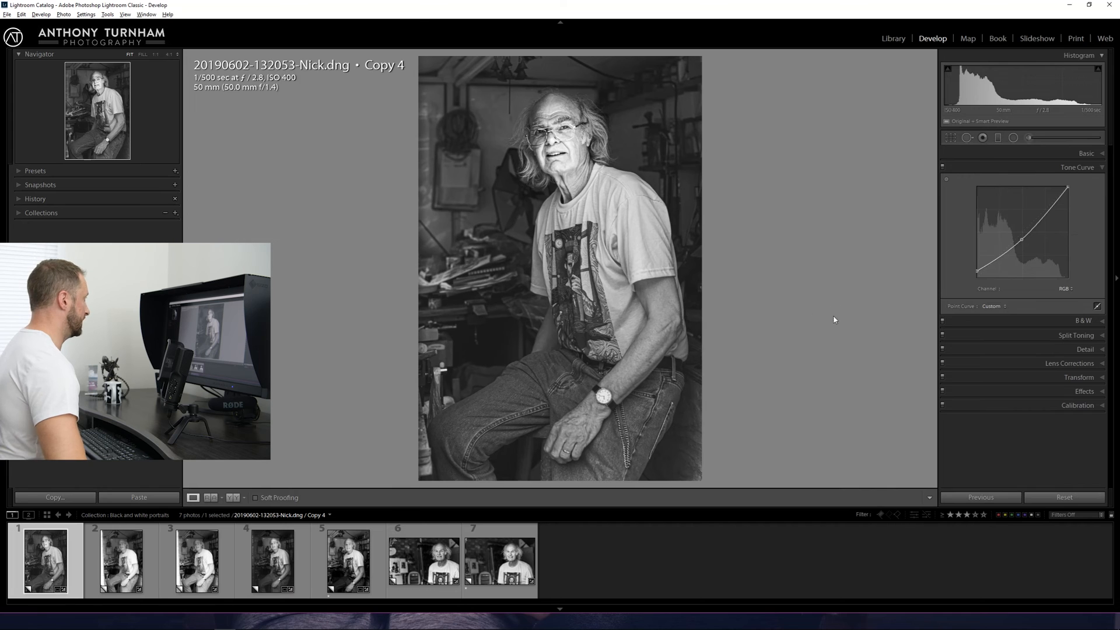
pyautogui.click(946, 138)
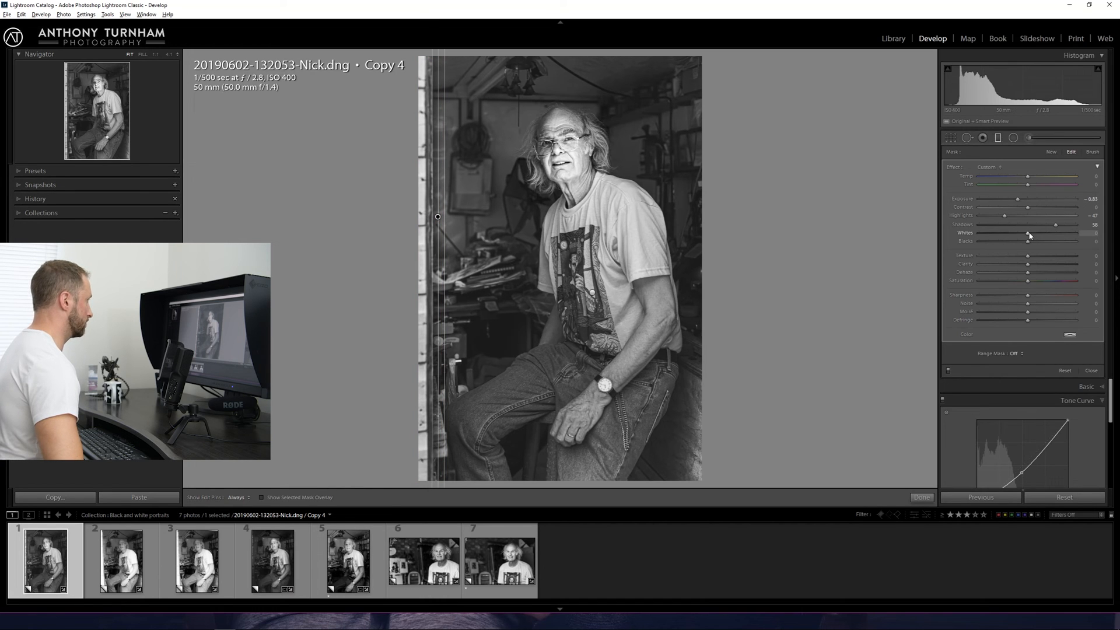
# - Set the door-frame gradient's Whites and Highlights to -100, Contrast -48, Exposure -1.28
pyautogui.moveTo(1028, 232); pyautogui.dragTo(1012, 232)
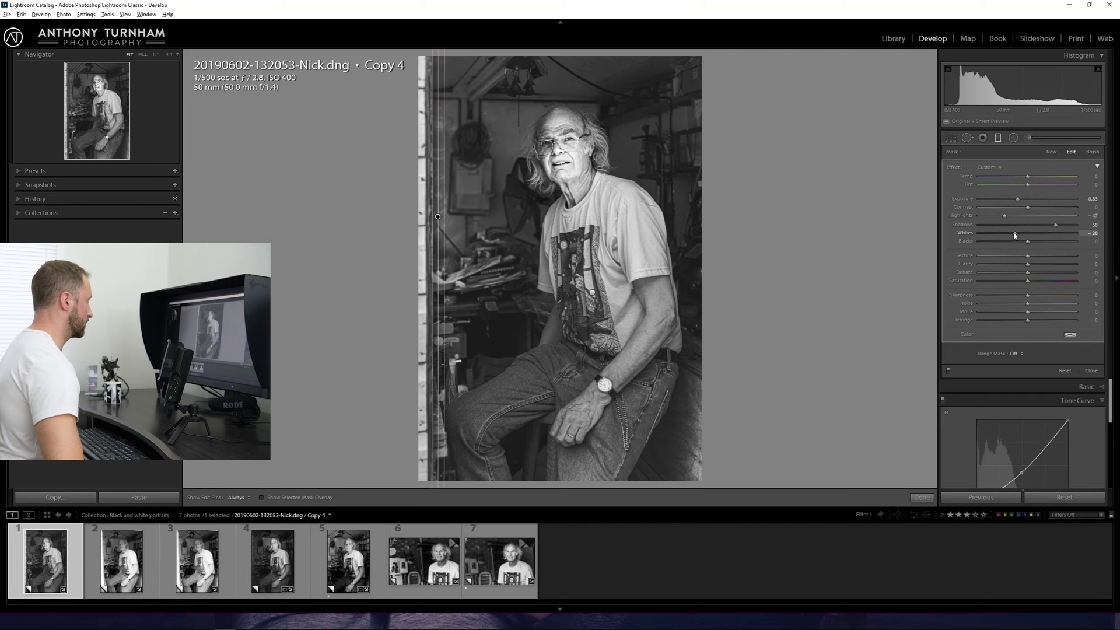
pyautogui.moveTo(1027, 233); pyautogui.dragTo(1056, 233)
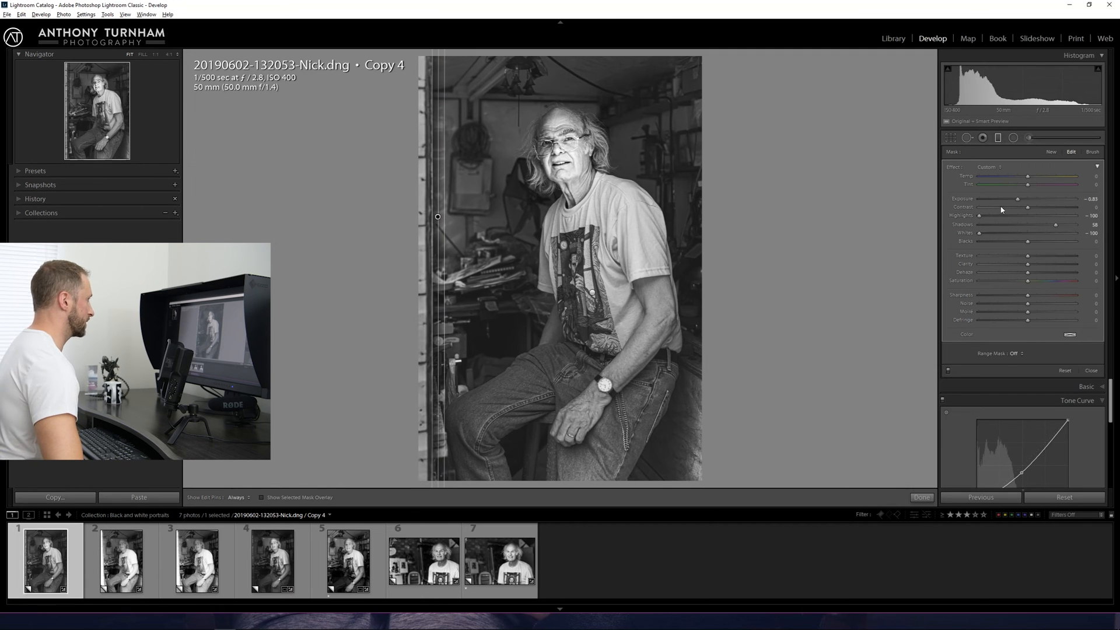
pyautogui.moveTo(1028, 207); pyautogui.dragTo(1012, 207)
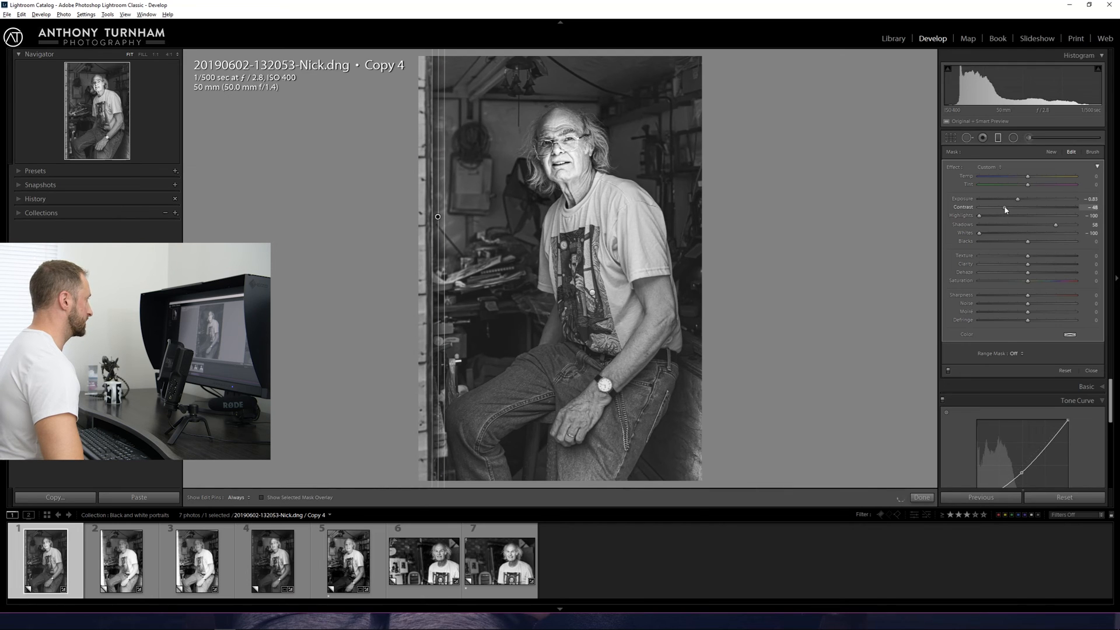
pyautogui.moveTo(1021, 198); pyautogui.dragTo(1015, 199)
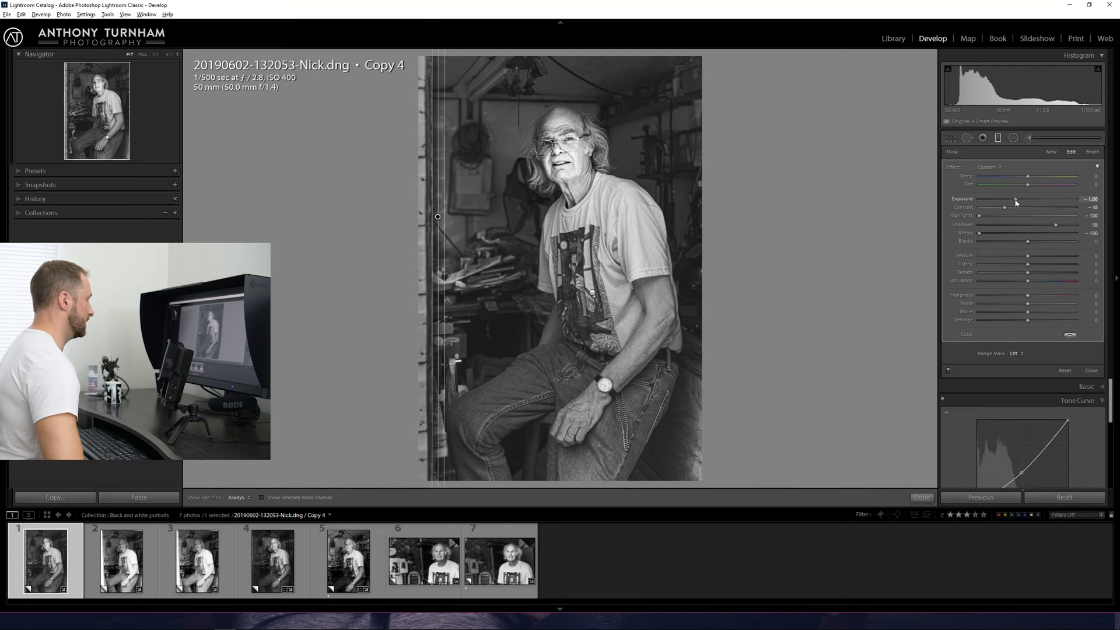
pyautogui.moveTo(1015, 203); pyautogui.dragTo(1013, 203)
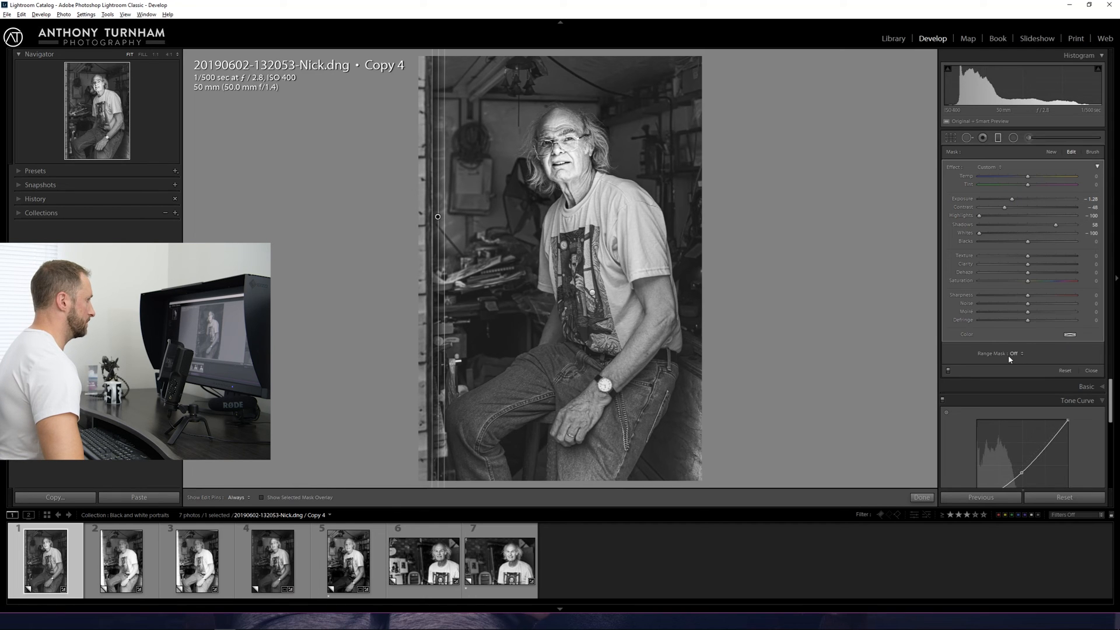
# - Add a Luminance range mask to the gradient and adjust its Range sliders
pyautogui.click(1018, 353)
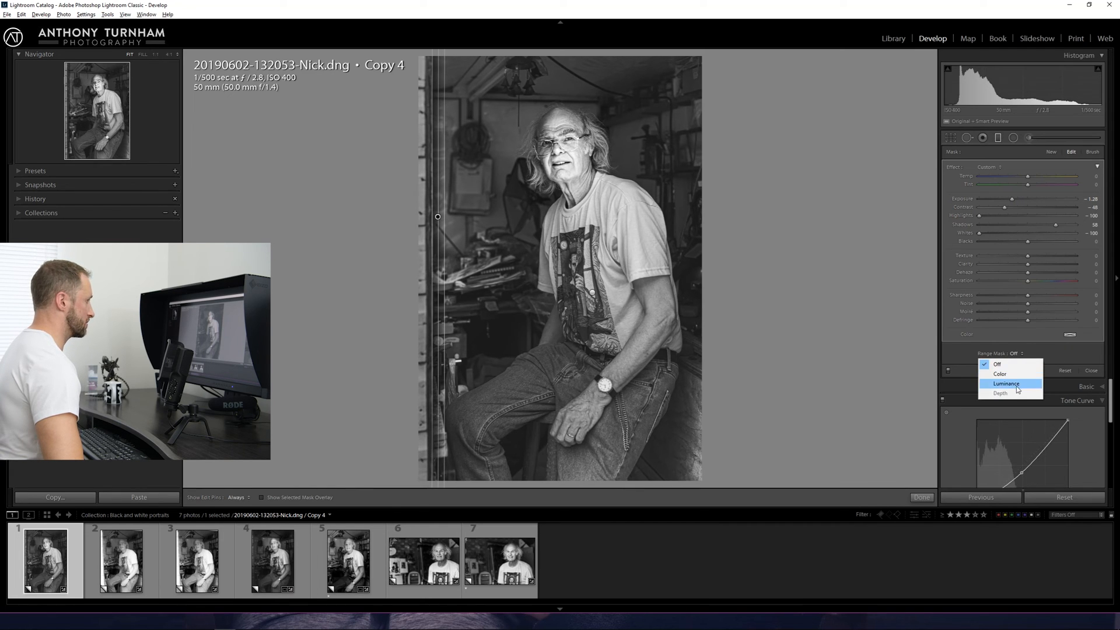
pyautogui.click(1006, 383)
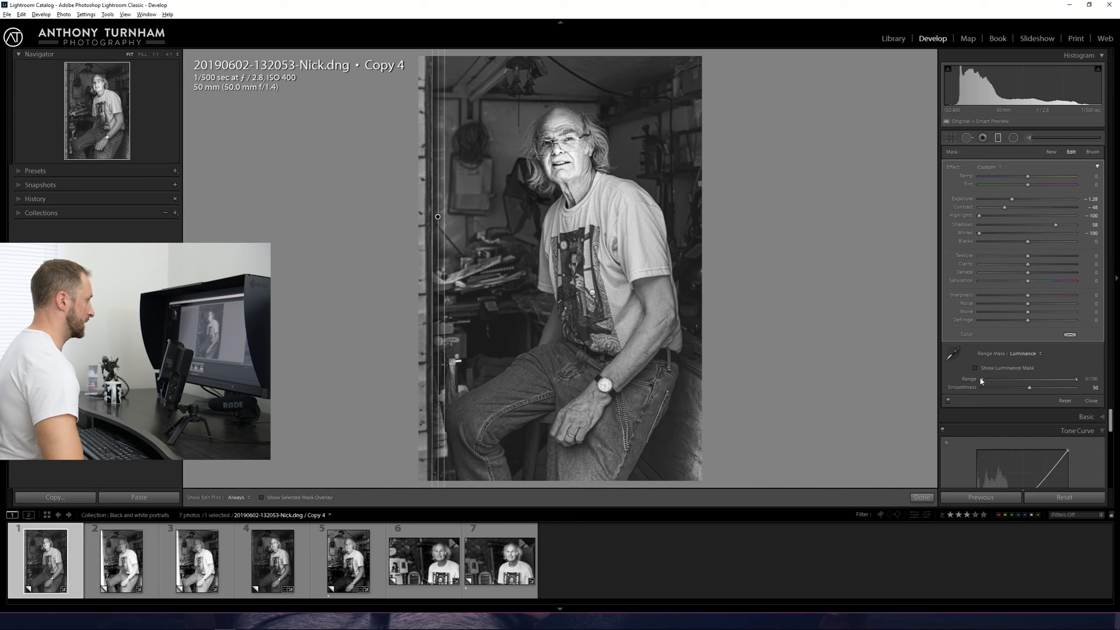
pyautogui.moveTo(980, 380); pyautogui.dragTo(1002, 380)
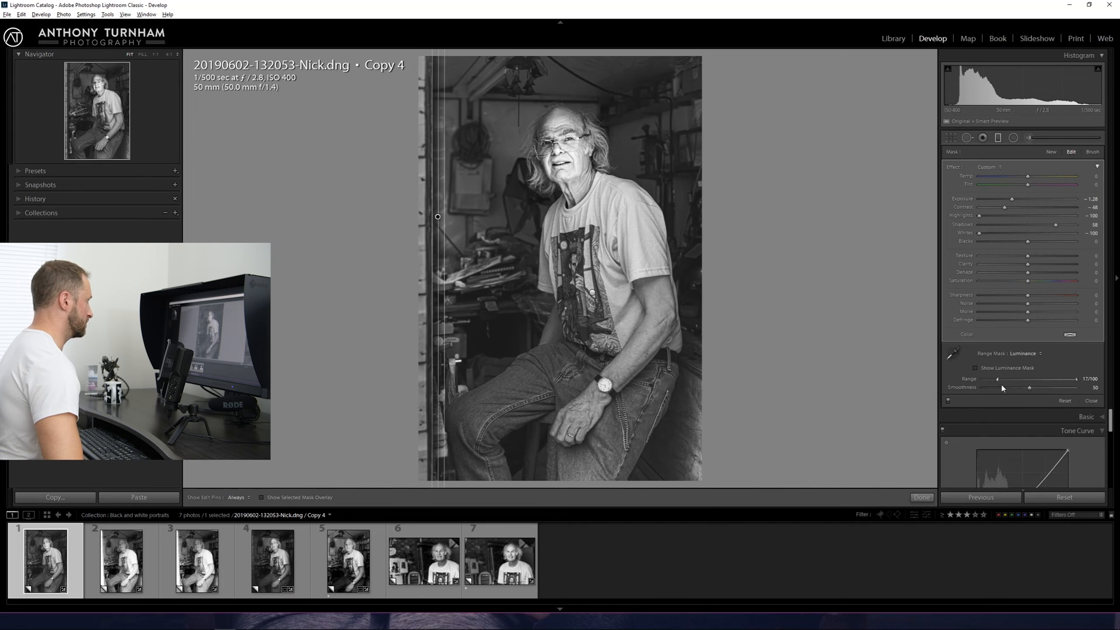
pyautogui.moveTo(1001, 381); pyautogui.dragTo(1043, 381)
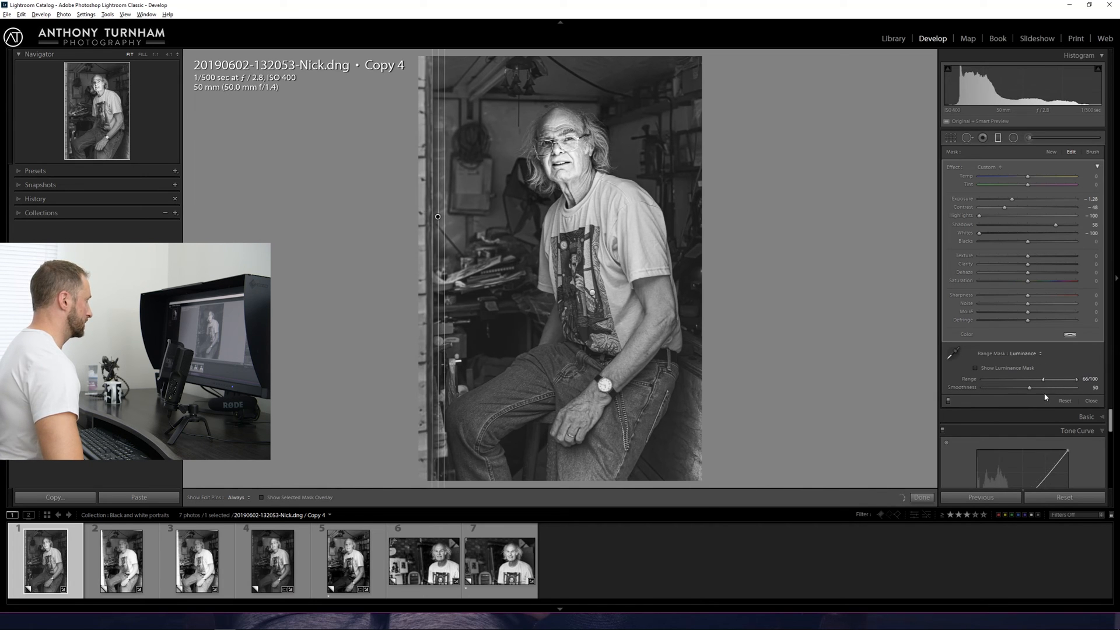
pyautogui.moveTo(1063, 380); pyautogui.dragTo(1075, 379)
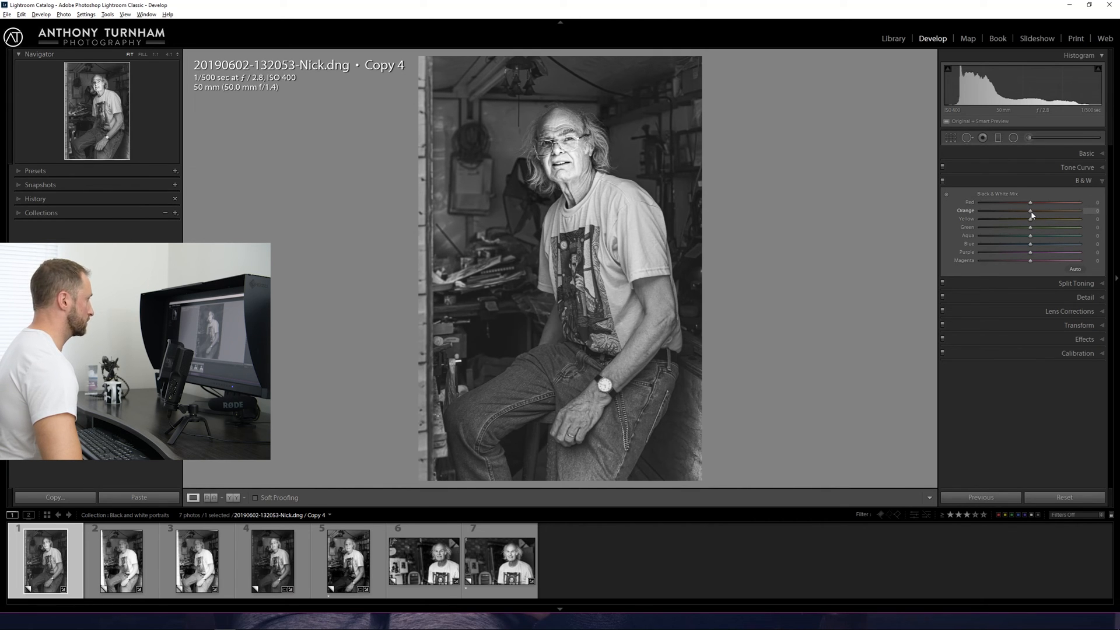
# - Trial the Orange, Green and Blue B&W mix sliders, leaving all channels at zero
pyautogui.moveTo(1031, 210); pyautogui.dragTo(1066, 210)
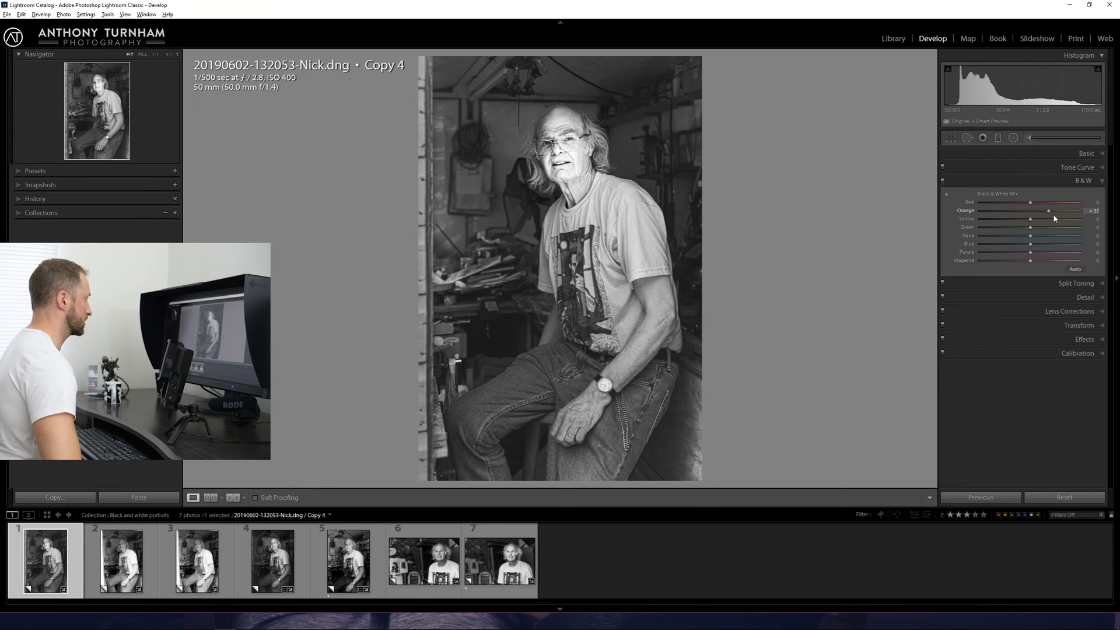
pyautogui.moveTo(1064, 211); pyautogui.dragTo(980, 210)
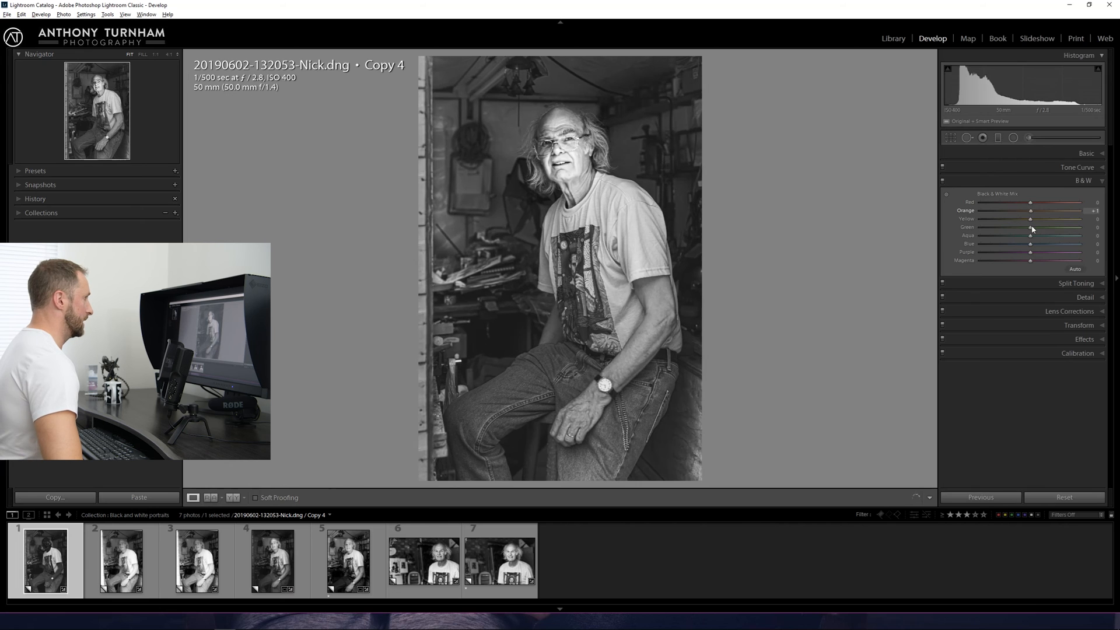
pyautogui.moveTo(1030, 202); pyautogui.dragTo(1051, 201)
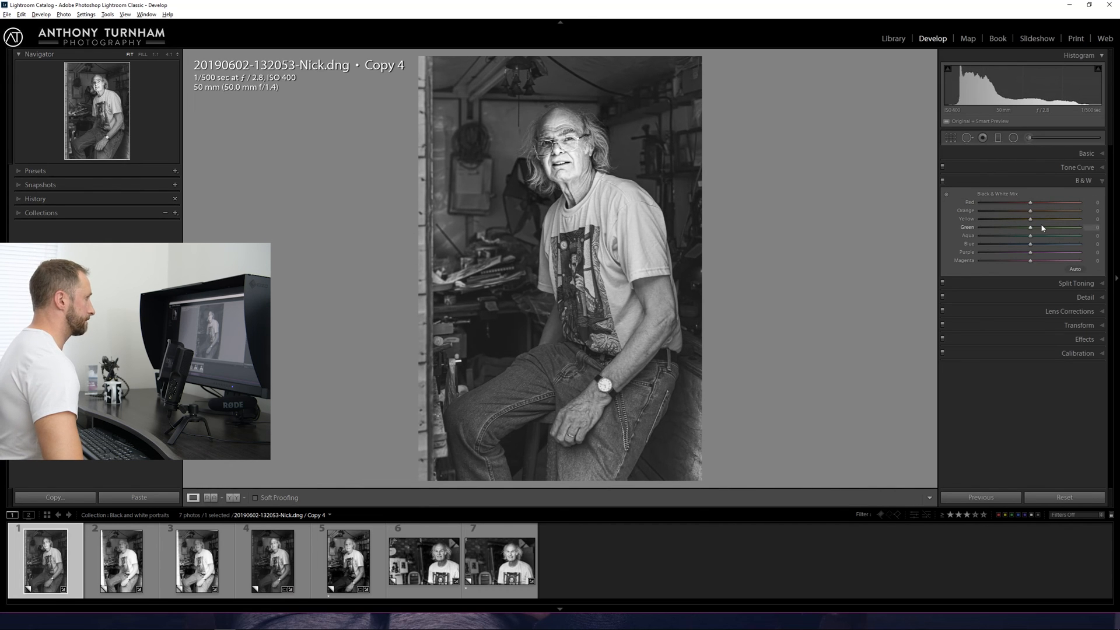
pyautogui.moveTo(1031, 244); pyautogui.dragTo(1069, 244)
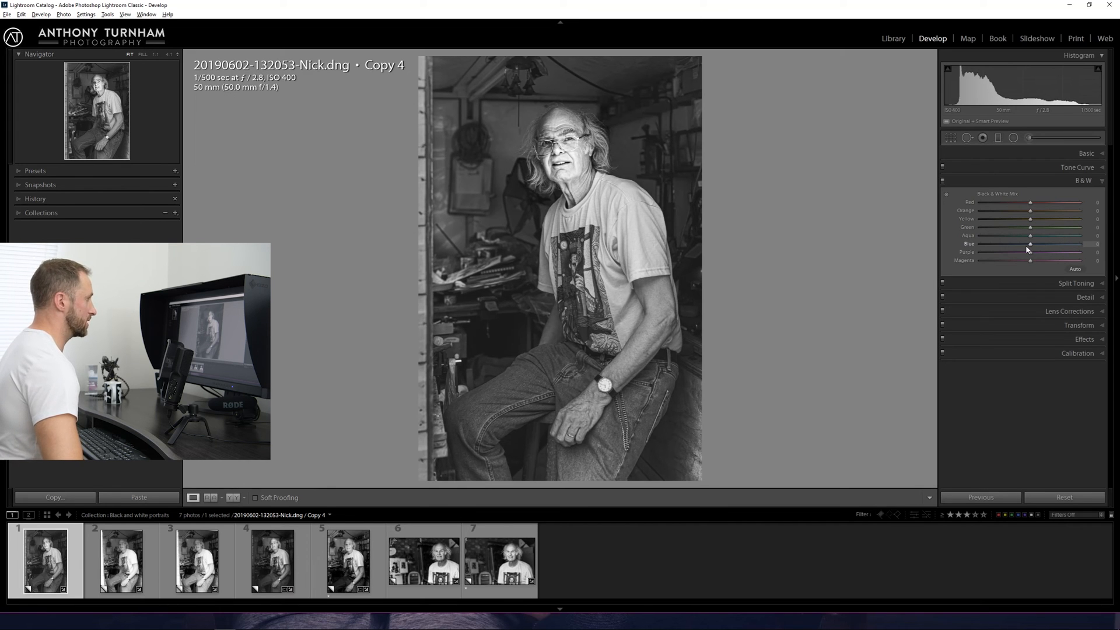
pyautogui.moveTo(1030, 244); pyautogui.dragTo(1060, 244)
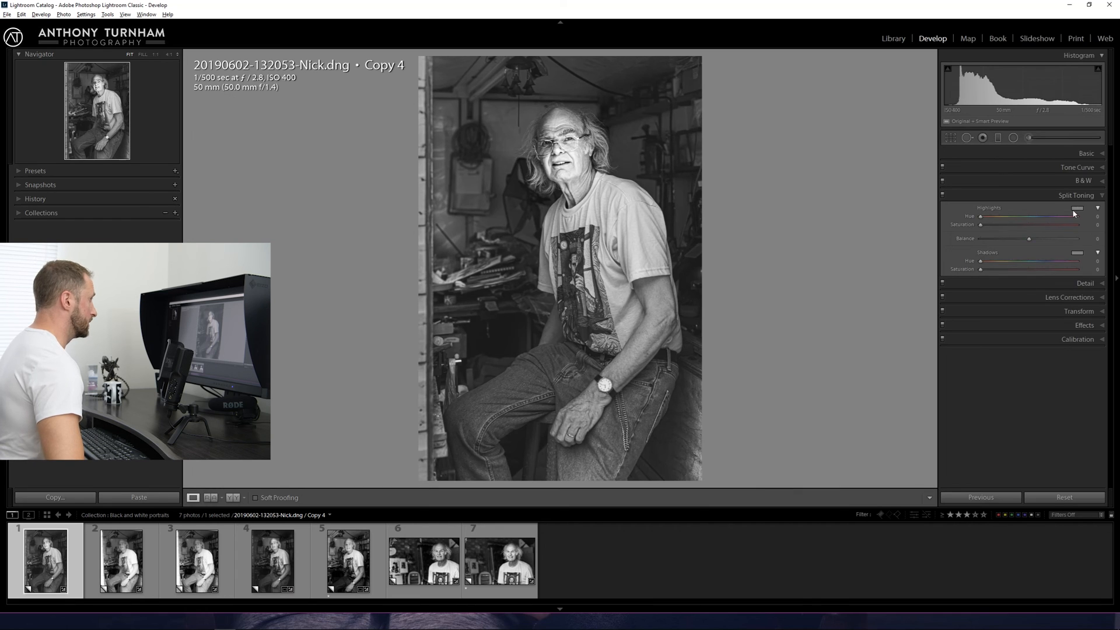
# - Try a warm highlight tint and blue shadow tint, adjusting the split-toning balance
pyautogui.click(1075, 208)
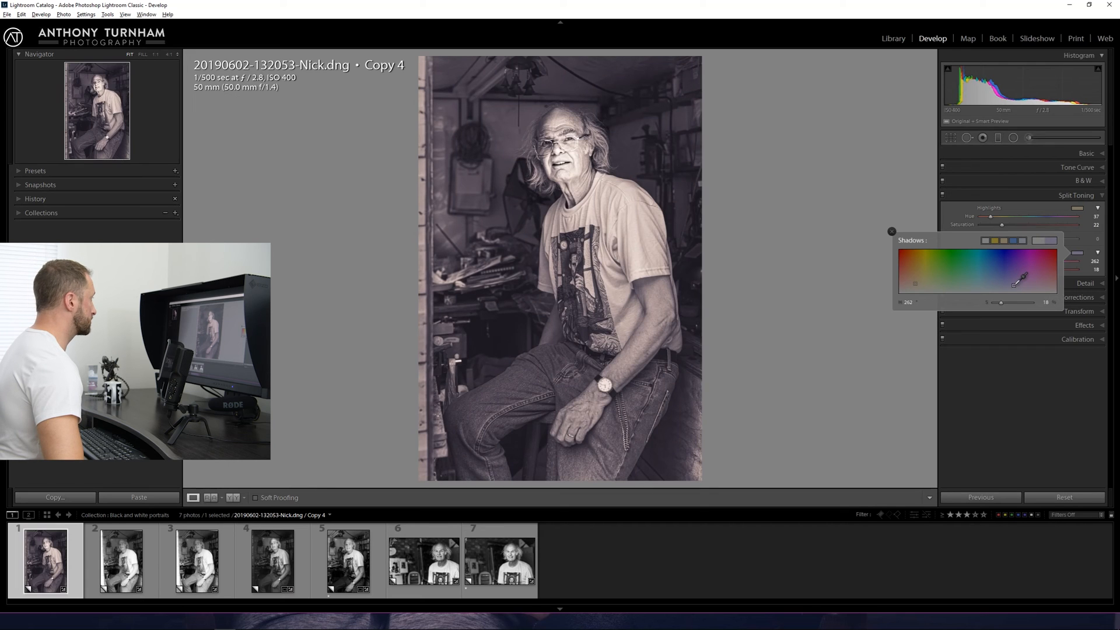
pyautogui.click(891, 231)
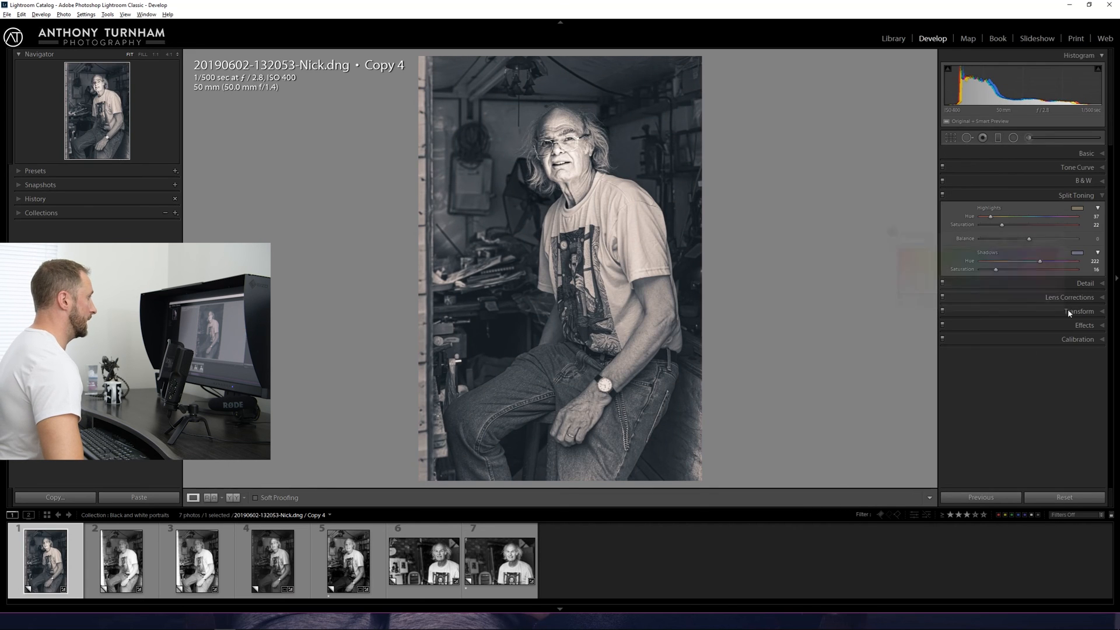
pyautogui.moveTo(1028, 238); pyautogui.dragTo(1013, 238)
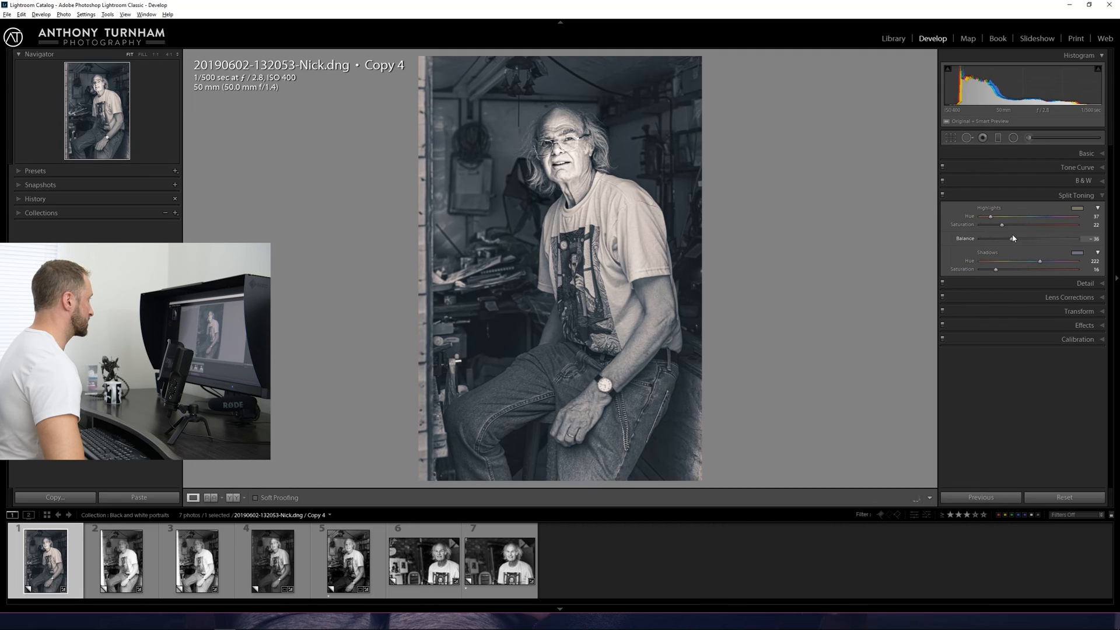
pyautogui.moveTo(1012, 239); pyautogui.dragTo(1050, 239)
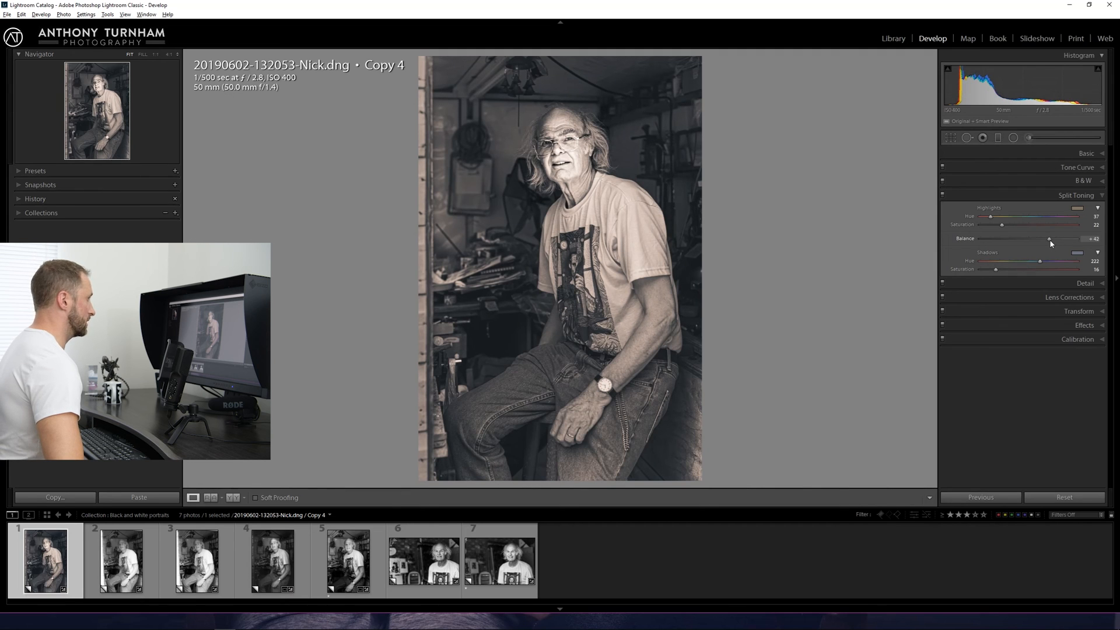
pyautogui.moveTo(1048, 238); pyautogui.dragTo(1025, 239)
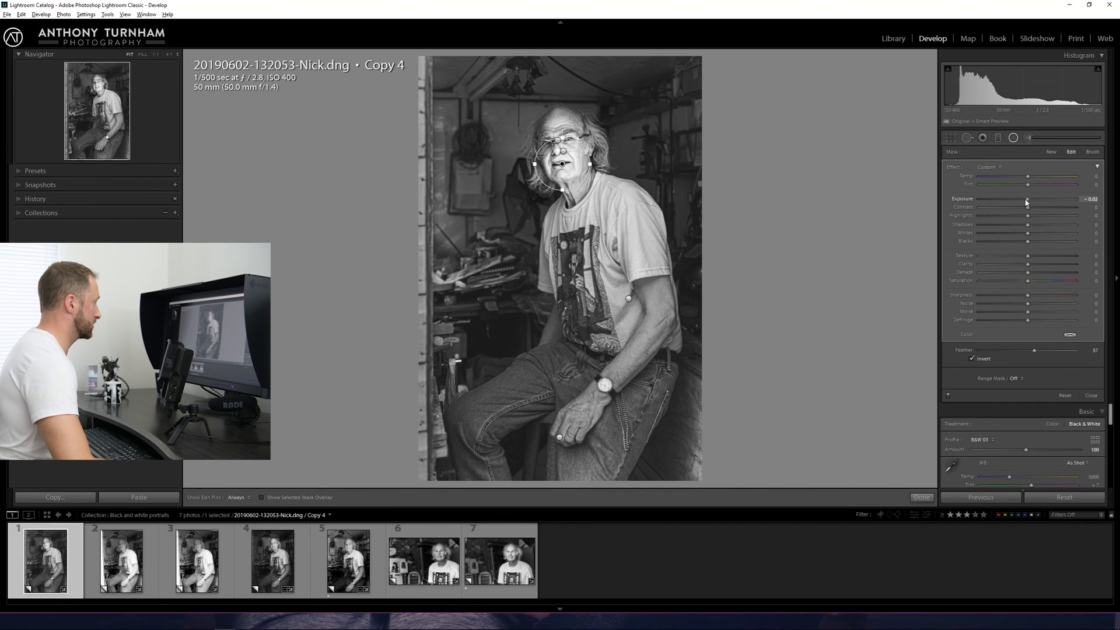
# - Place a radial filter over Nick's shirt and arm with Contrast +37 and Whites about +62
pyautogui.moveTo(1028, 203); pyautogui.dragTo(1021, 202)
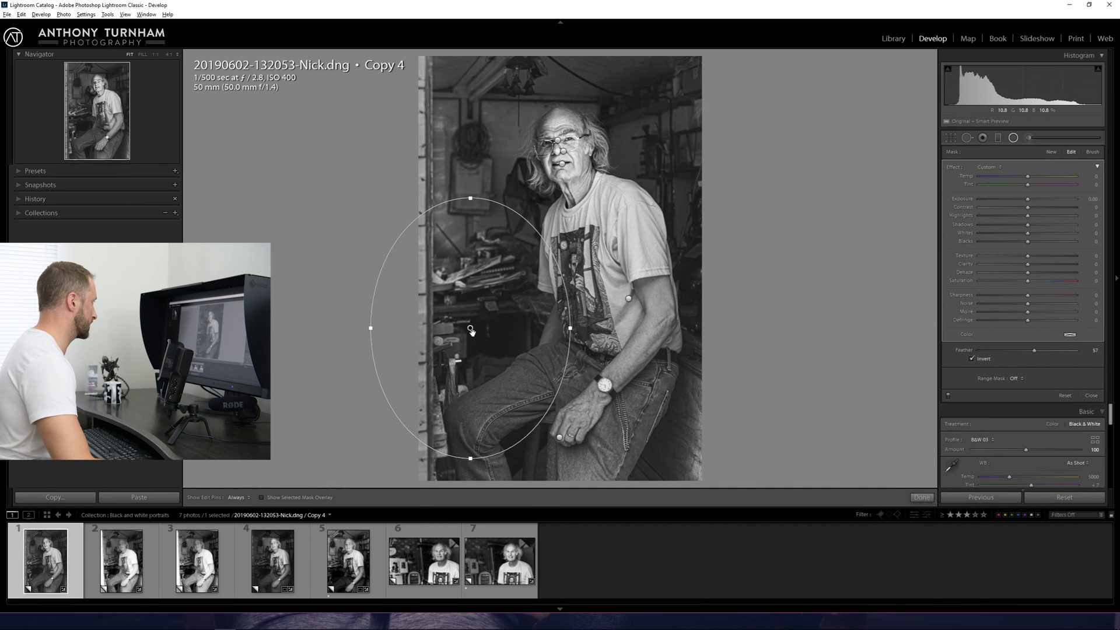
pyautogui.moveTo(470, 328); pyautogui.dragTo(586, 305)
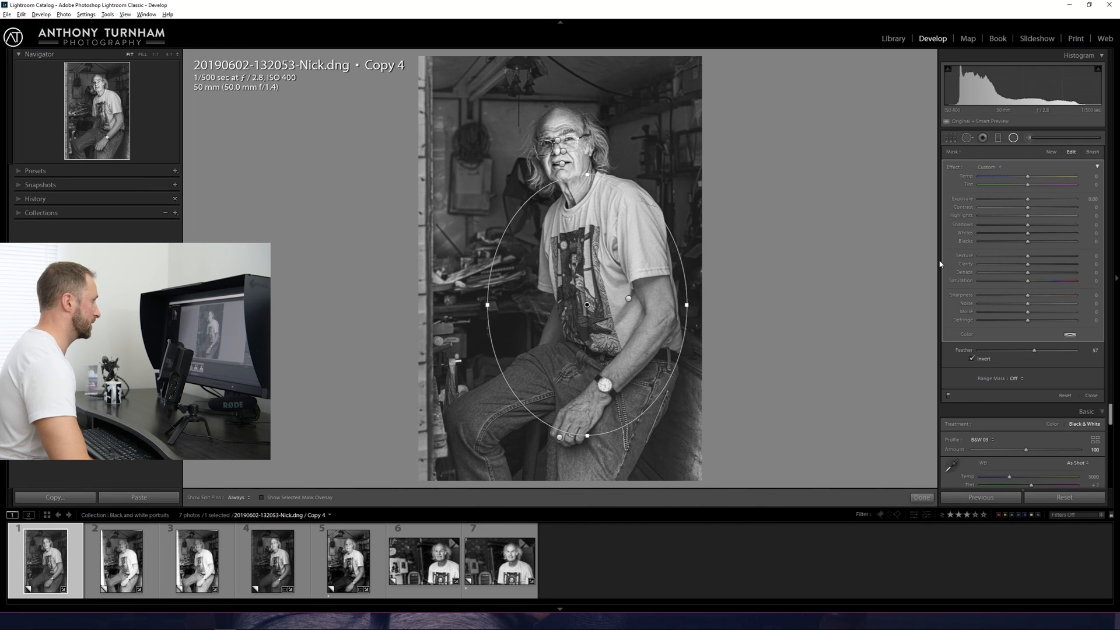
pyautogui.moveTo(1027, 207); pyautogui.dragTo(1046, 207)
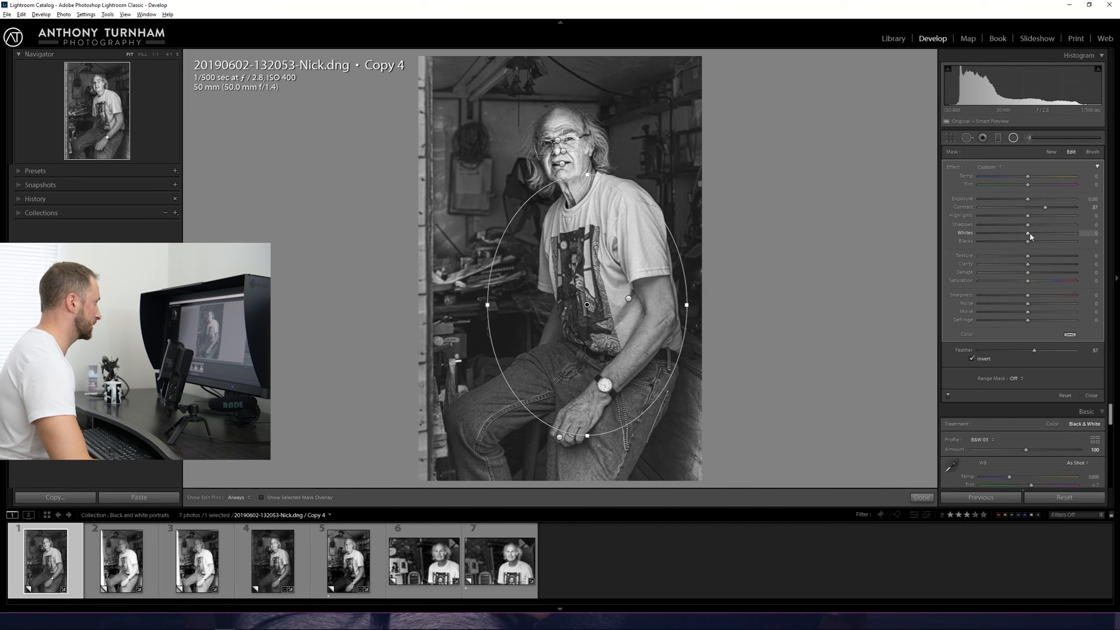
pyautogui.moveTo(1032, 233); pyautogui.dragTo(1058, 232)
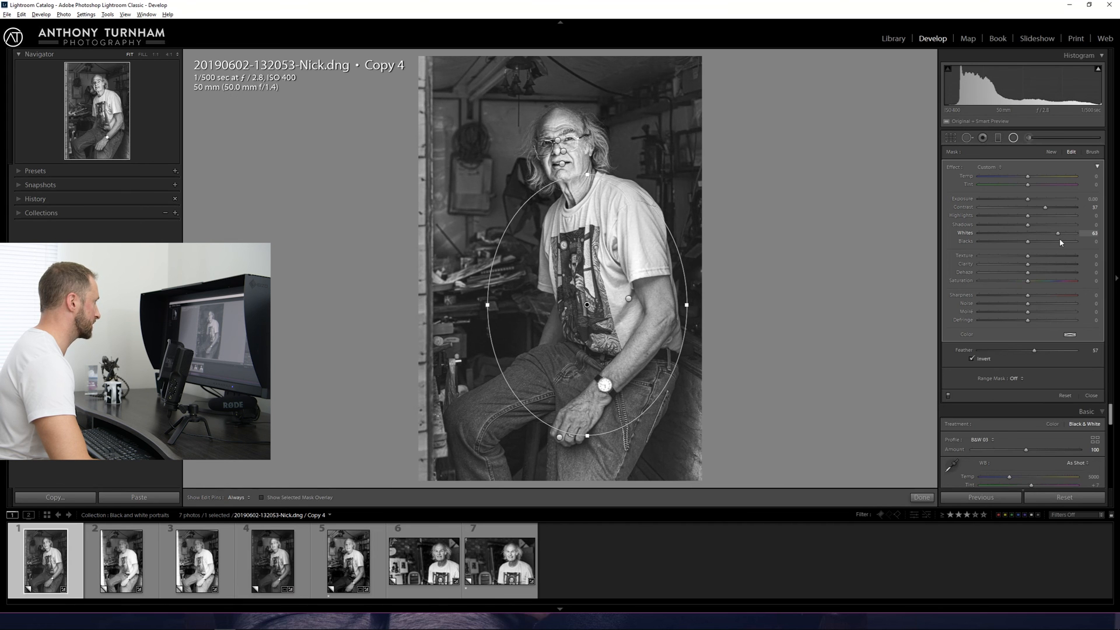
pyautogui.moveTo(1057, 233); pyautogui.dragTo(1056, 232)
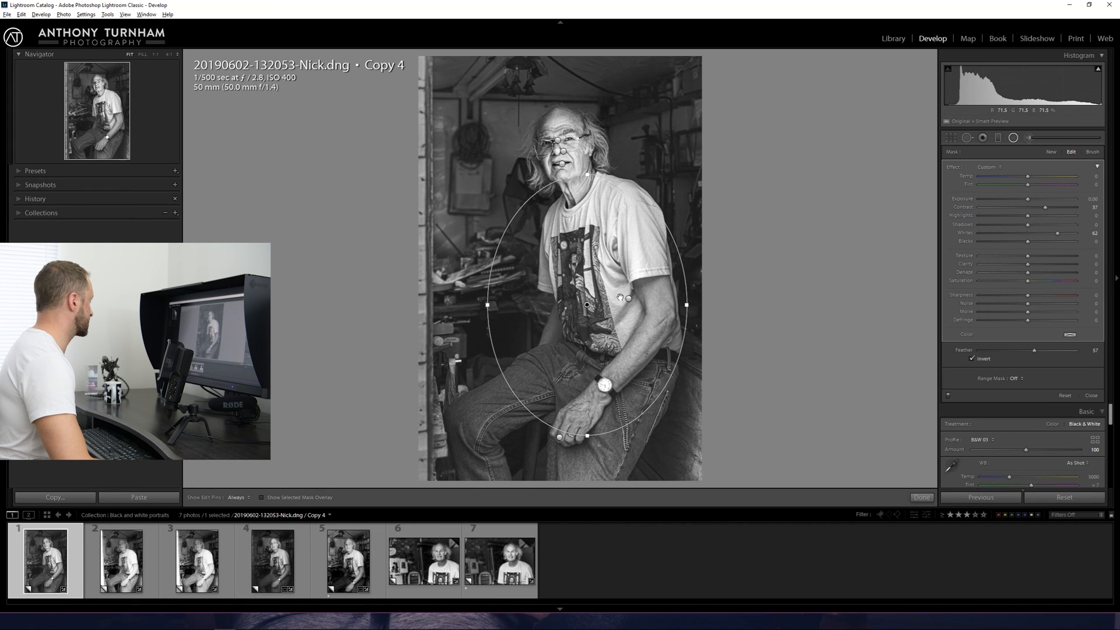